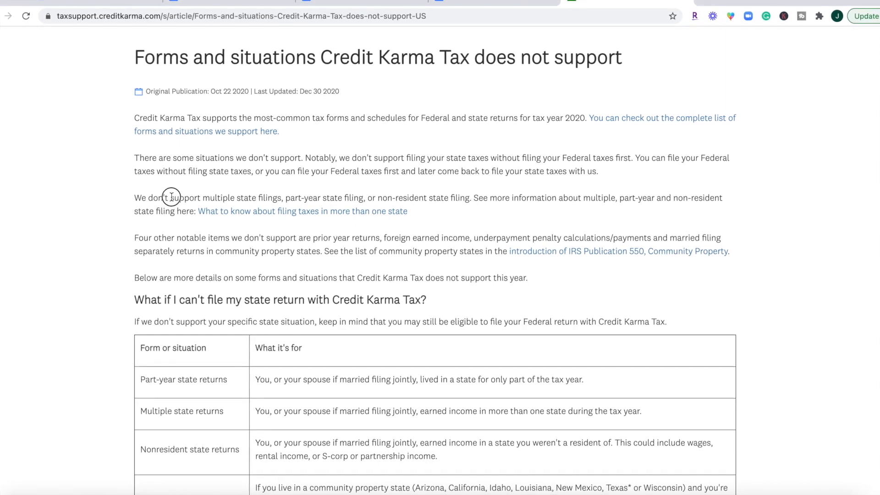
Leave the support article and bring up the Tax Season free-filing landing page
{"action": "left_click_drag", "start_coordinate": [167, 198], "coordinate": [285, 198]}
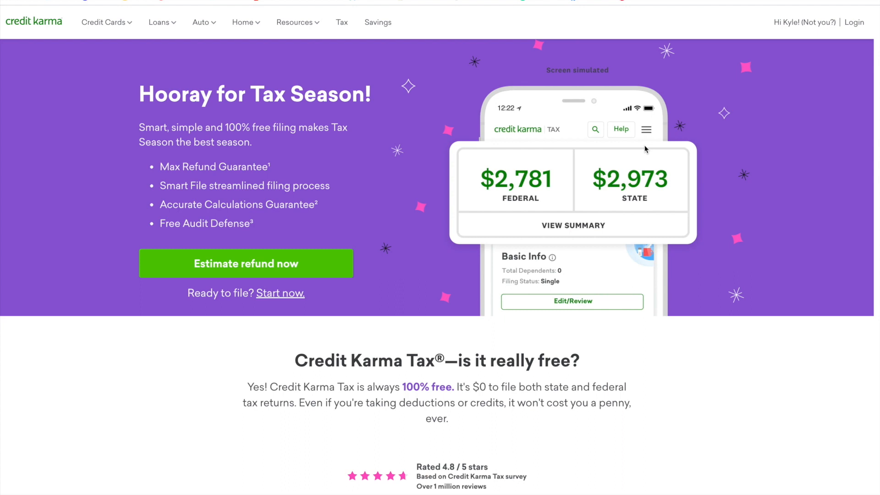
{"action": "mouse_move", "coordinate": [853, 22]}
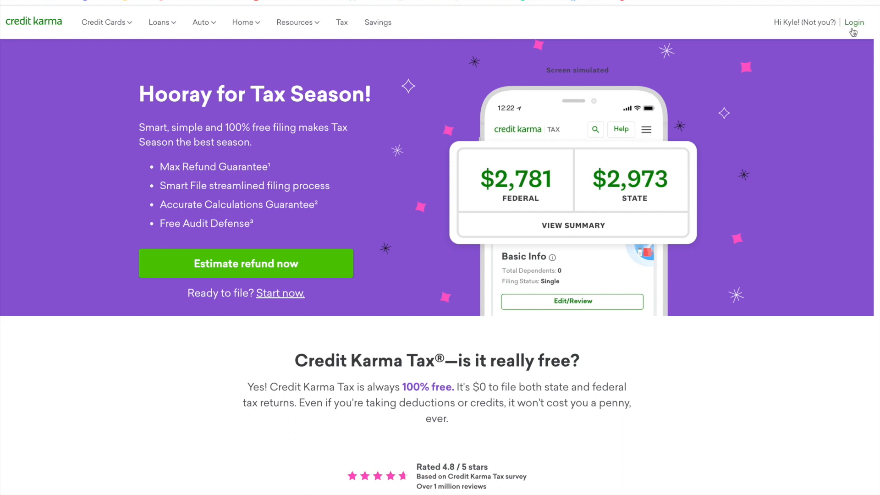
Log in to the Credit Karma account with the saved email and password
{"action": "left_click", "coordinate": [855, 22]}
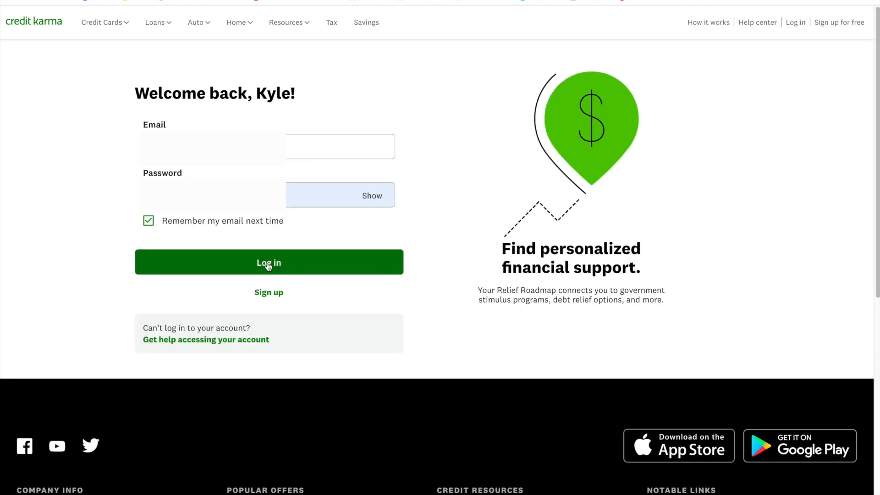
{"action": "left_click", "coordinate": [269, 262]}
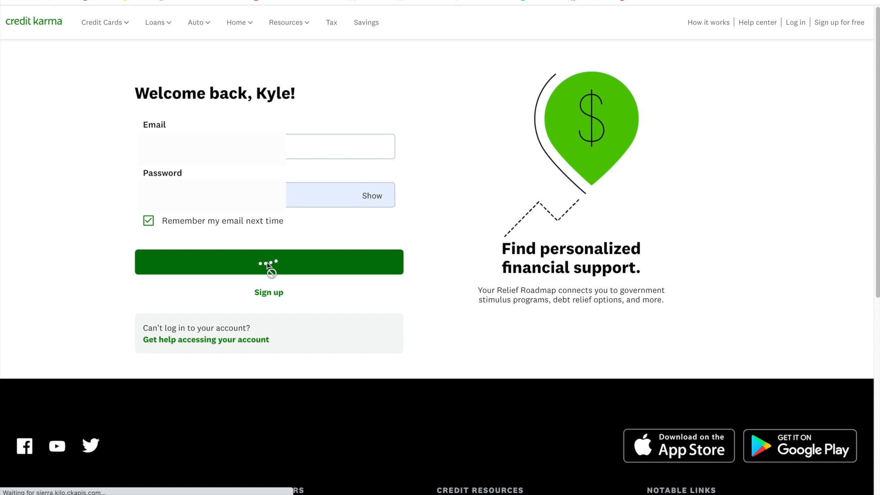
{"action": "left_click", "coordinate": [269, 262]}
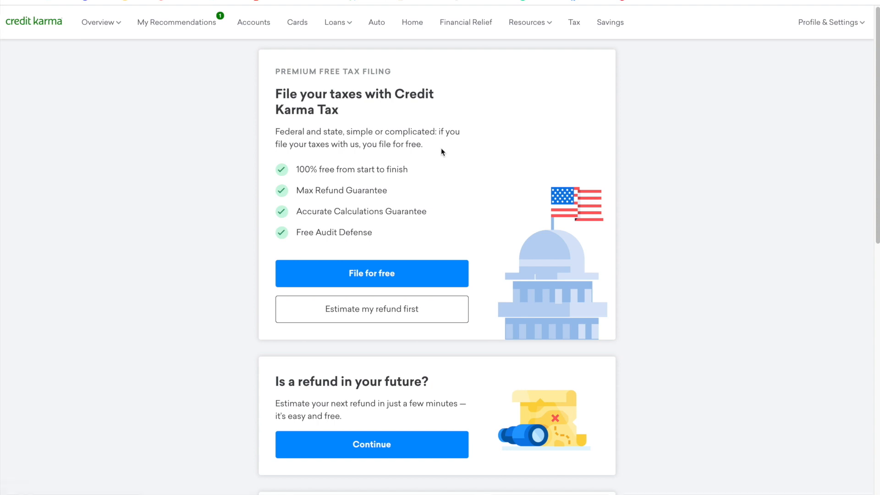
{"action": "mouse_move", "coordinate": [599, 45]}
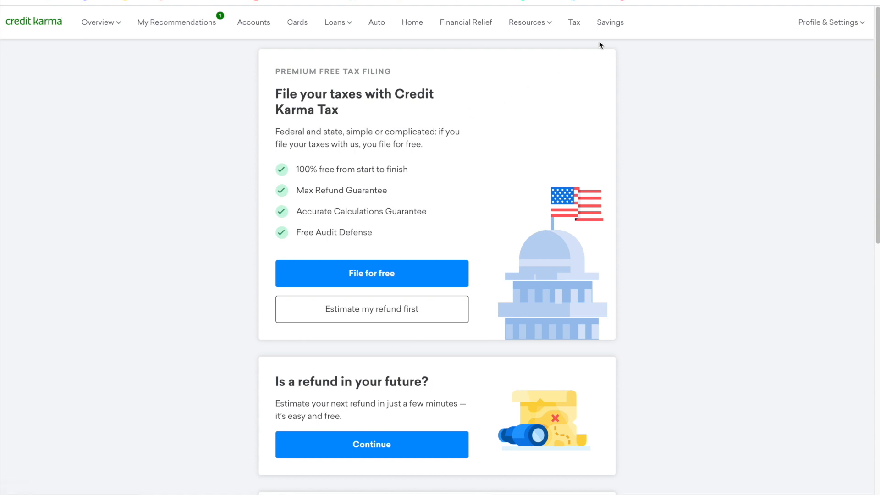
{"action": "mouse_move", "coordinate": [573, 22]}
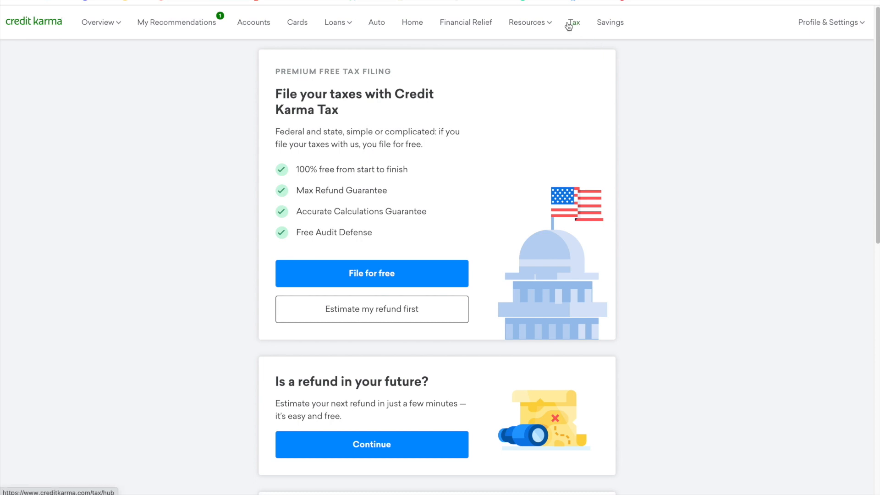
{"action": "mouse_move", "coordinate": [371, 273]}
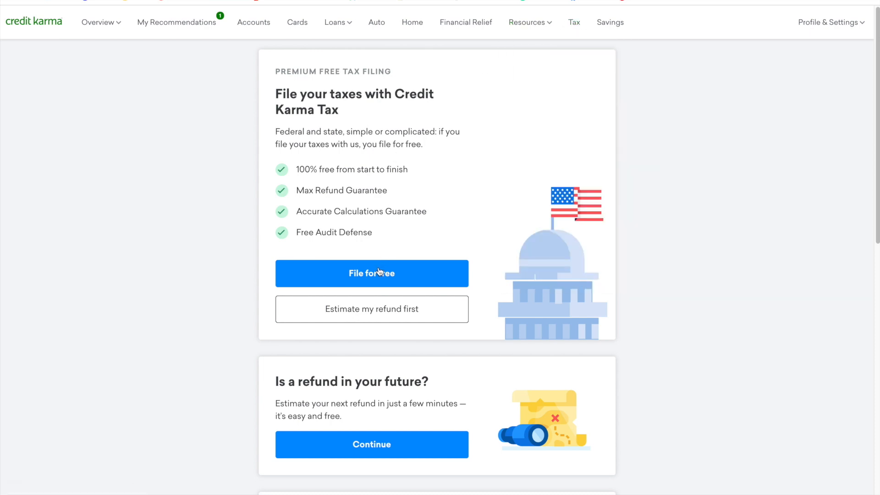
{"action": "mouse_move", "coordinate": [413, 277]}
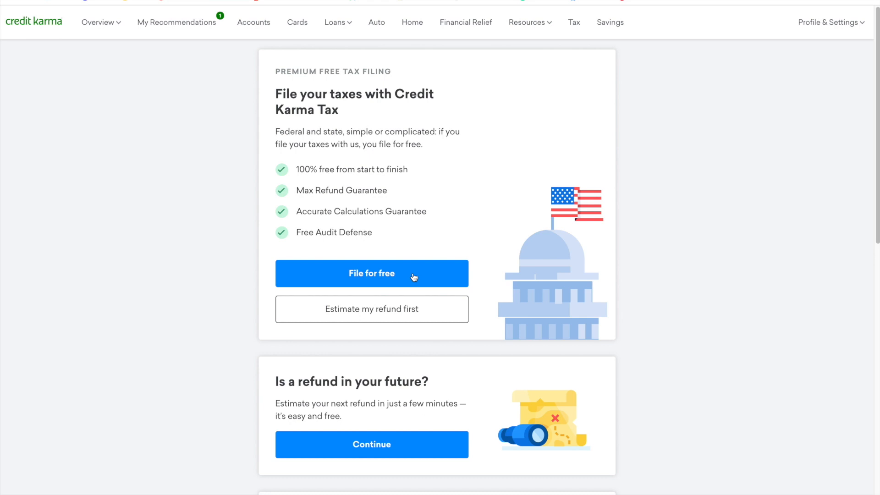
Start free filing so the tax return dashboard with the $1,320 federal refund opens
{"action": "left_click", "coordinate": [371, 273]}
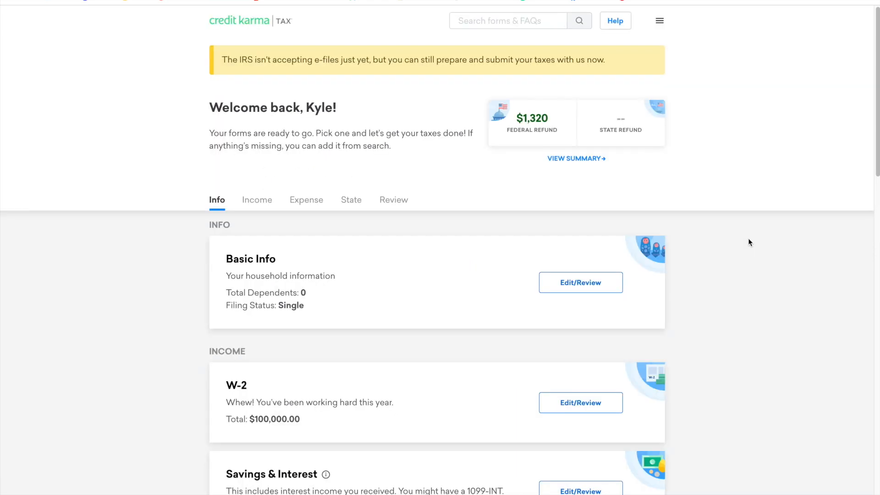
{"action": "mouse_move", "coordinate": [744, 235]}
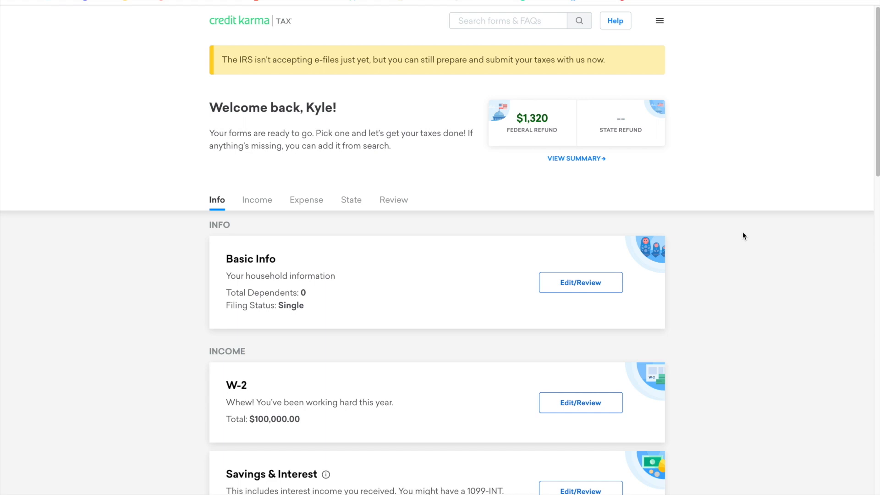
{"action": "mouse_move", "coordinate": [411, 221]}
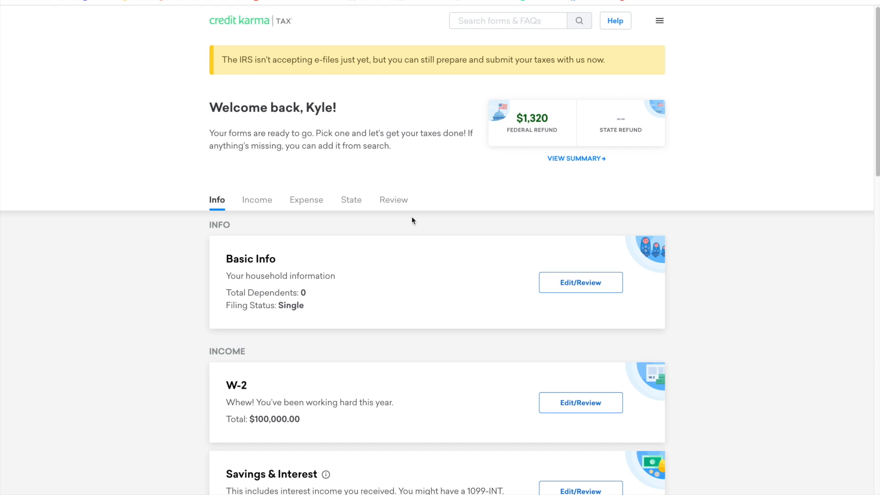
Scroll the Tax Home through income, deductions and state sections to the search-for-forms card
{"action": "scroll", "scroll_direction": "down", "scroll_amount": 3}
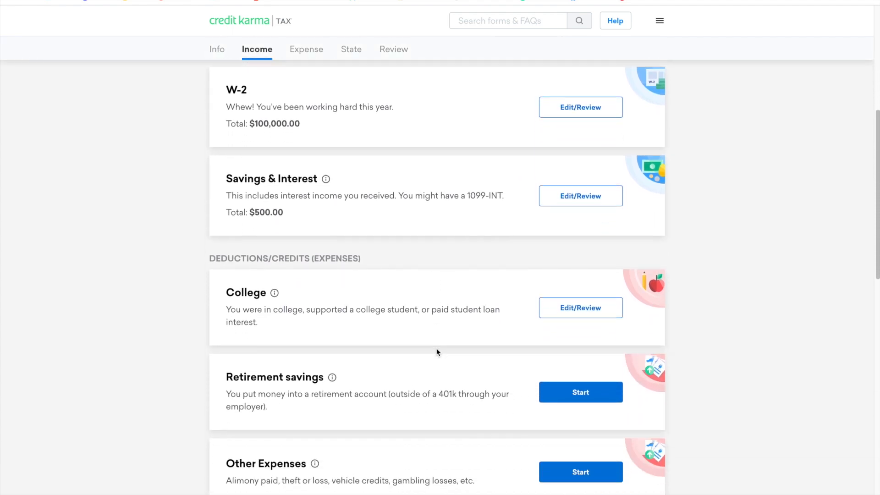
{"action": "mouse_move", "coordinate": [566, 218]}
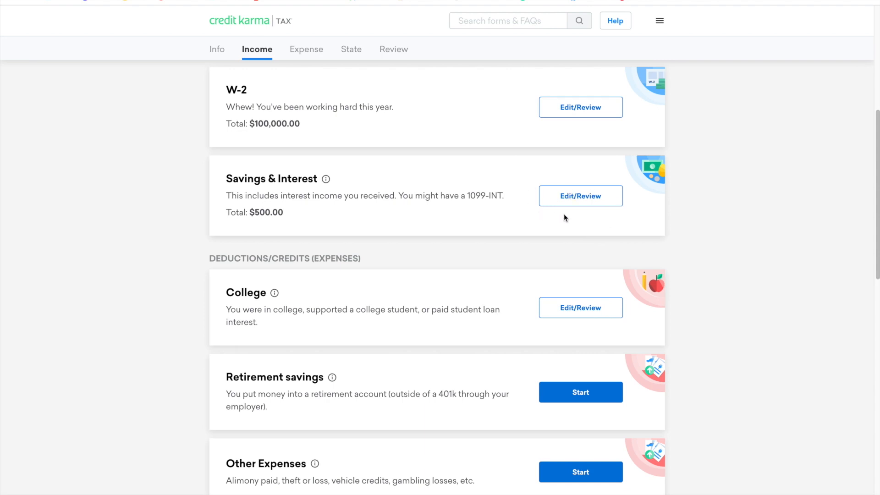
{"action": "mouse_move", "coordinate": [543, 207]}
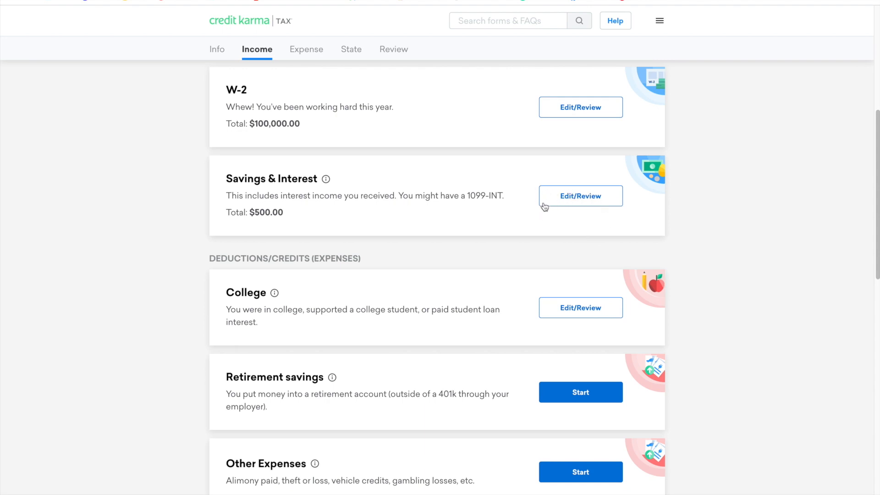
{"action": "mouse_move", "coordinate": [528, 189]}
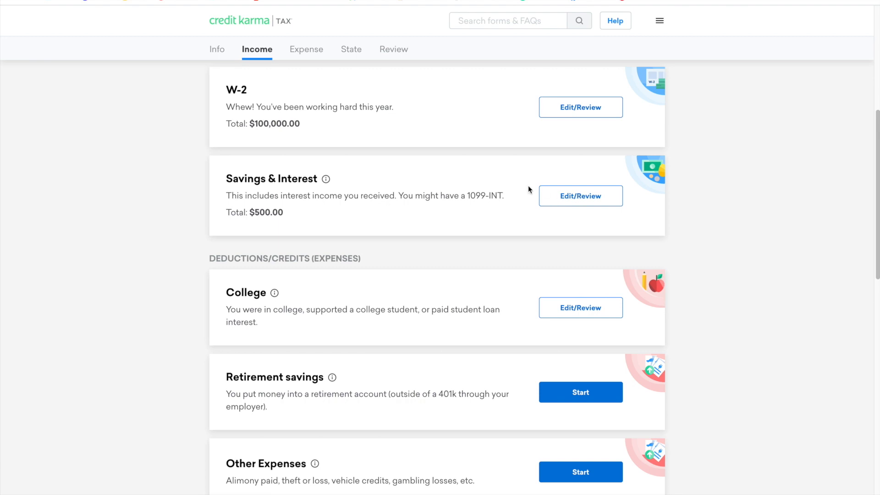
{"action": "mouse_move", "coordinate": [559, 203]}
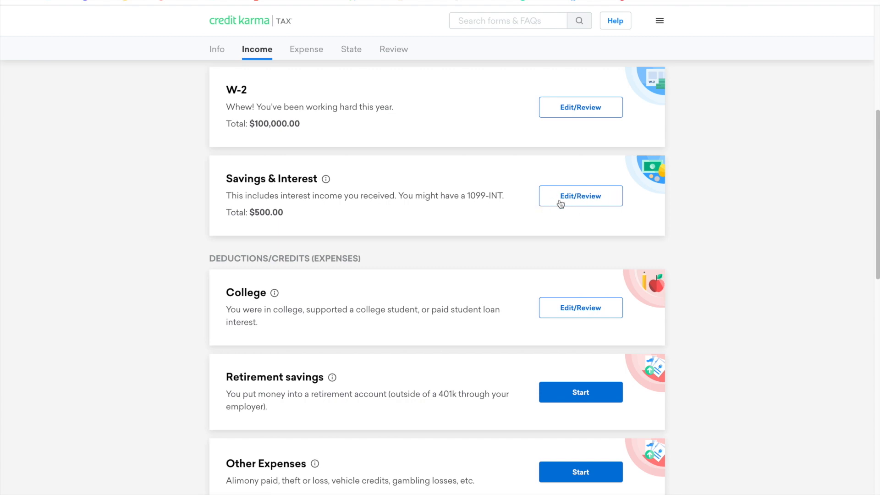
{"action": "scroll", "scroll_direction": "down", "scroll_amount": 3}
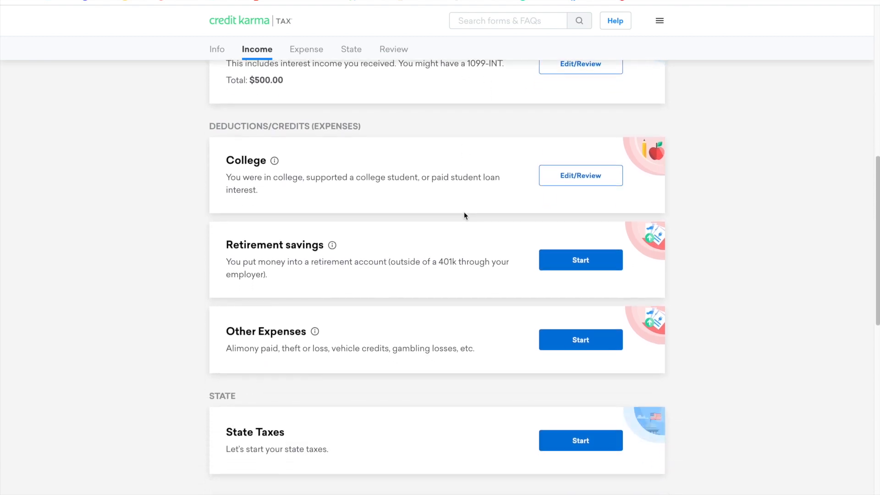
{"action": "mouse_move", "coordinate": [543, 214]}
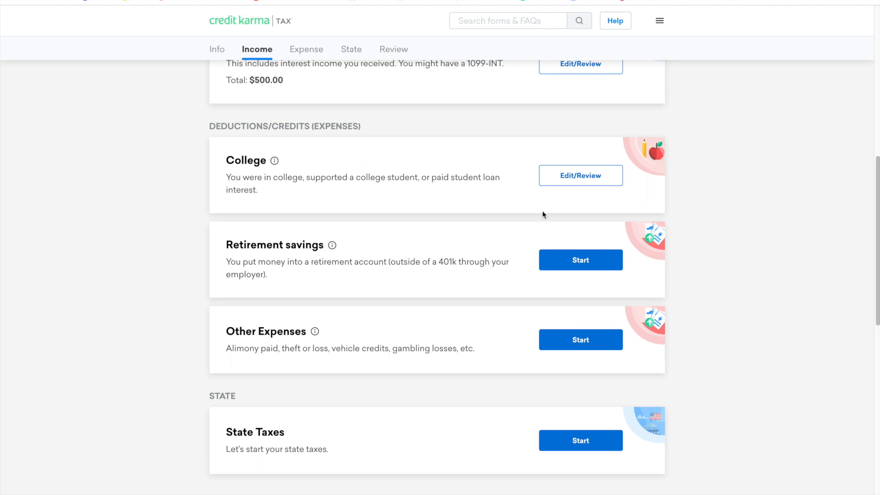
{"action": "mouse_move", "coordinate": [581, 259]}
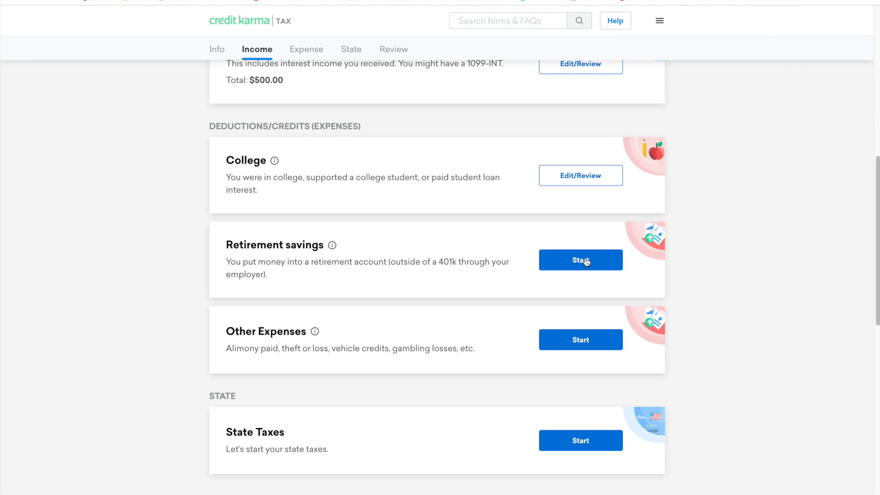
{"action": "mouse_move", "coordinate": [258, 248]}
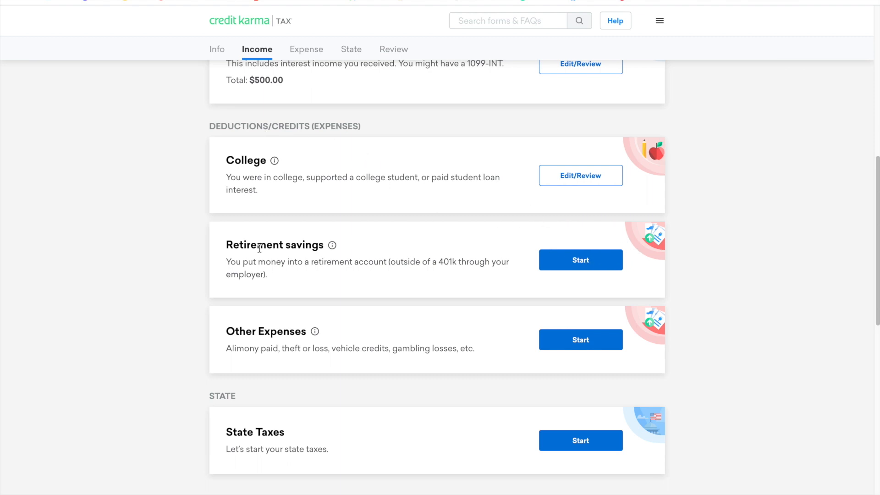
{"action": "mouse_move", "coordinate": [381, 143]}
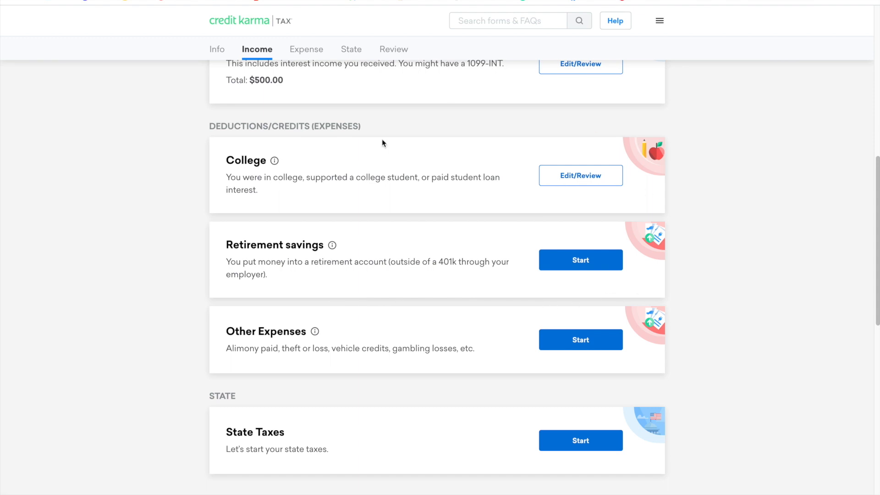
{"action": "mouse_move", "coordinate": [587, 184]}
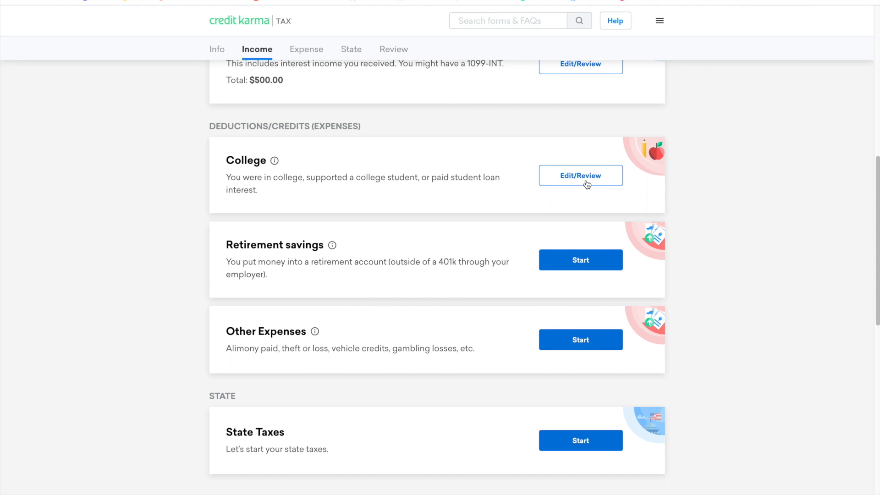
{"action": "mouse_move", "coordinate": [309, 190]}
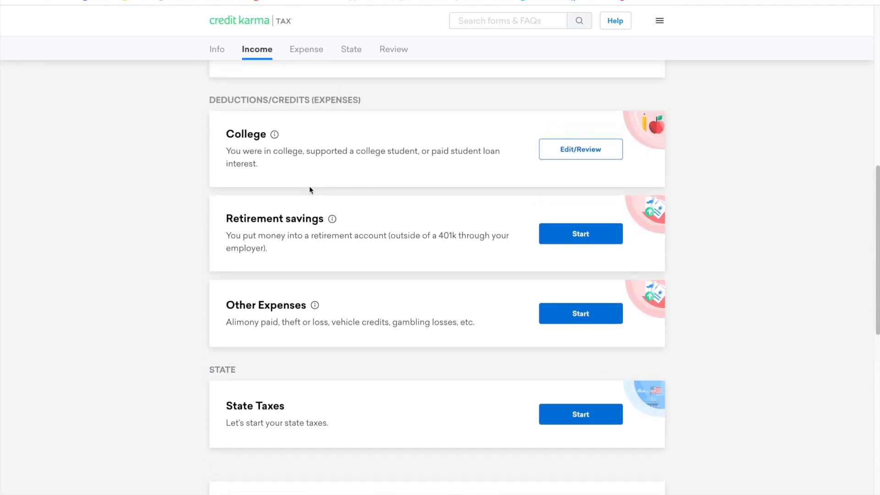
{"action": "scroll", "scroll_direction": "up", "scroll_amount": 3}
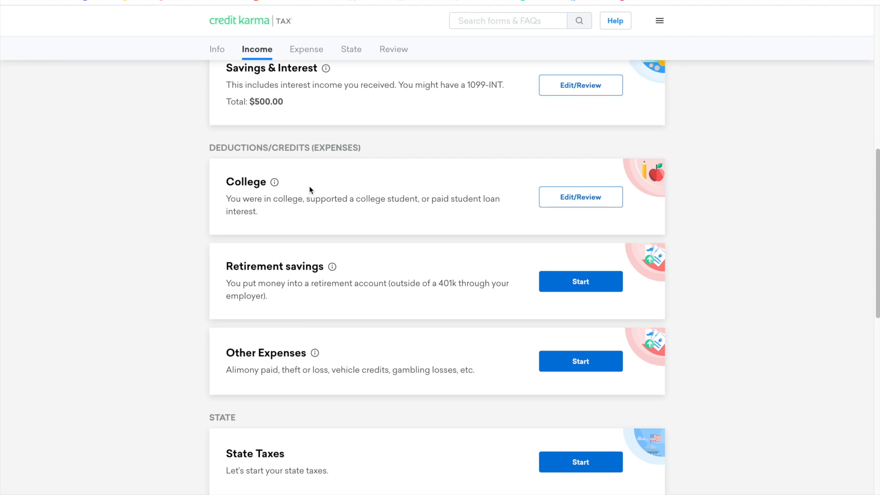
{"action": "scroll", "scroll_direction": "up", "scroll_amount": 3}
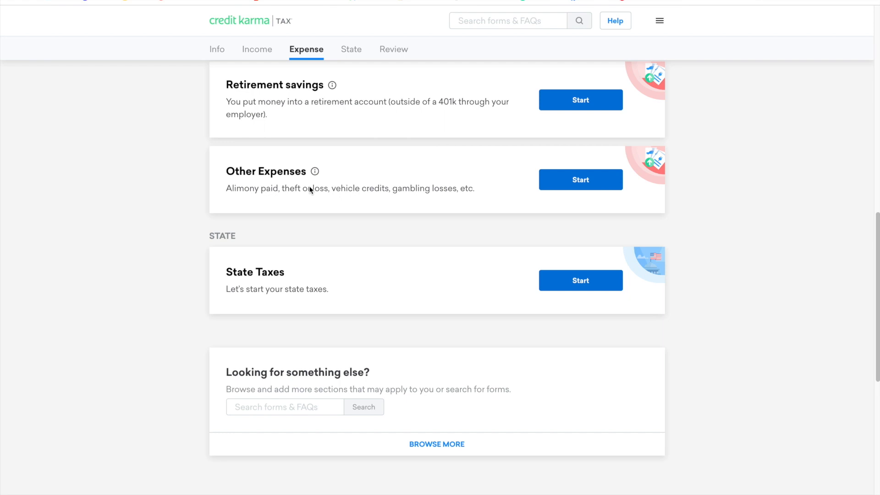
{"action": "scroll", "scroll_direction": "down", "scroll_amount": 3}
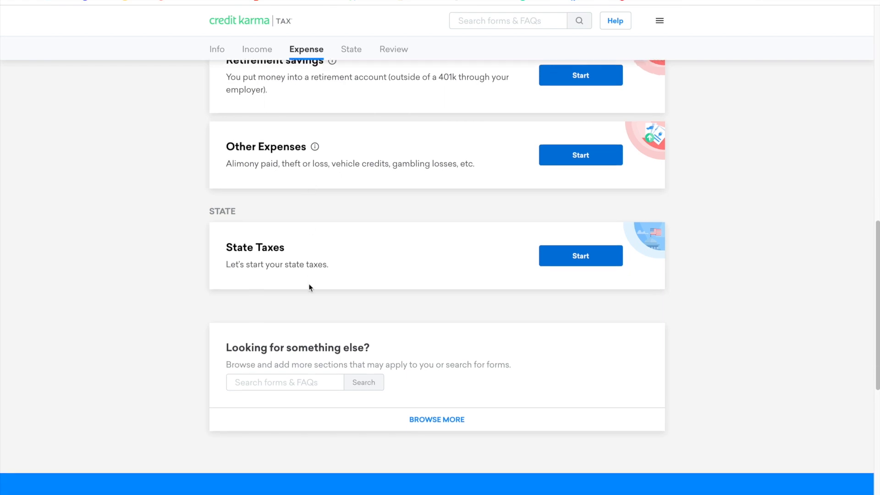
{"action": "scroll", "scroll_direction": "down", "scroll_amount": 3}
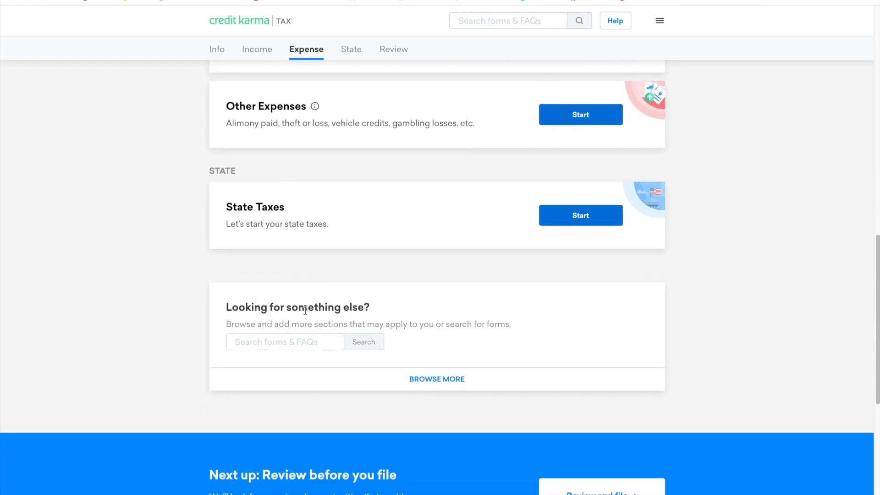
{"action": "mouse_move", "coordinate": [436, 382]}
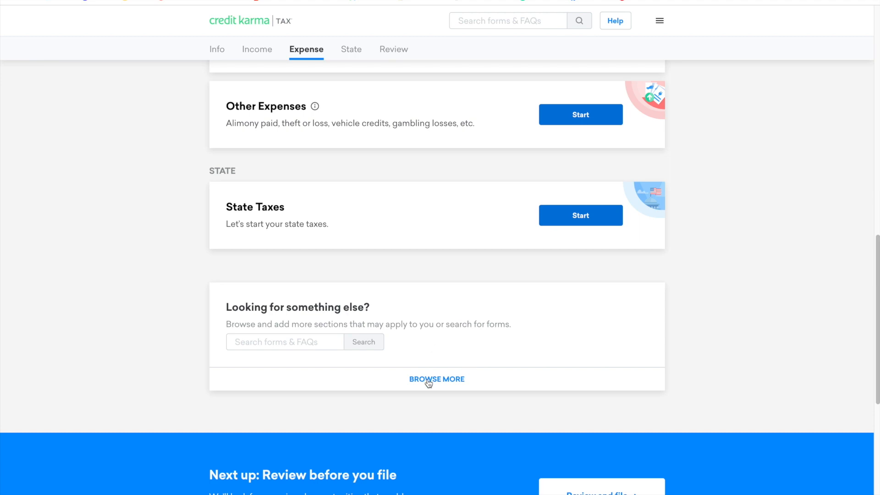
{"action": "left_click", "coordinate": [436, 378]}
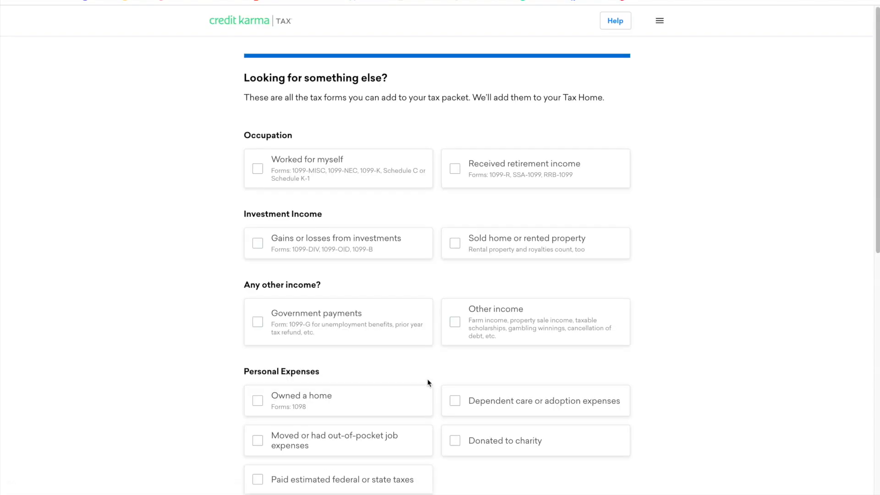
{"action": "mouse_move", "coordinate": [254, 91]}
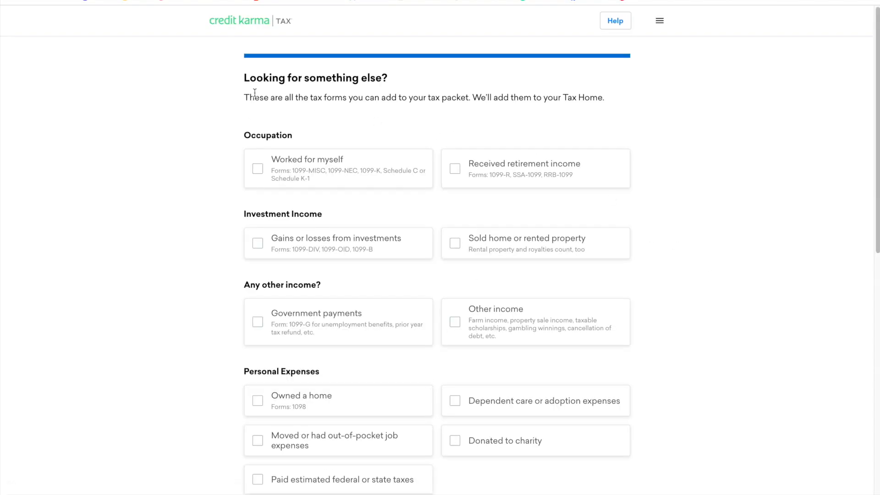
{"action": "mouse_move", "coordinate": [474, 109]}
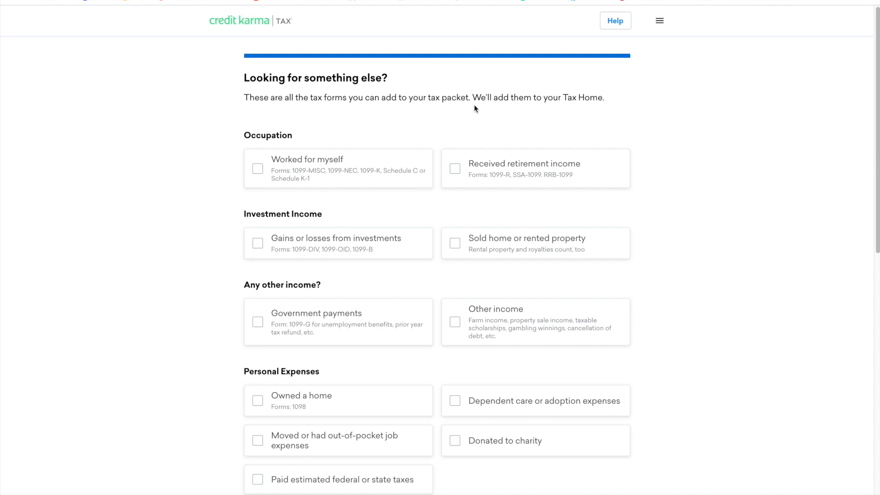
{"action": "scroll", "scroll_direction": "up", "scroll_amount": 3}
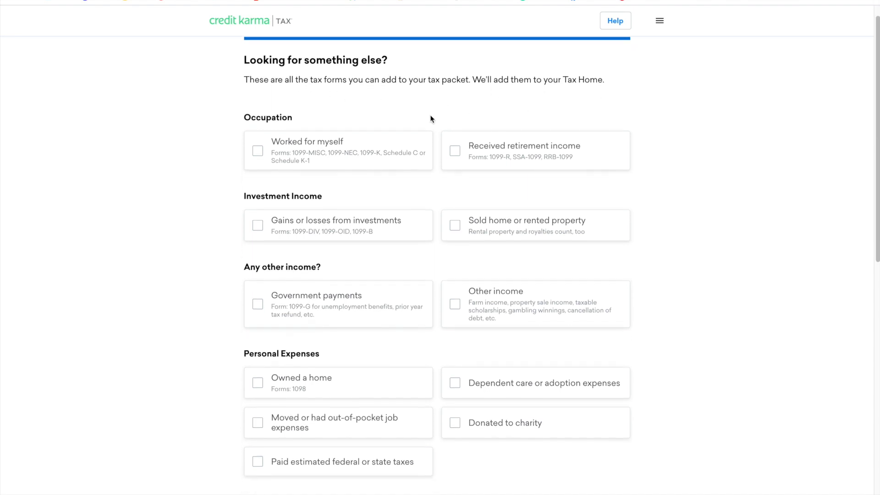
{"action": "scroll", "scroll_direction": "down", "scroll_amount": 3}
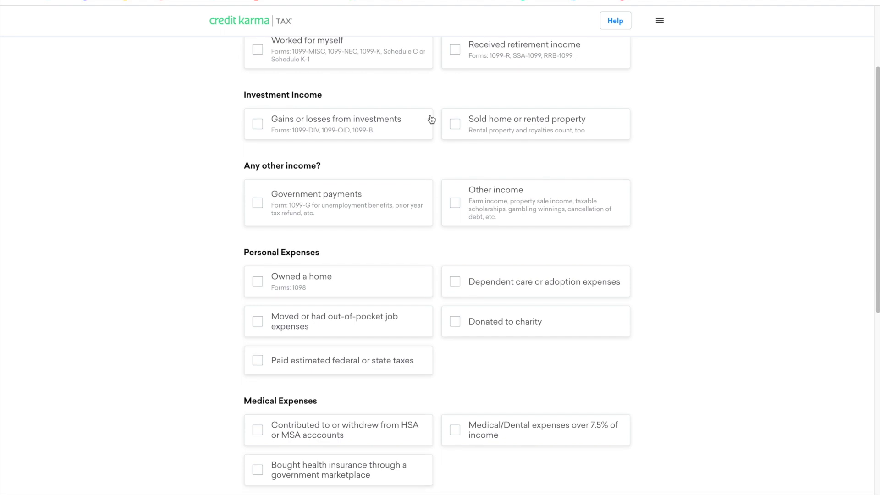
{"action": "scroll", "scroll_direction": "down", "scroll_amount": 3}
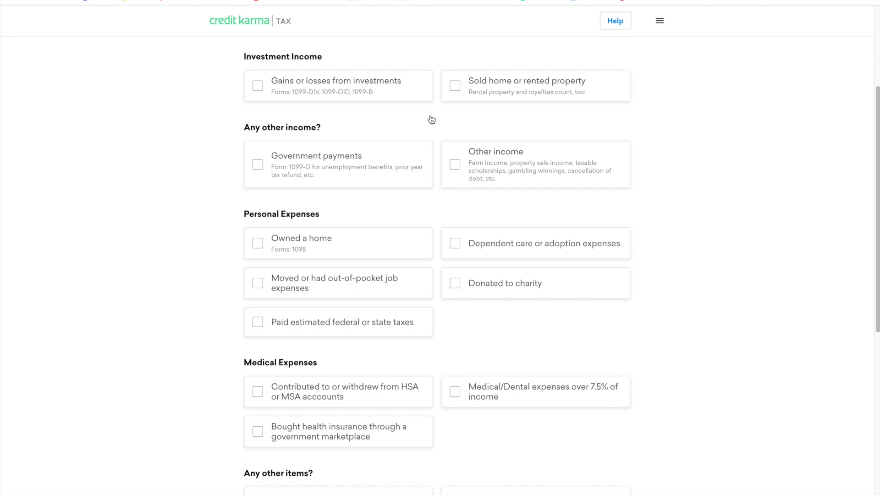
{"action": "scroll", "scroll_direction": "down", "scroll_amount": 3}
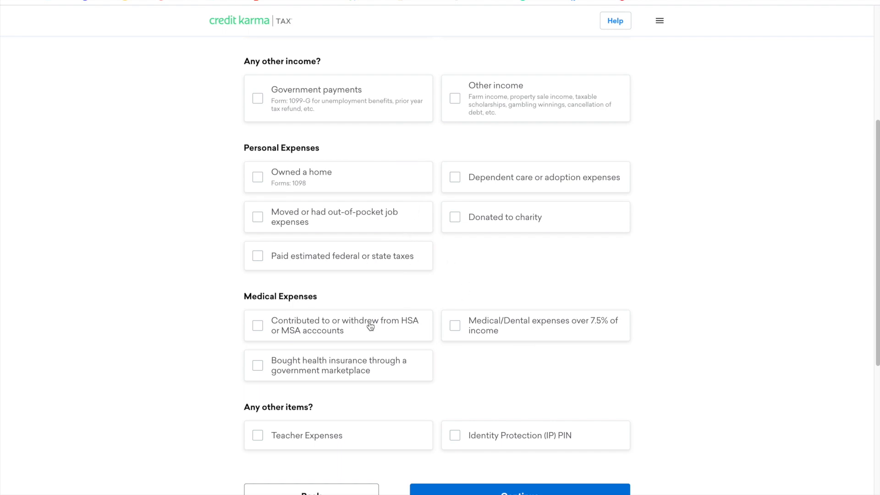
{"action": "scroll", "scroll_direction": "down", "scroll_amount": 3}
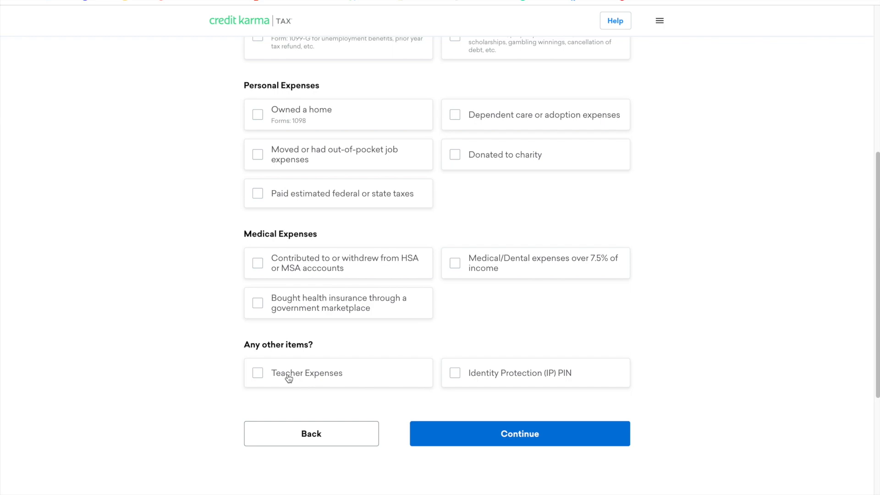
{"action": "mouse_move", "coordinate": [528, 144]}
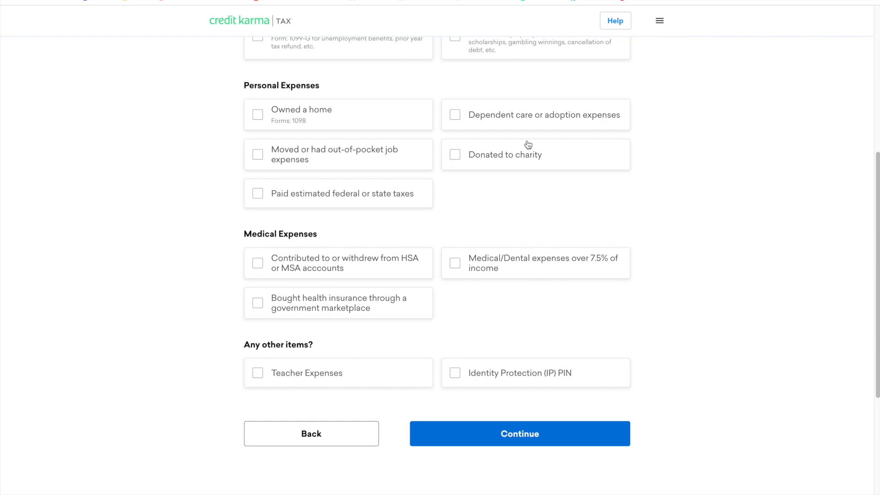
{"action": "left_click", "coordinate": [519, 434]}
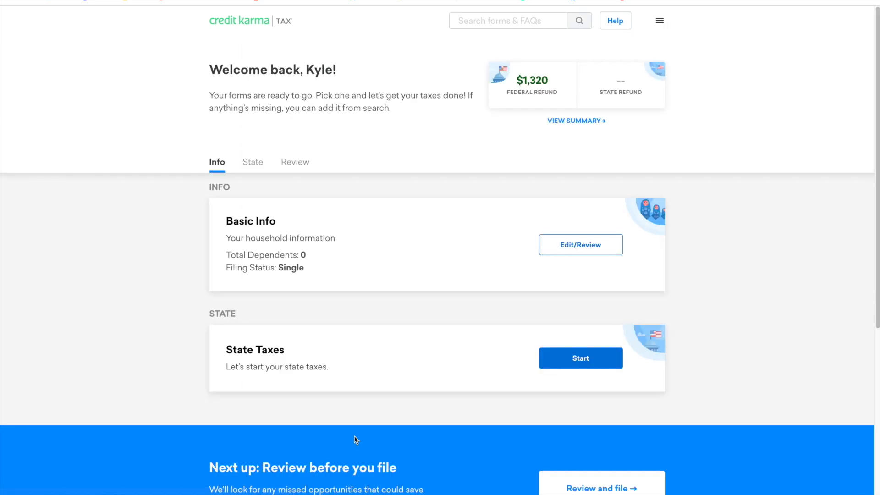
{"action": "scroll", "scroll_direction": "down", "scroll_amount": 3}
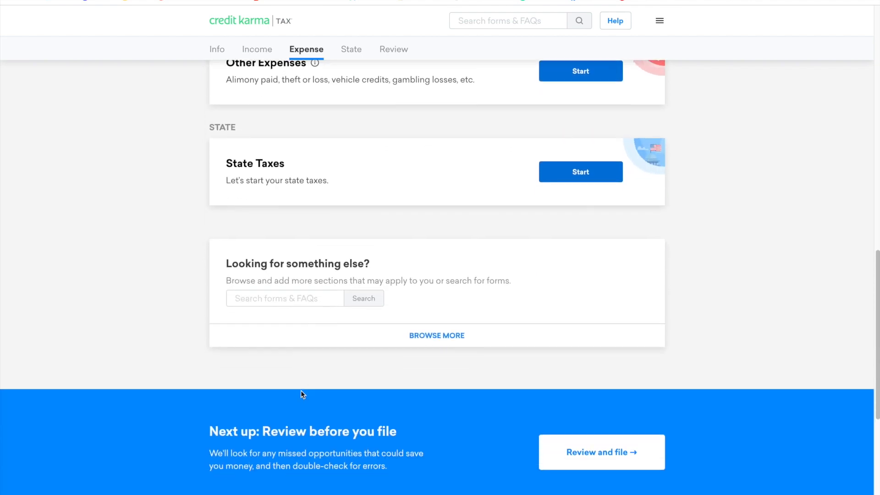
{"action": "mouse_move", "coordinate": [256, 298]}
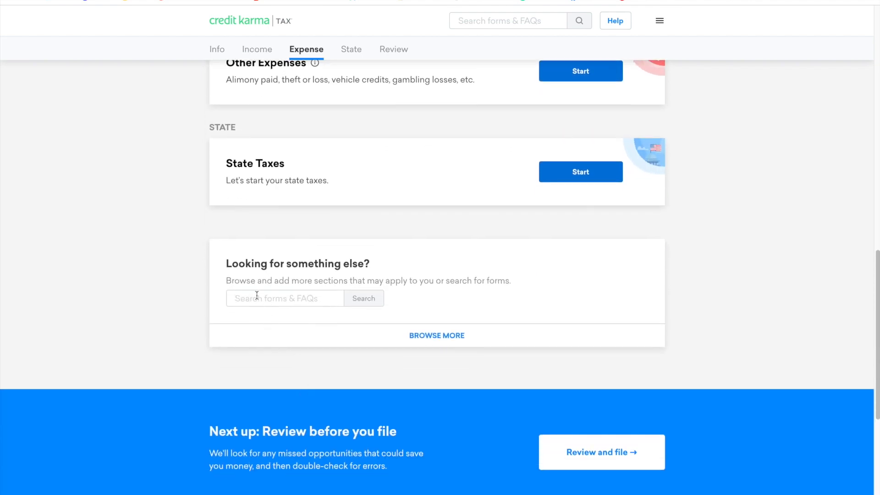
Search forms for 'student loan interest' and choose the Student Loan Interest result
{"action": "type", "text": "student l"}
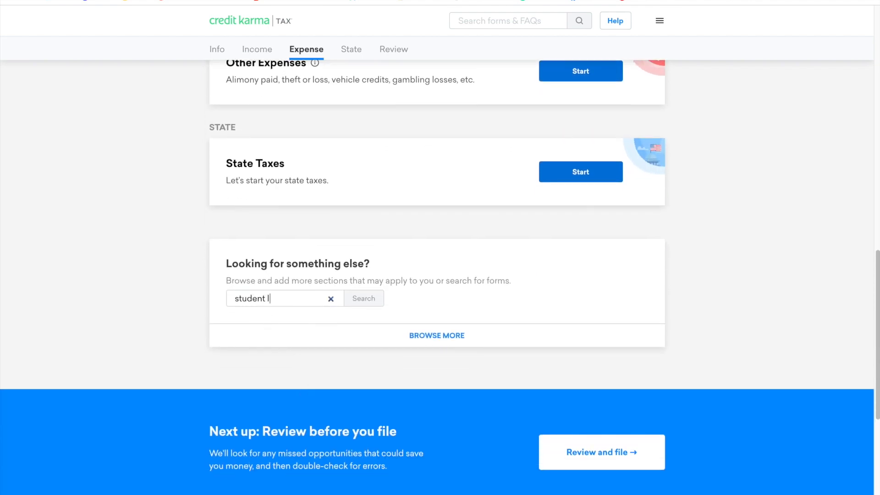
{"action": "type", "text": "oan inters"}
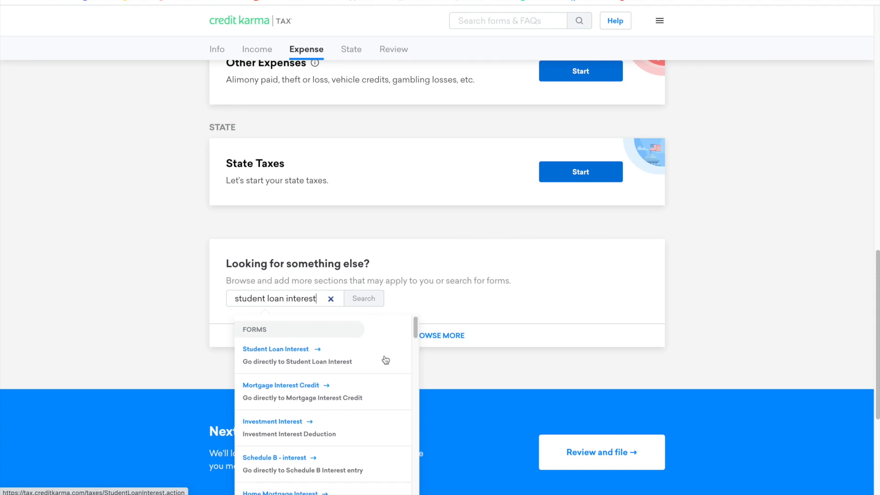
{"action": "mouse_move", "coordinate": [321, 455]}
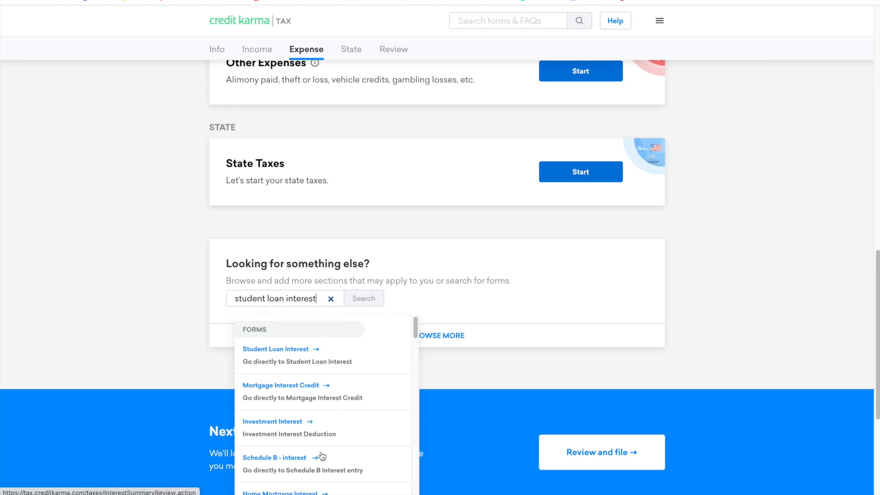
{"action": "left_click", "coordinate": [276, 348]}
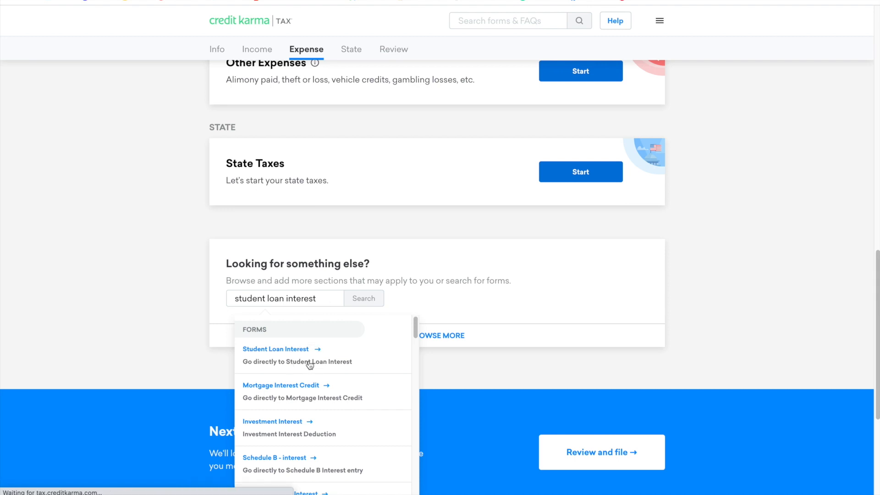
Enter $600 of student loan interest paid and continue past the ineligibility notice
{"action": "left_click", "coordinate": [276, 348]}
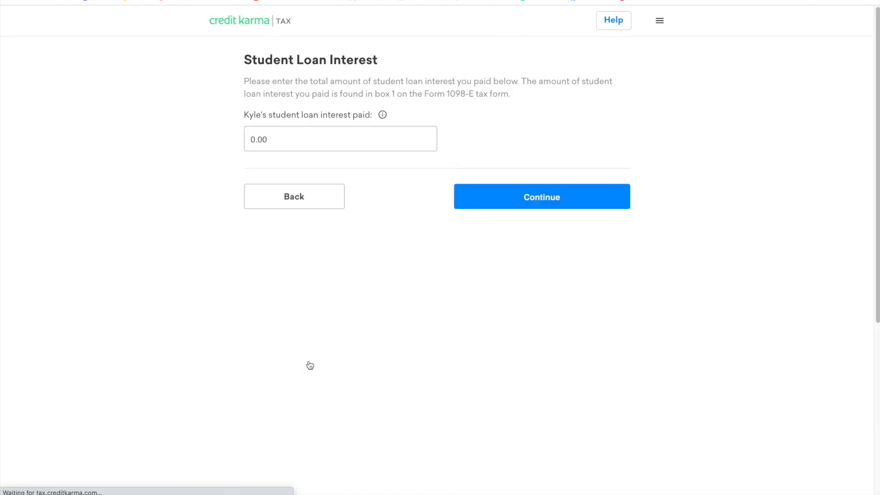
{"action": "mouse_move", "coordinate": [448, 87]}
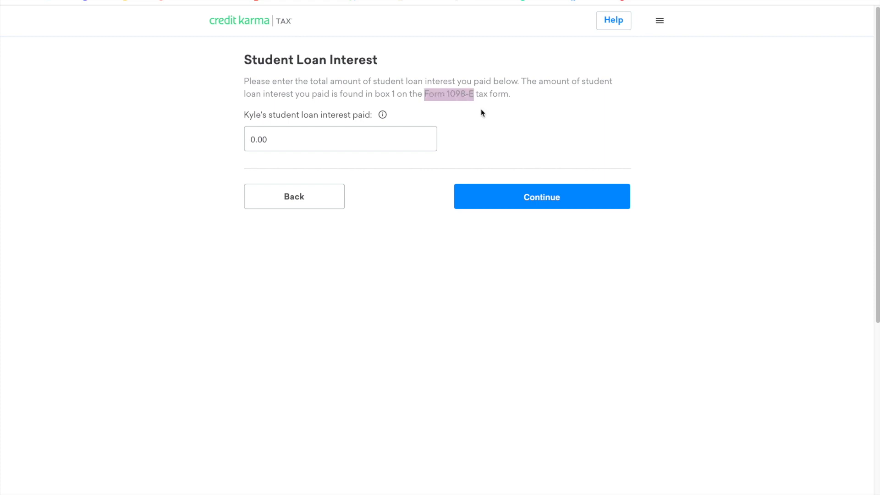
{"action": "mouse_move", "coordinate": [470, 107]}
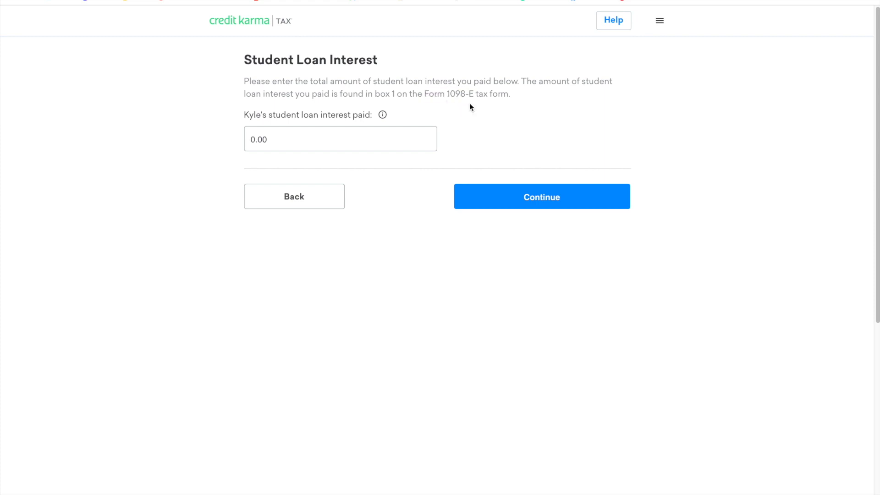
{"action": "mouse_move", "coordinate": [383, 114]}
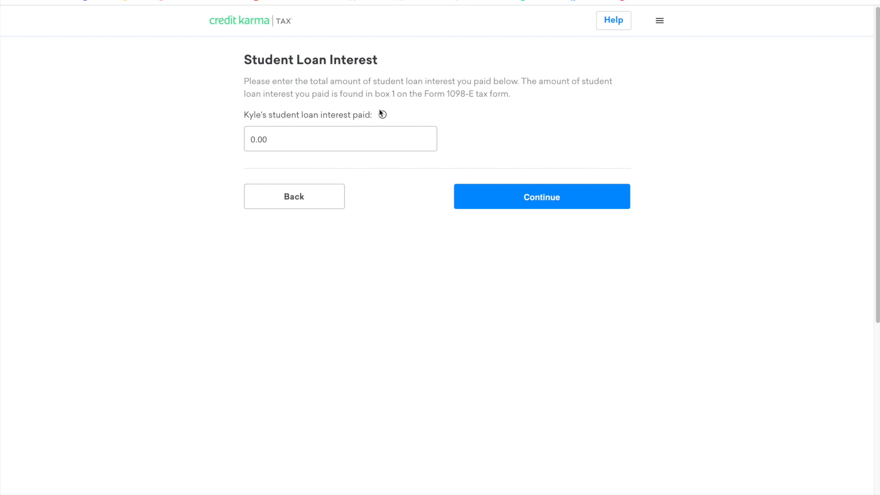
{"action": "mouse_move", "coordinate": [383, 114]}
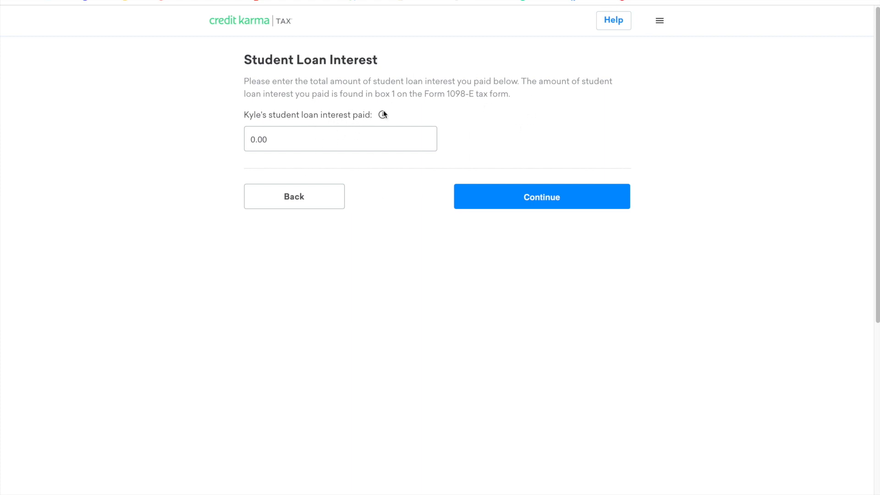
{"action": "left_click", "coordinate": [340, 138]}
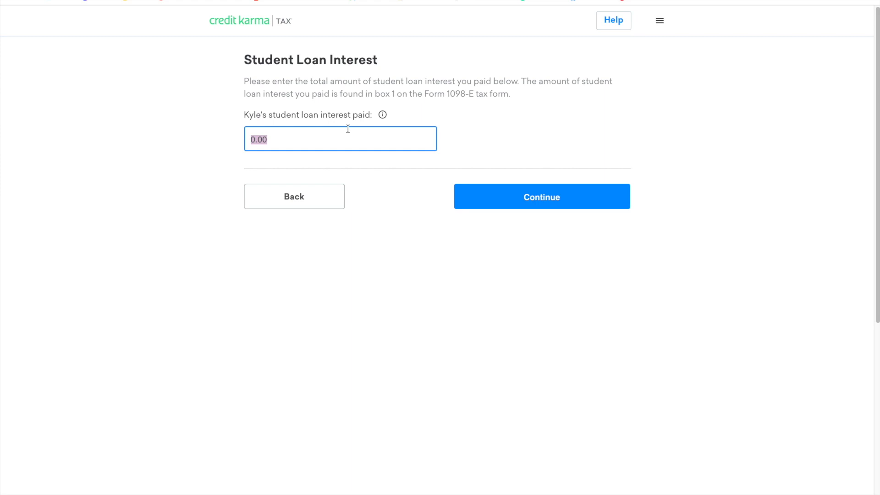
{"action": "type", "text": "600"}
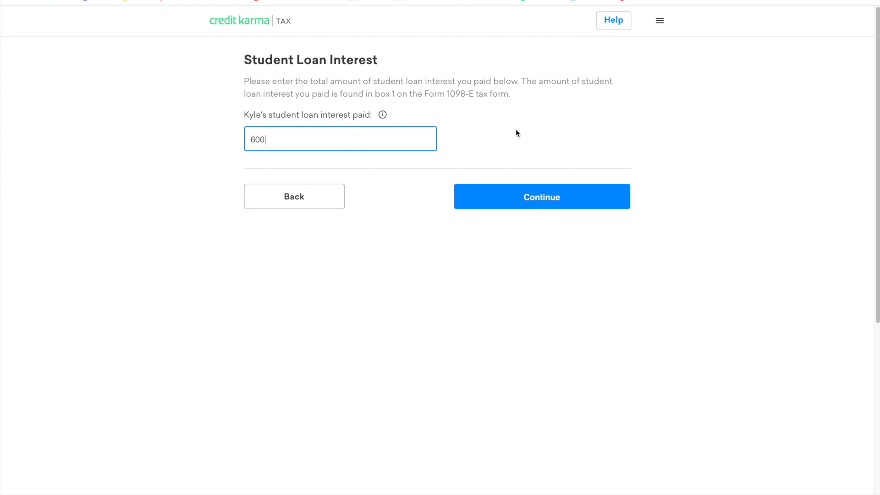
{"action": "left_click", "coordinate": [541, 196]}
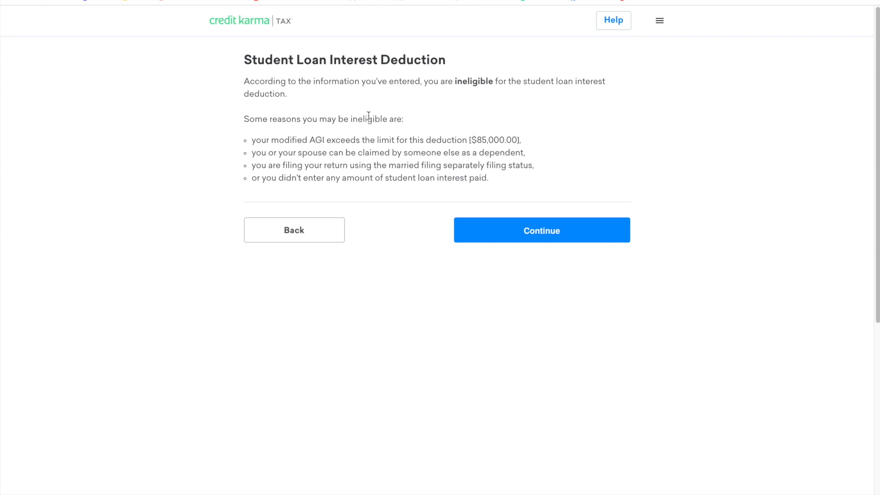
{"action": "left_click", "coordinate": [541, 231]}
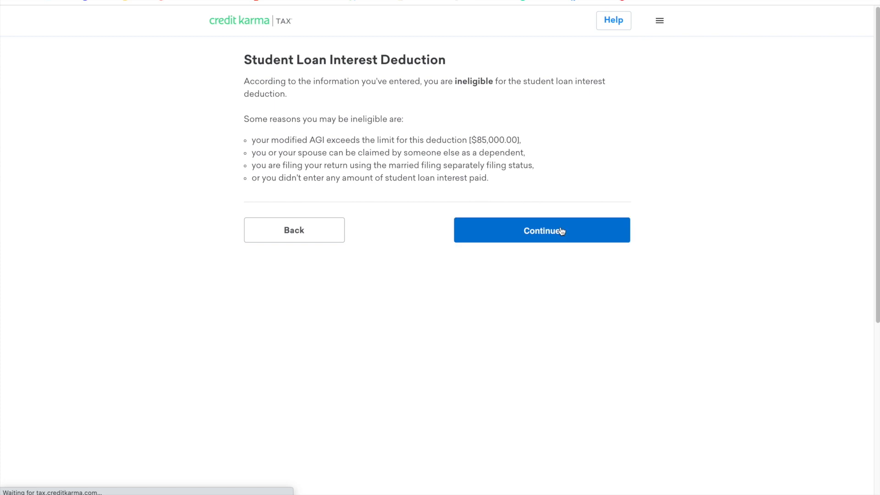
Enter Retirement savings and start the Traditional/Roth IRA contributions form
{"action": "left_click", "coordinate": [541, 229]}
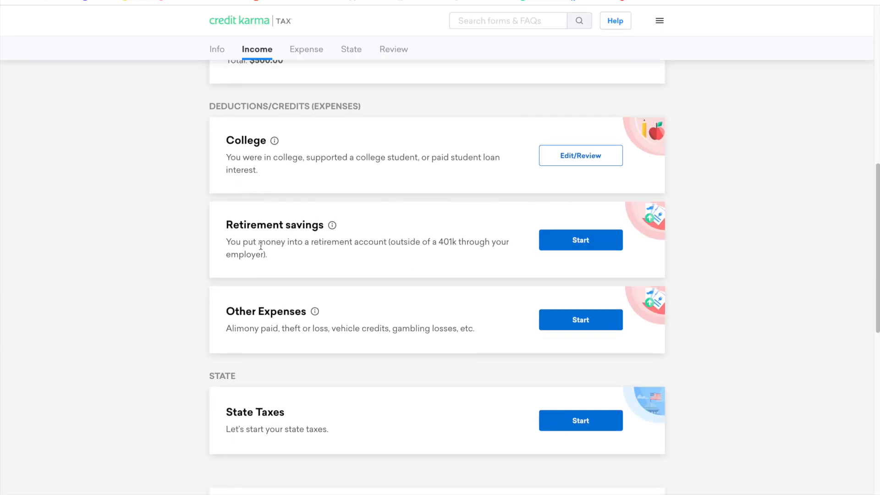
{"action": "mouse_move", "coordinate": [563, 246]}
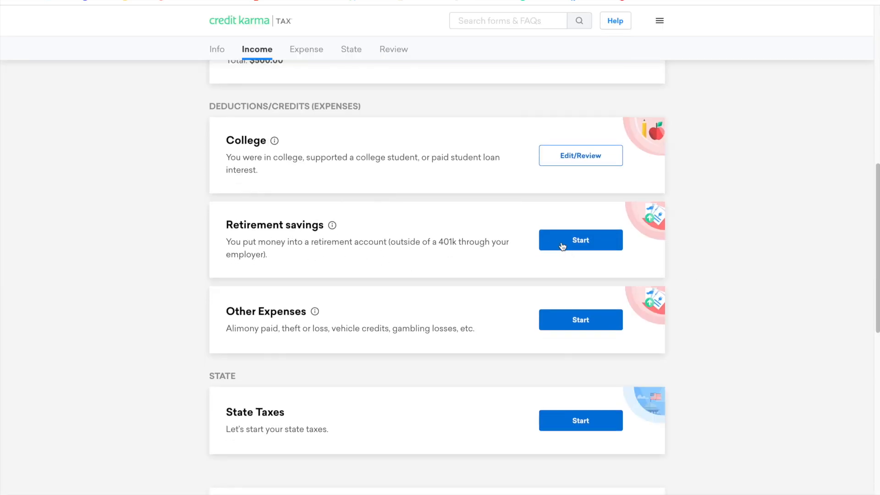
{"action": "left_click", "coordinate": [581, 240]}
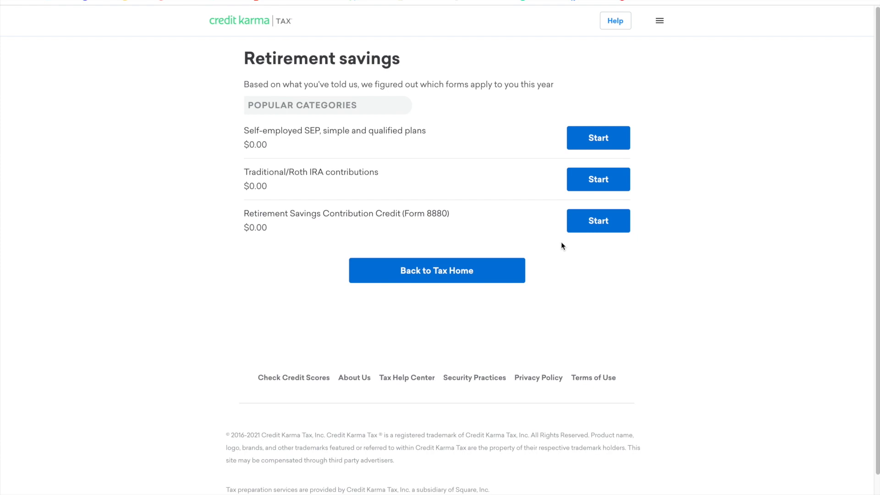
{"action": "mouse_move", "coordinate": [339, 231]}
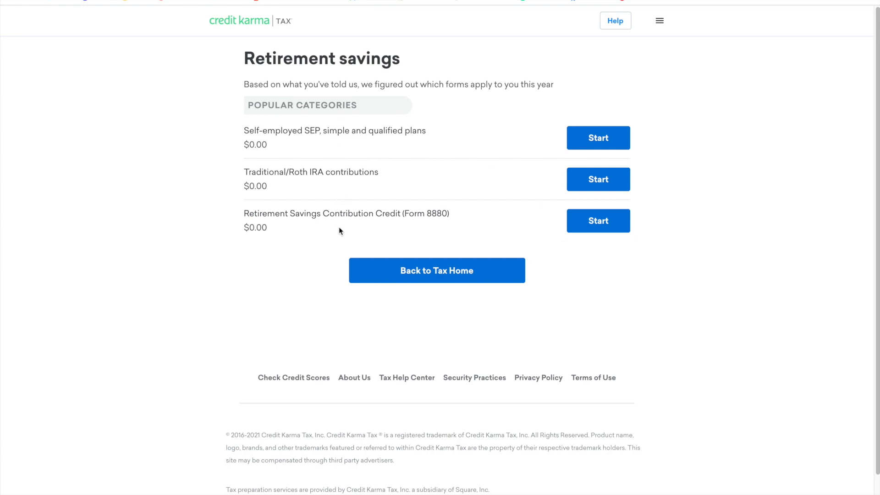
{"action": "mouse_move", "coordinate": [621, 184]}
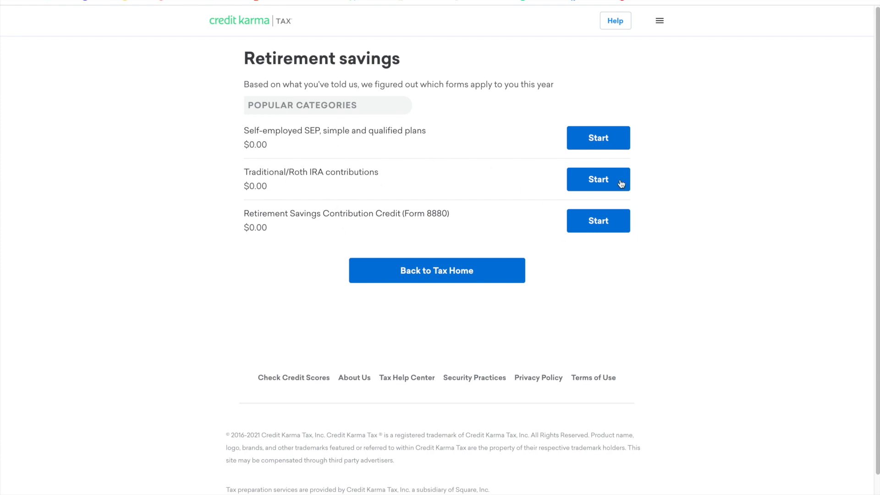
{"action": "mouse_move", "coordinate": [627, 180]}
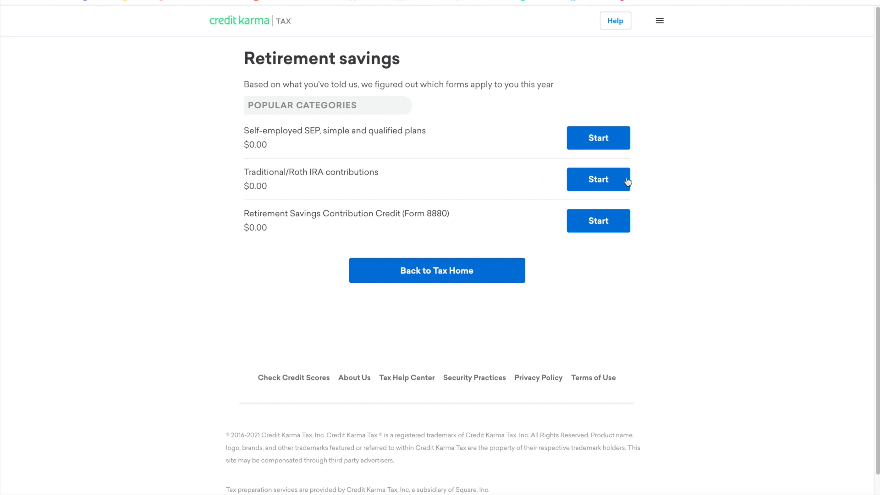
{"action": "left_click", "coordinate": [598, 179]}
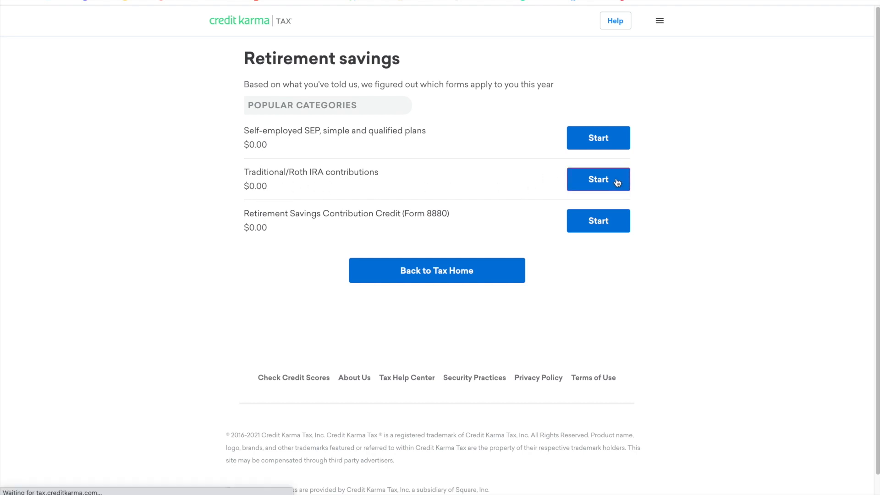
Submit the IRA contribution amounts and read the homebuyer and nonqualified distributions help popups
{"action": "left_click", "coordinate": [598, 179]}
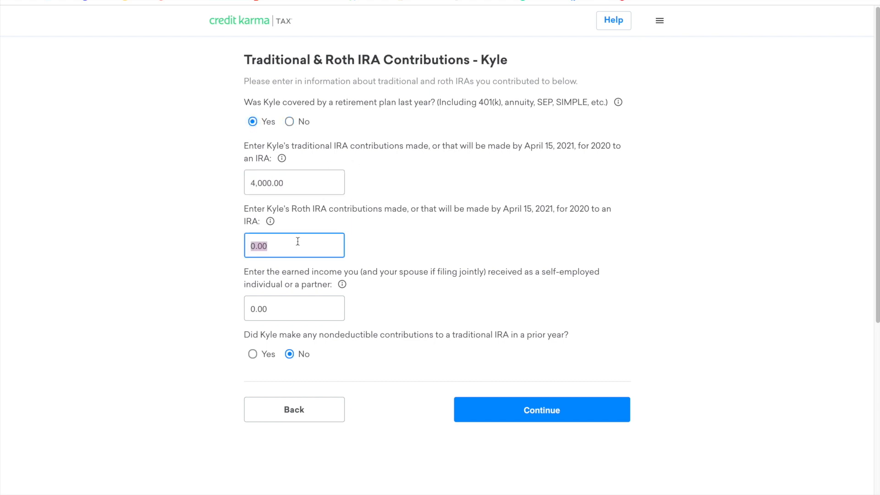
{"action": "left_click", "coordinate": [540, 409]}
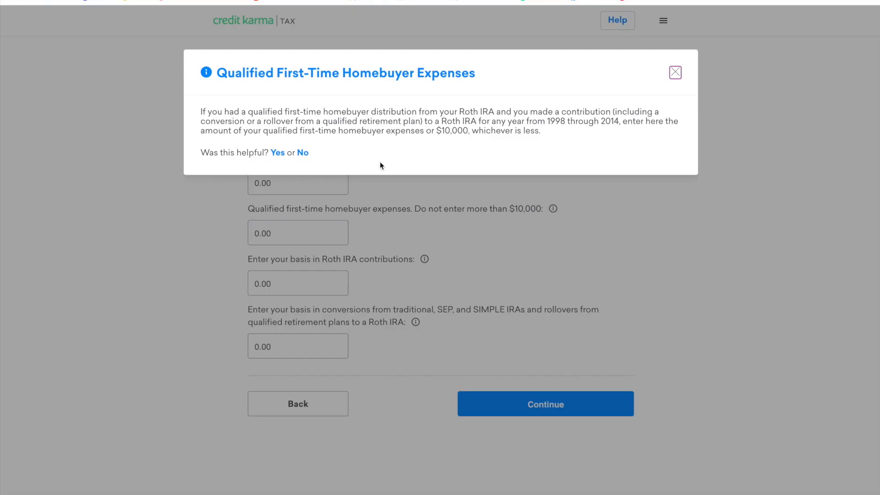
{"action": "left_click", "coordinate": [676, 73]}
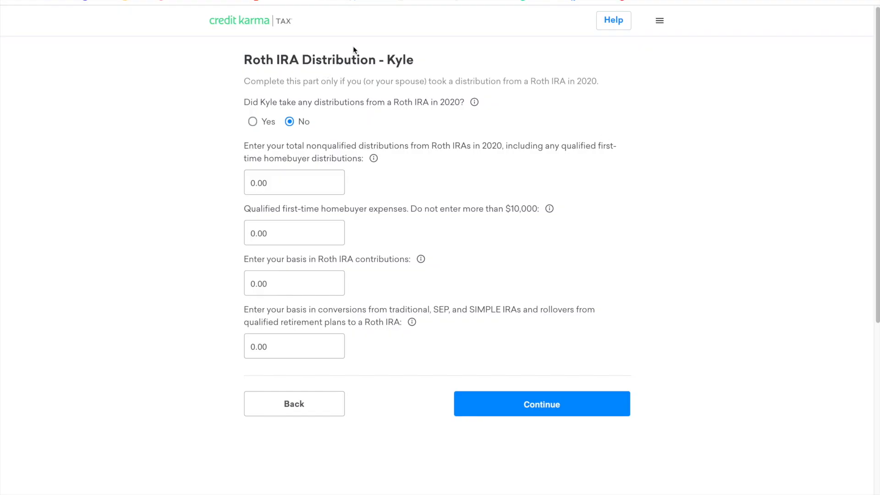
{"action": "mouse_move", "coordinate": [272, 47]}
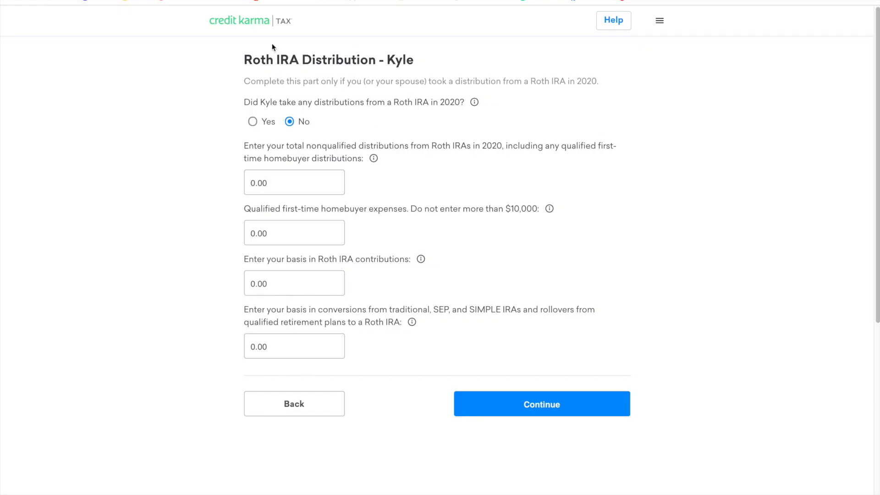
{"action": "mouse_move", "coordinate": [366, 144]}
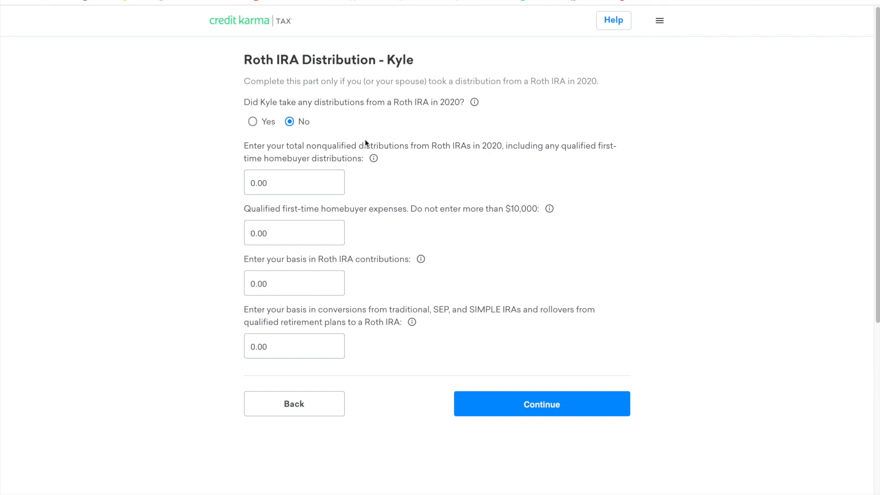
{"action": "mouse_move", "coordinate": [373, 159]}
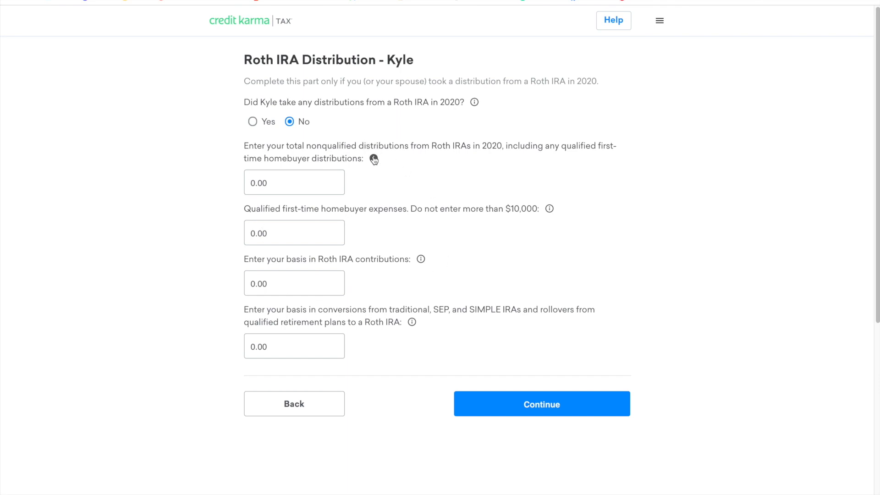
{"action": "left_click", "coordinate": [374, 160]}
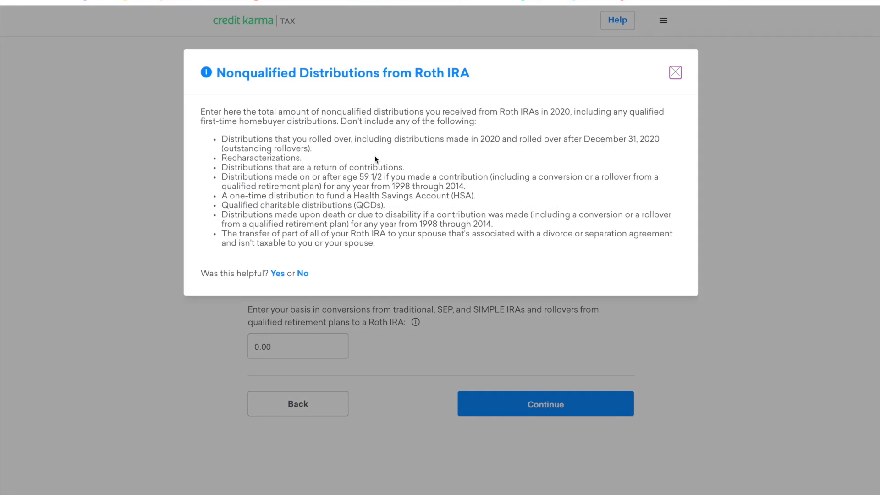
{"action": "mouse_move", "coordinate": [241, 174]}
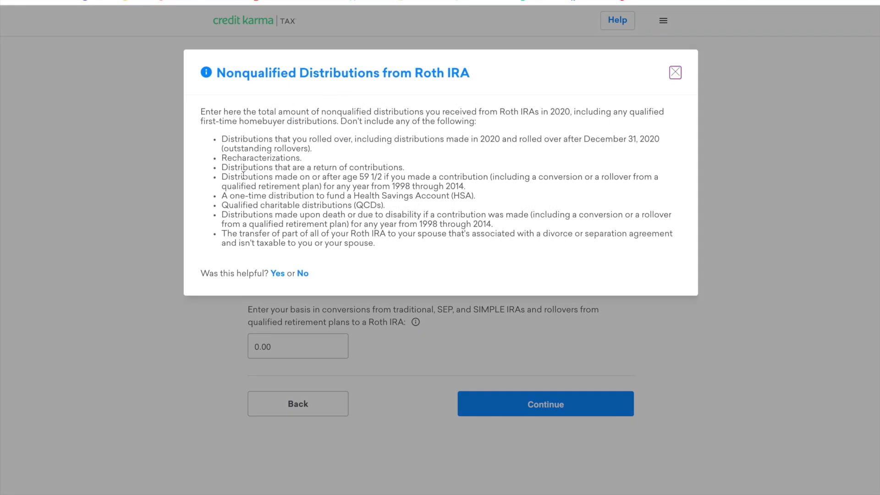
{"action": "mouse_move", "coordinate": [659, 89]}
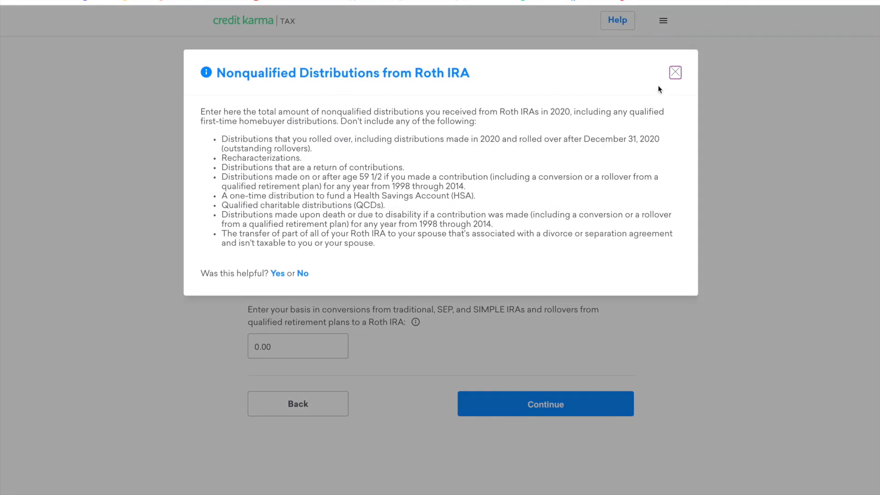
{"action": "mouse_move", "coordinate": [497, 211]}
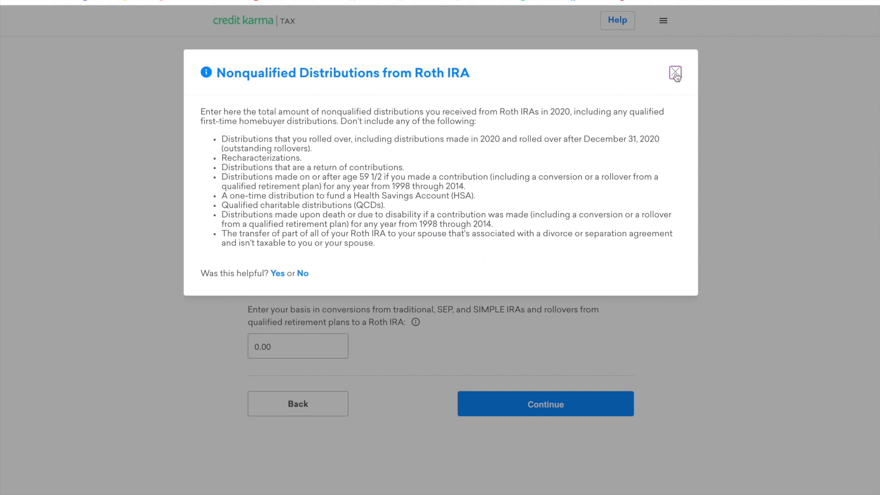
{"action": "left_click", "coordinate": [675, 73]}
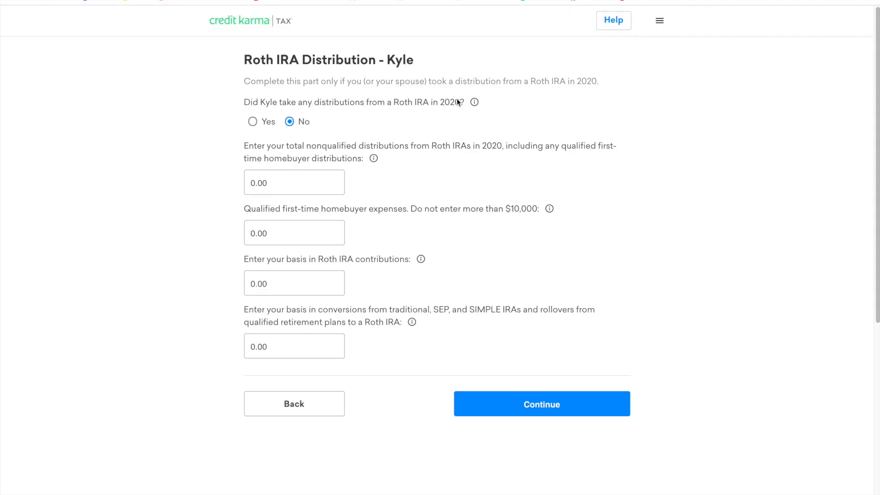
{"action": "mouse_move", "coordinate": [375, 159]}
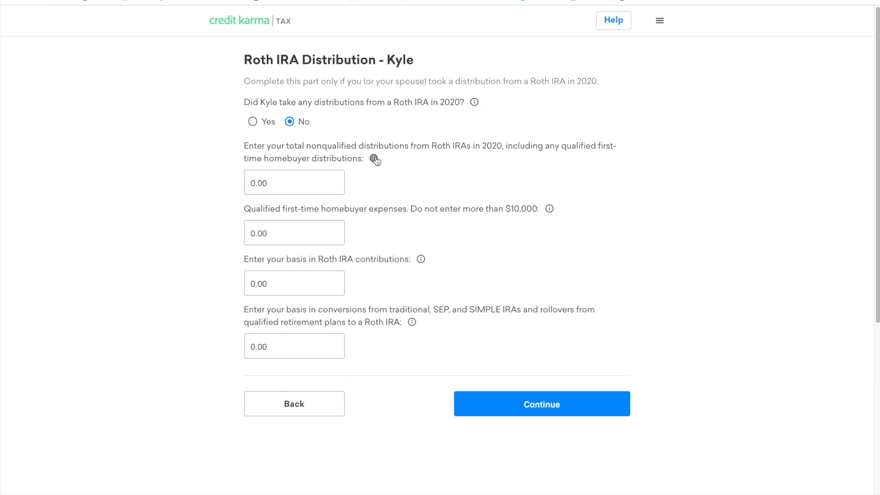
{"action": "mouse_move", "coordinate": [541, 404]}
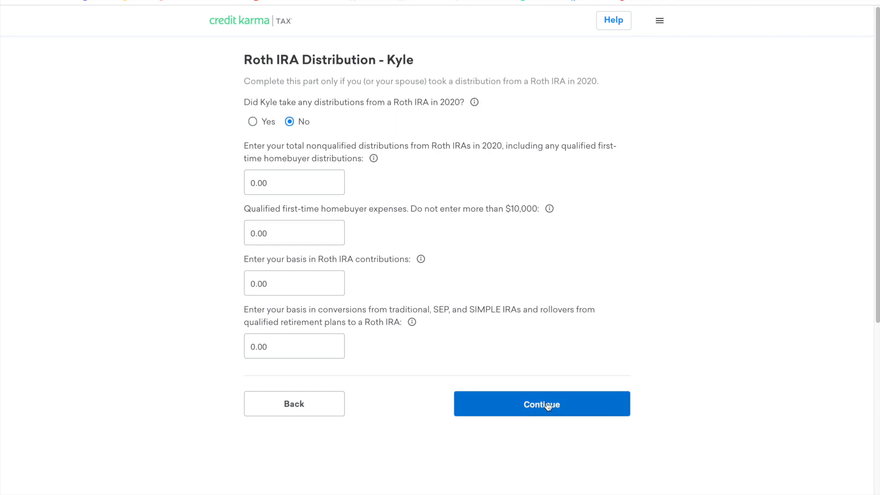
Finish the Roth IRA distribution questions and scroll the dashboard to the $6,000 Retirement savings card
{"action": "left_click", "coordinate": [541, 403]}
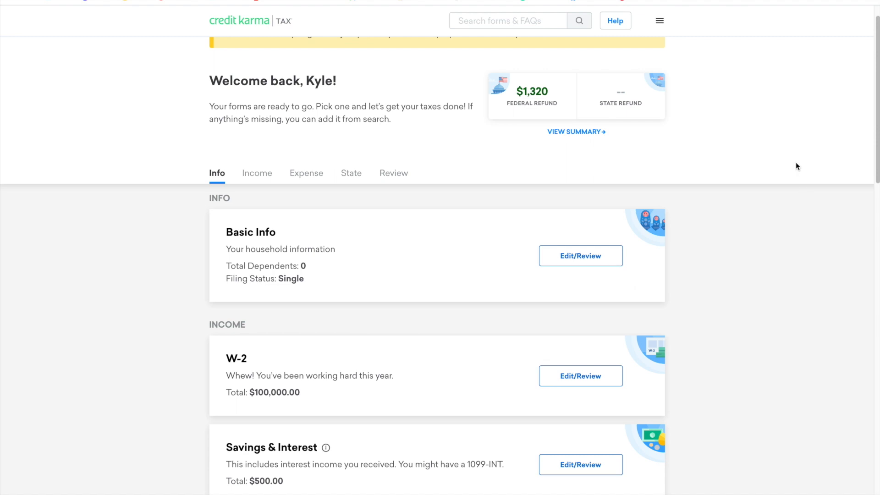
{"action": "scroll", "scroll_direction": "up", "scroll_amount": 3}
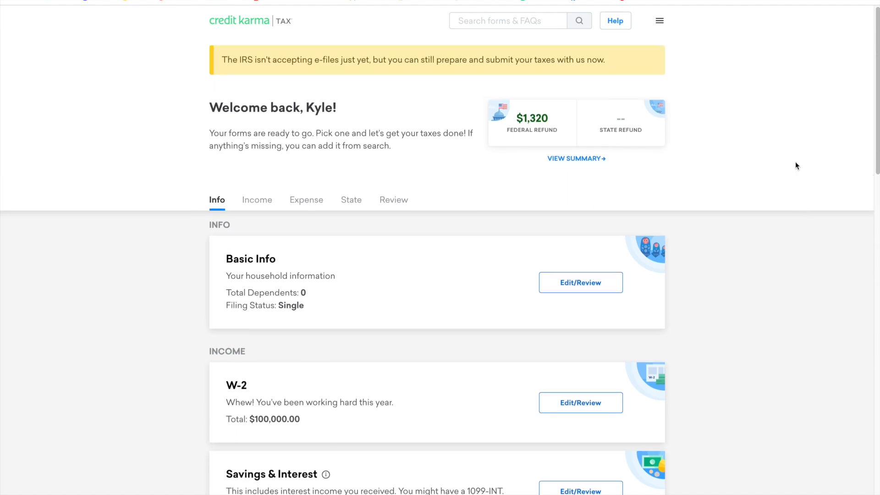
{"action": "mouse_move", "coordinate": [754, 277]}
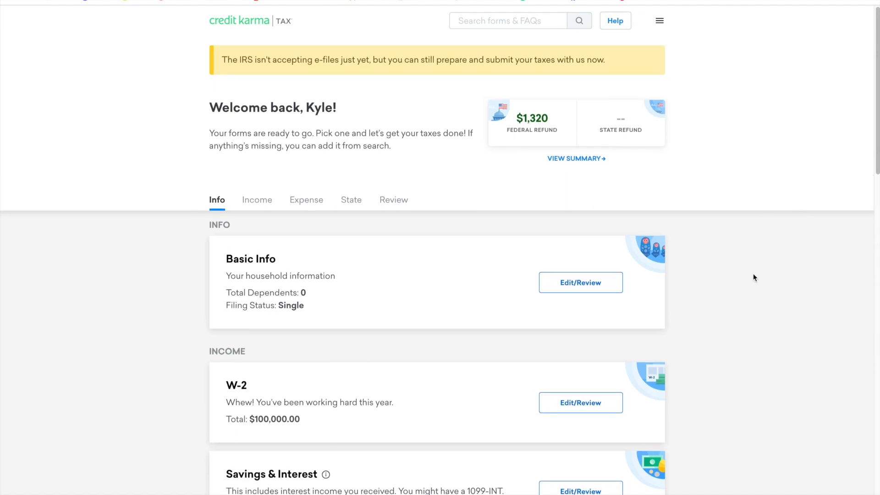
{"action": "scroll", "scroll_direction": "down", "scroll_amount": 3}
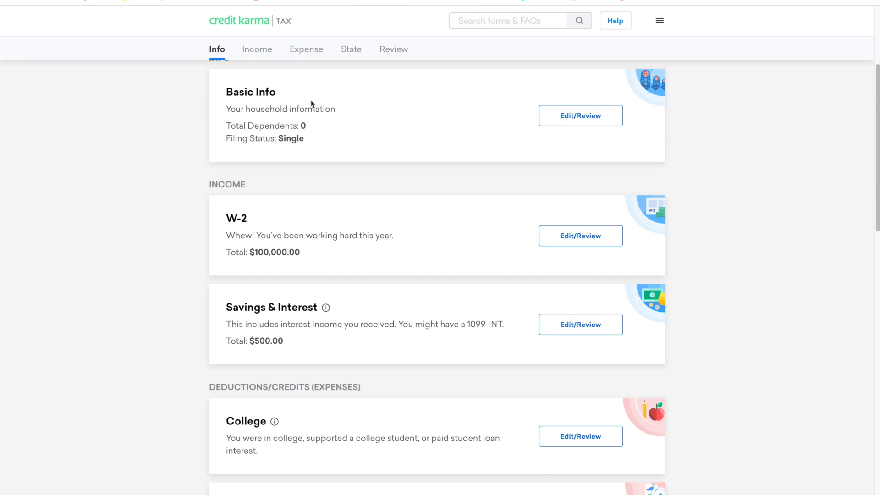
{"action": "scroll", "scroll_direction": "down", "scroll_amount": 3}
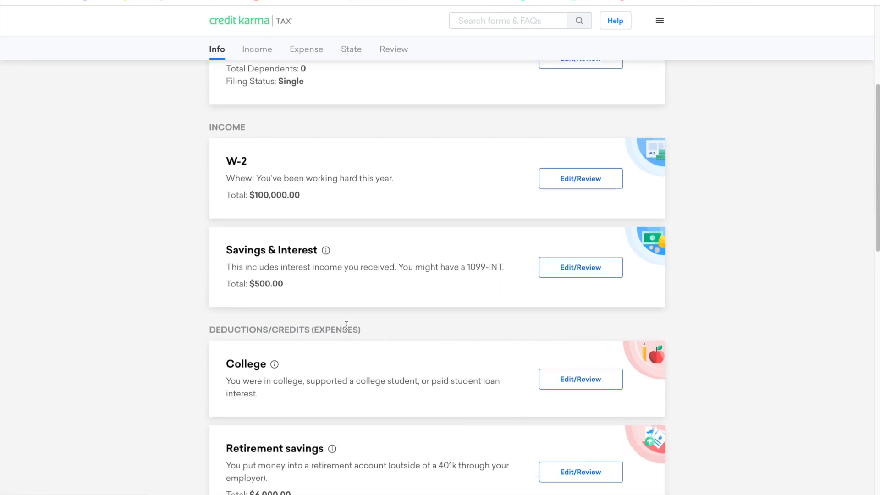
{"action": "mouse_move", "coordinate": [463, 321]}
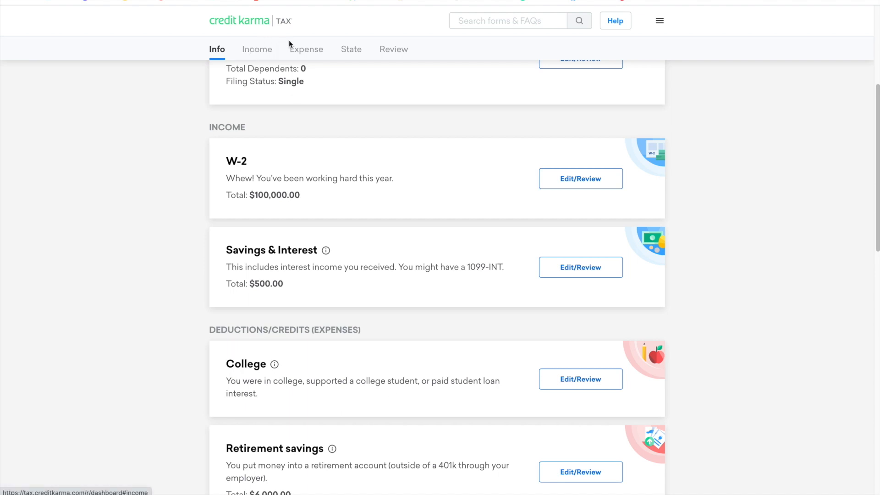
{"action": "mouse_move", "coordinate": [246, 80]}
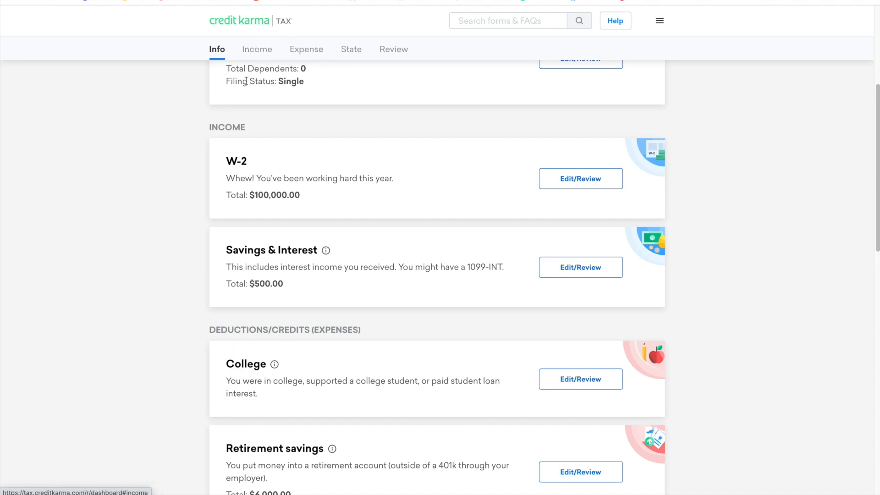
Jump between Income, Deductions and State sections and scroll to the Savings & Interest card
{"action": "left_click", "coordinate": [257, 49]}
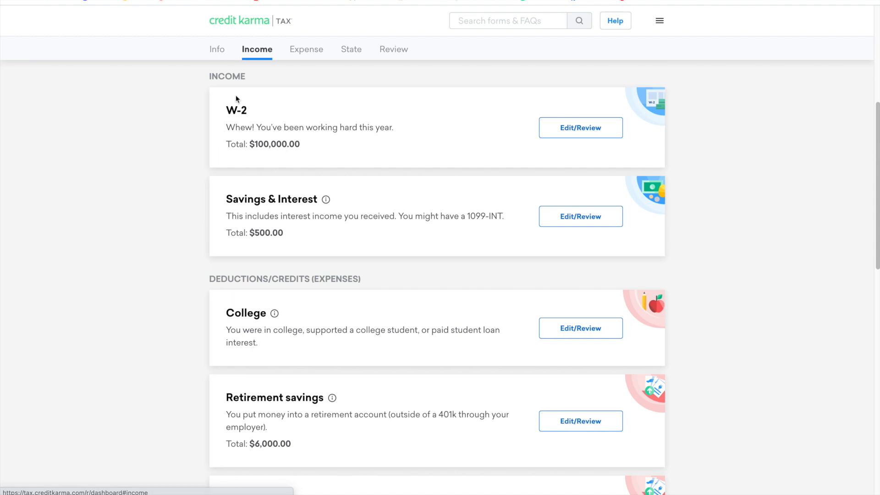
{"action": "left_click", "coordinate": [306, 49]}
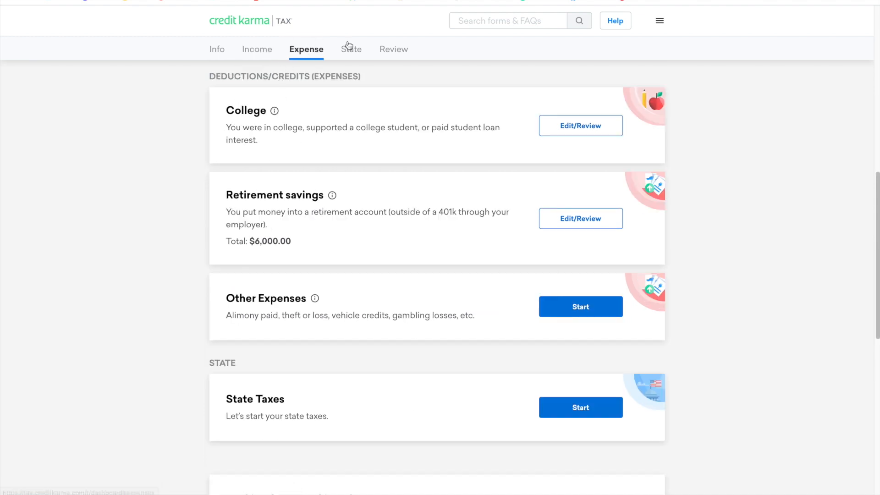
{"action": "mouse_move", "coordinate": [342, 48]}
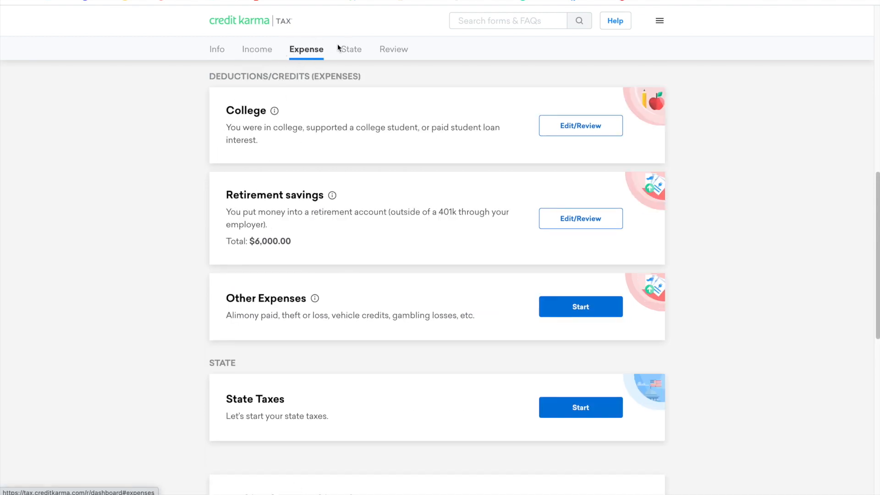
{"action": "left_click", "coordinate": [257, 49]}
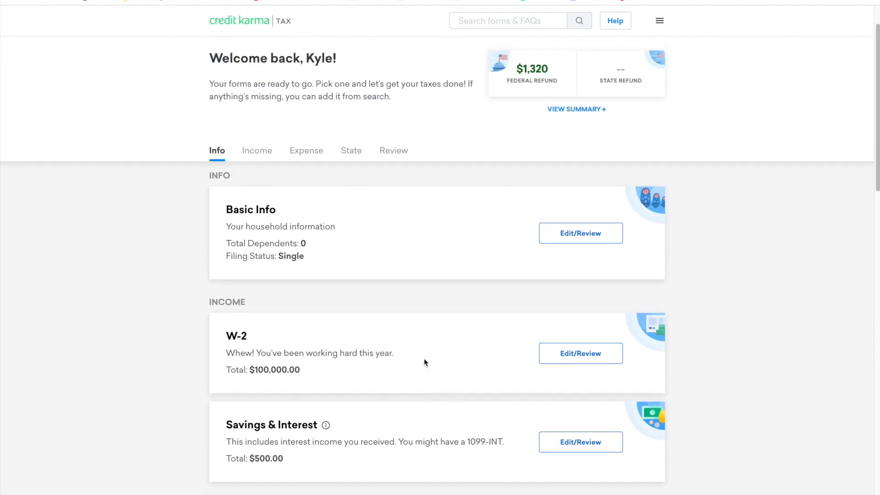
{"action": "scroll", "scroll_direction": "down", "scroll_amount": 3}
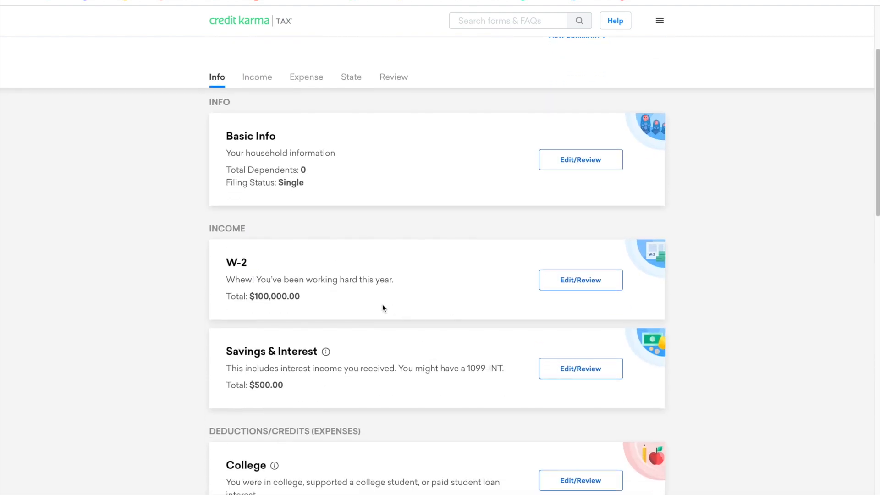
{"action": "scroll", "scroll_direction": "up", "scroll_amount": 3}
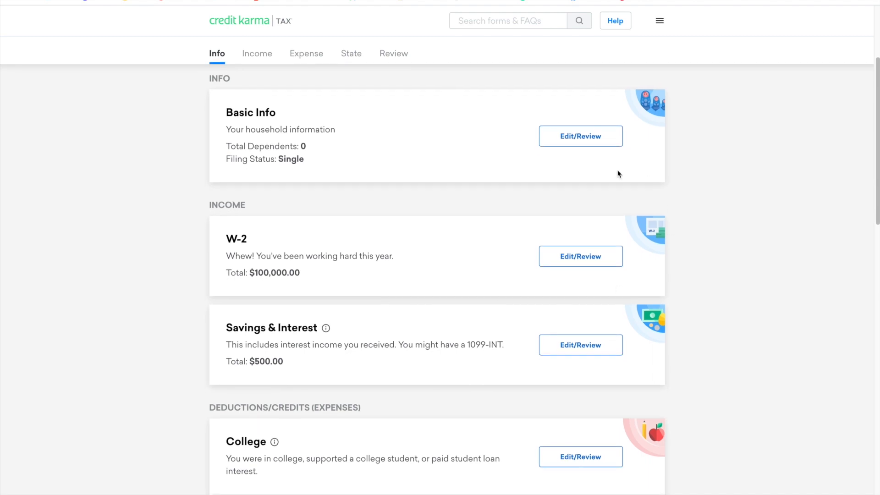
{"action": "mouse_move", "coordinate": [410, 344]}
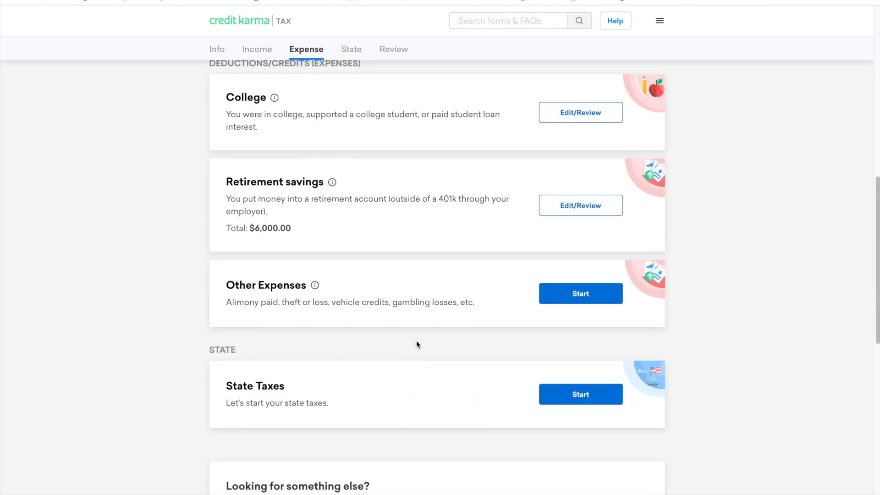
{"action": "scroll", "scroll_direction": "down", "scroll_amount": 3}
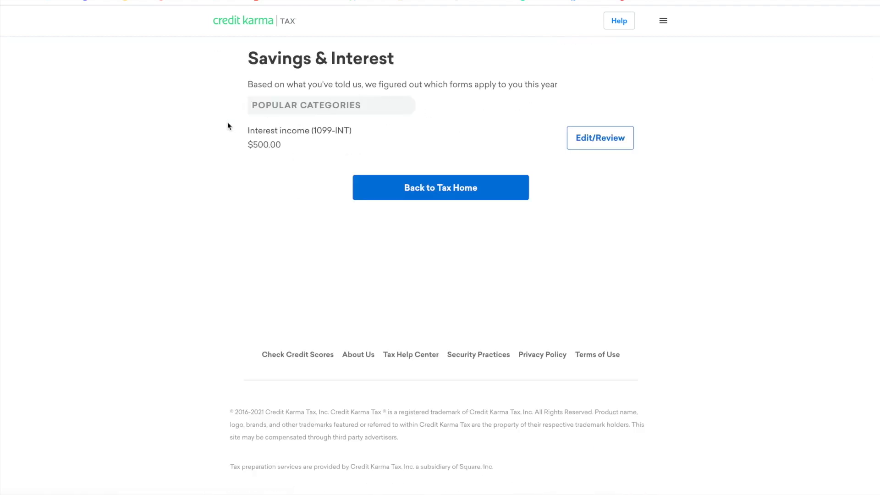
{"action": "mouse_move", "coordinate": [441, 197]}
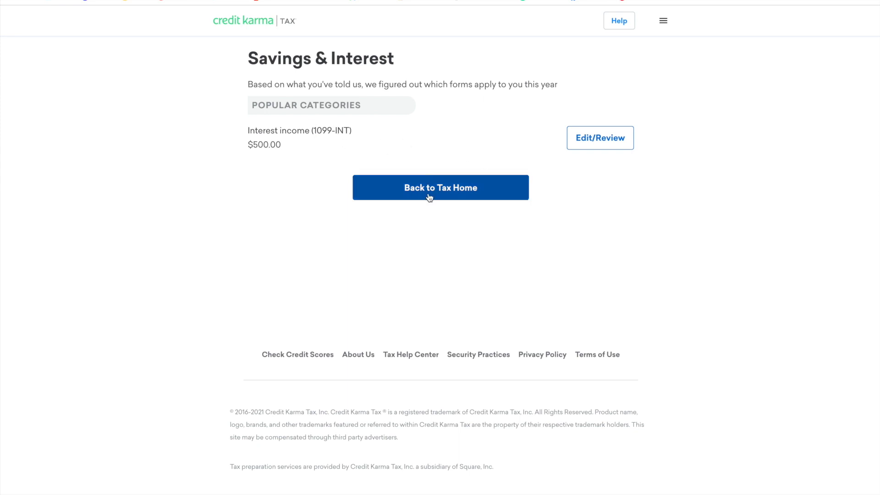
{"action": "mouse_move", "coordinate": [438, 192]}
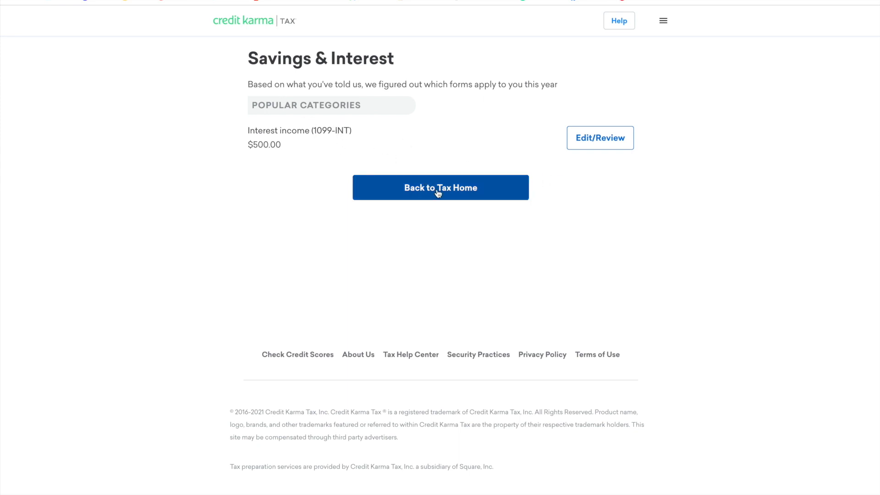
Go back to Tax Home and jump to the state taxes part of the dashboard
{"action": "left_click", "coordinate": [440, 187]}
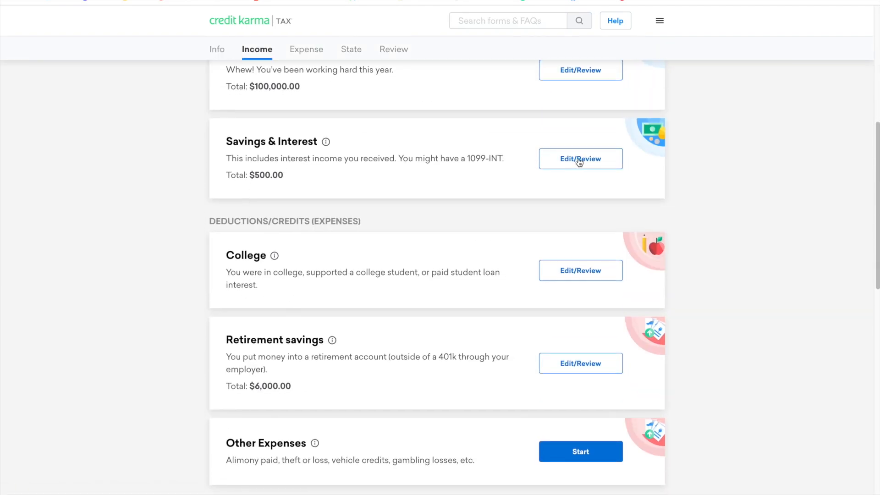
{"action": "mouse_move", "coordinate": [360, 194]}
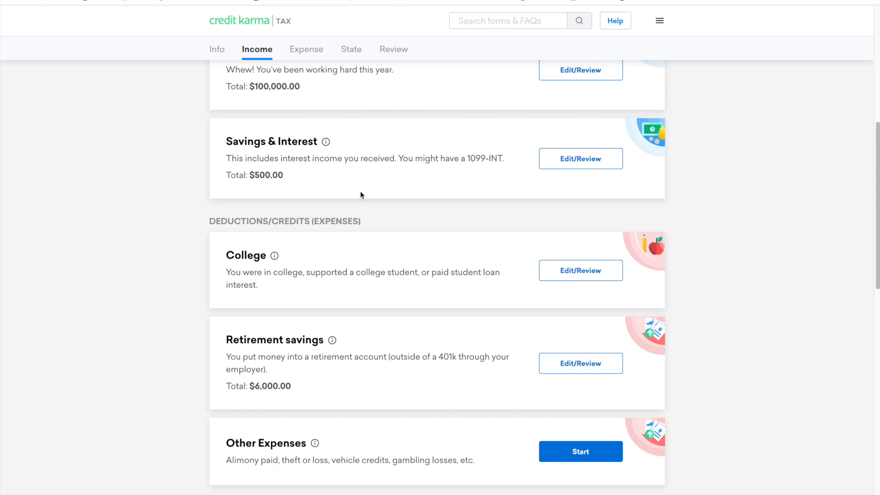
{"action": "left_click", "coordinate": [351, 48]}
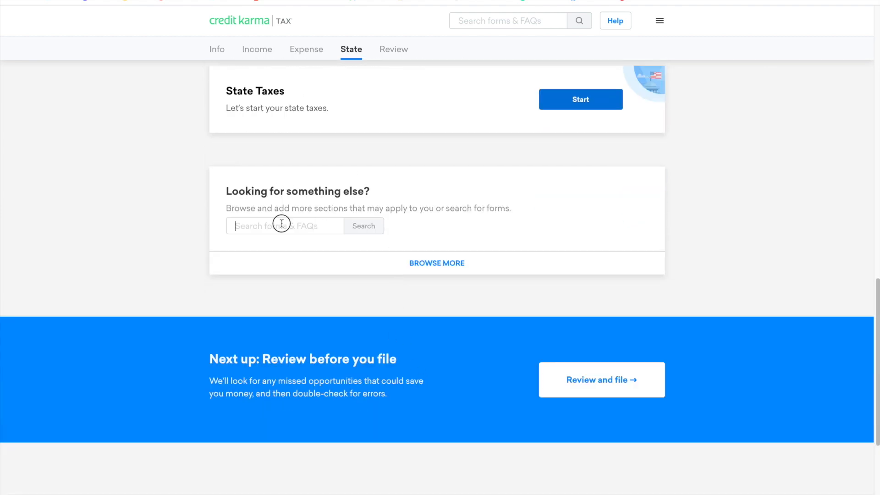
Add Gains or losses from investments via Browse More and start the new Investments card
{"action": "left_click", "coordinate": [436, 263]}
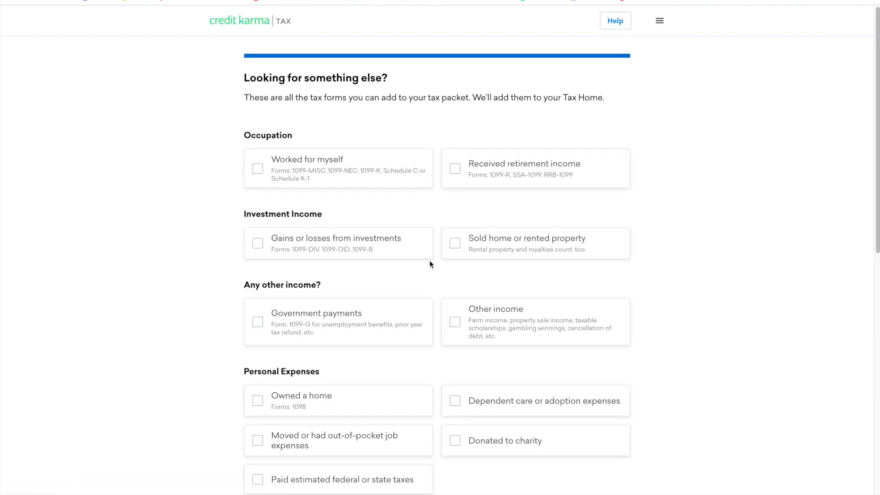
{"action": "mouse_move", "coordinate": [444, 181]}
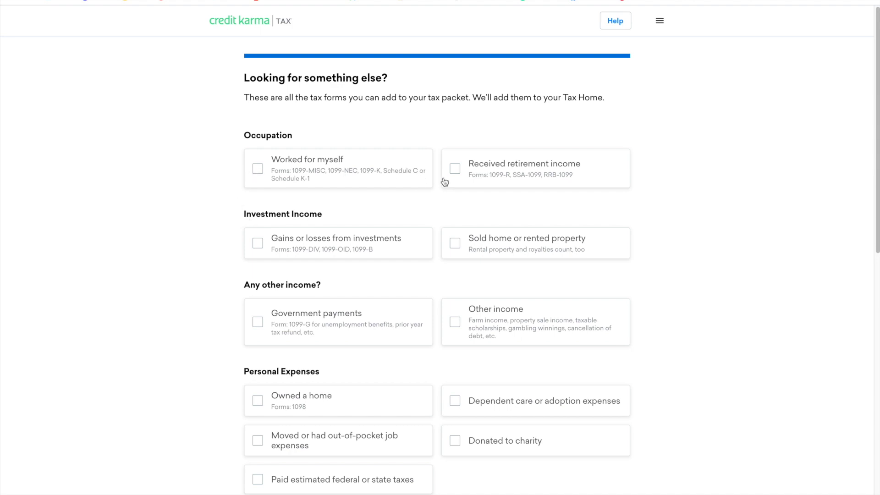
{"action": "mouse_move", "coordinate": [337, 257]}
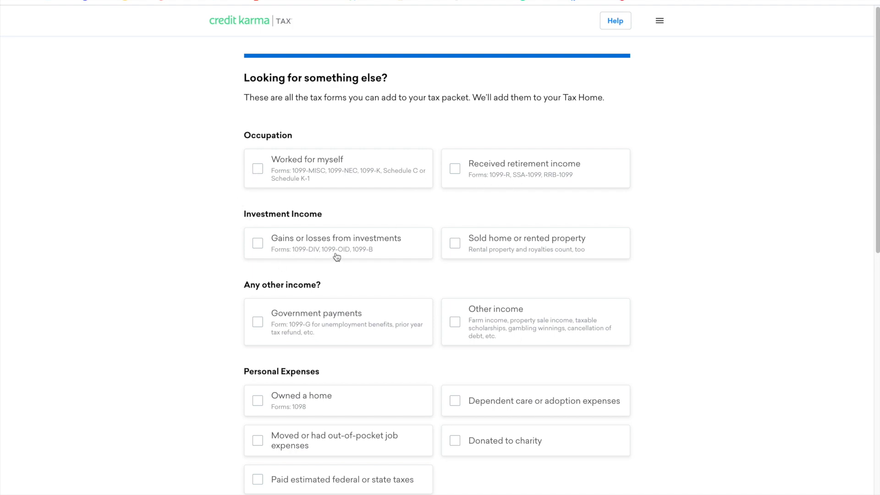
{"action": "mouse_move", "coordinate": [257, 246]}
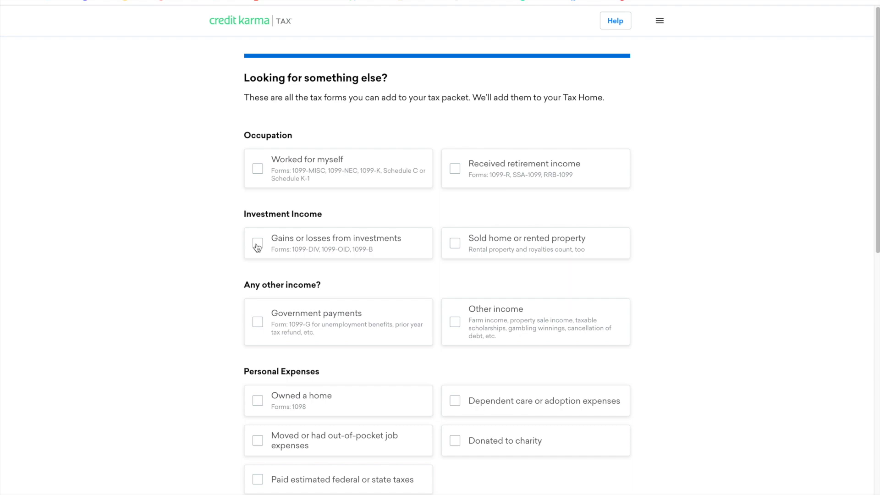
{"action": "left_click", "coordinate": [257, 243]}
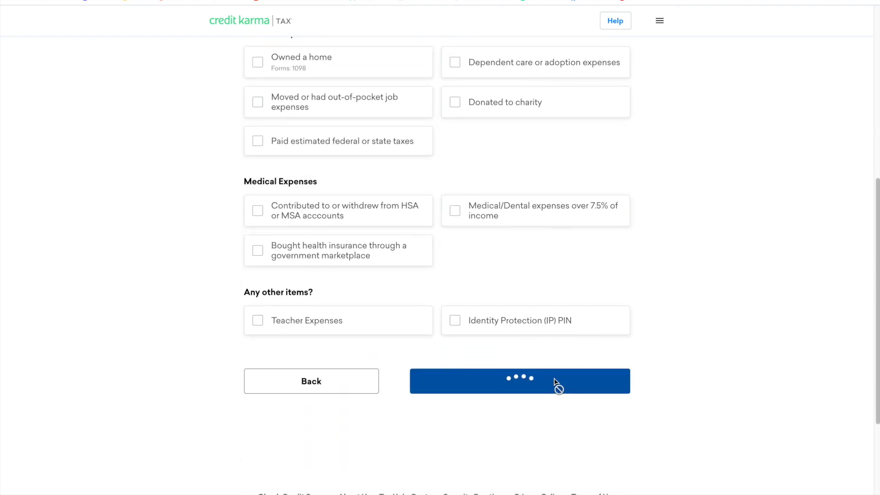
{"action": "left_click", "coordinate": [519, 382]}
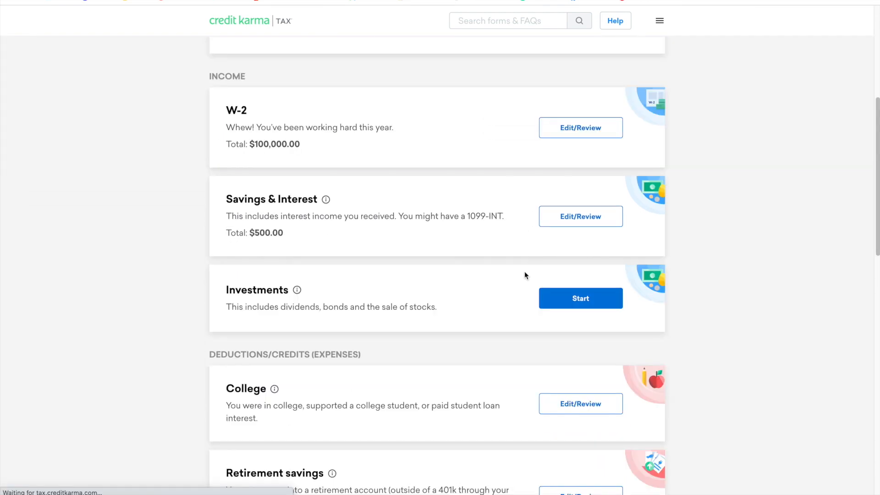
{"action": "scroll", "scroll_direction": "up", "scroll_amount": 3}
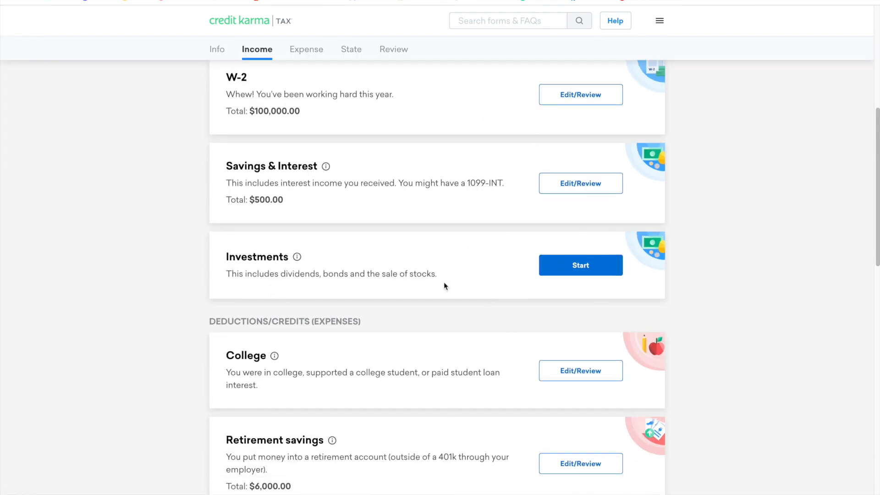
{"action": "left_click", "coordinate": [580, 265]}
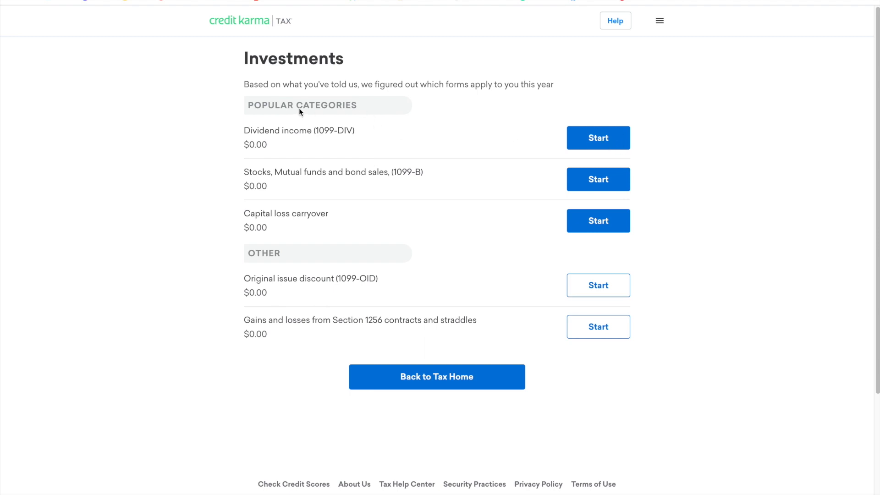
{"action": "mouse_move", "coordinate": [308, 229]}
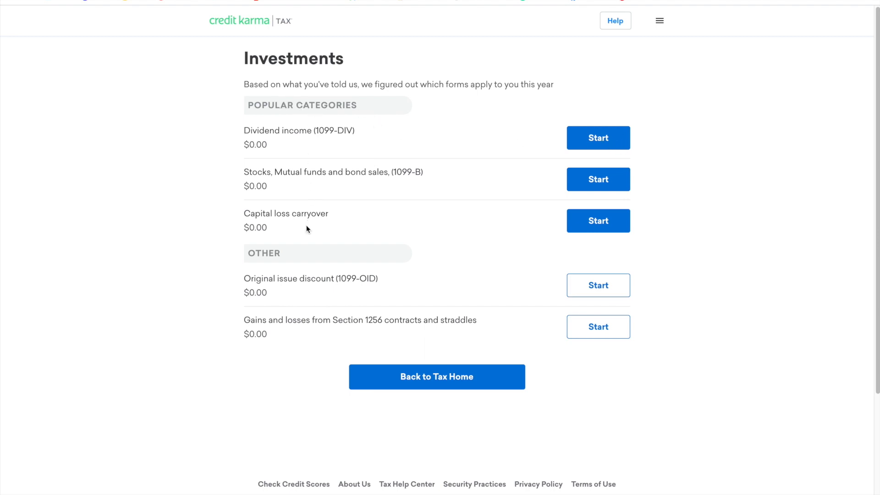
{"action": "mouse_move", "coordinate": [361, 340]}
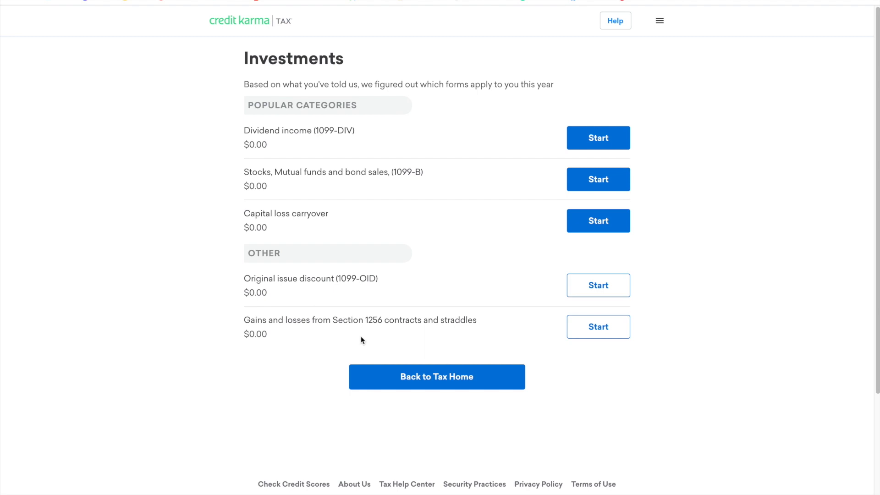
{"action": "mouse_move", "coordinate": [243, 329]}
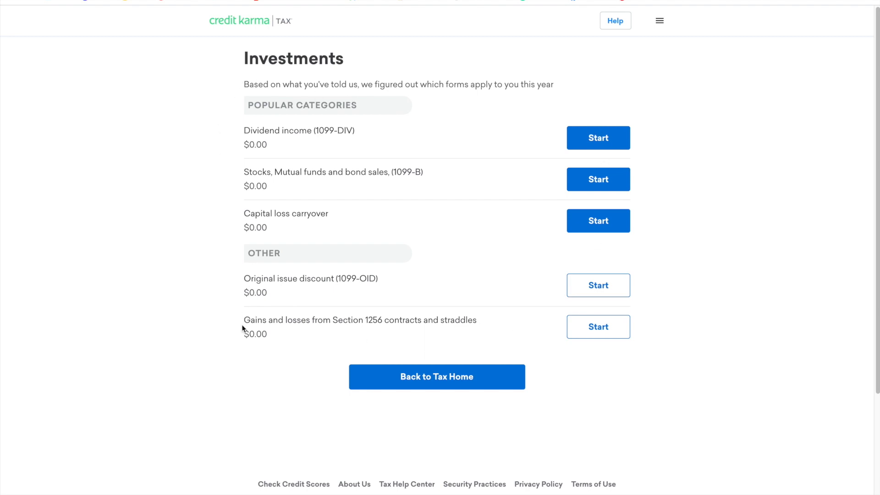
{"action": "mouse_move", "coordinate": [684, 148]}
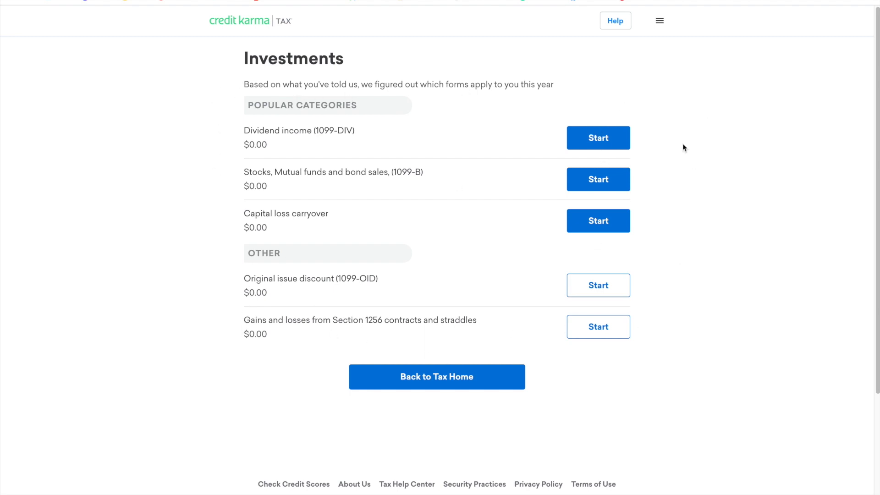
{"action": "mouse_move", "coordinate": [701, 85]}
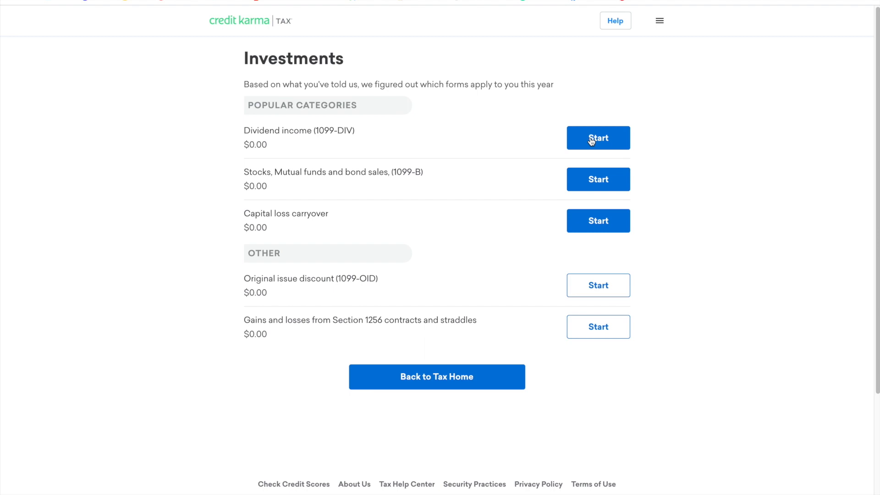
Start the Dividend income (1099-DIV) entry from the Investments page
{"action": "left_click", "coordinate": [598, 138]}
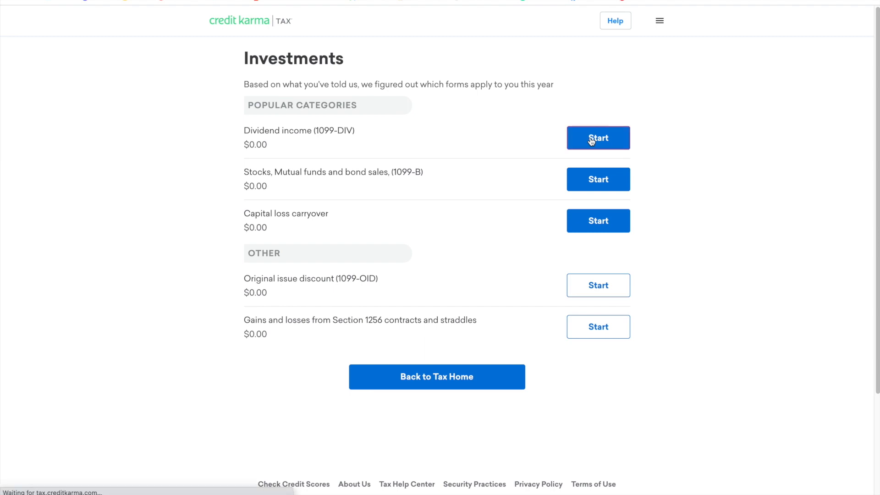
{"action": "left_click", "coordinate": [598, 138]}
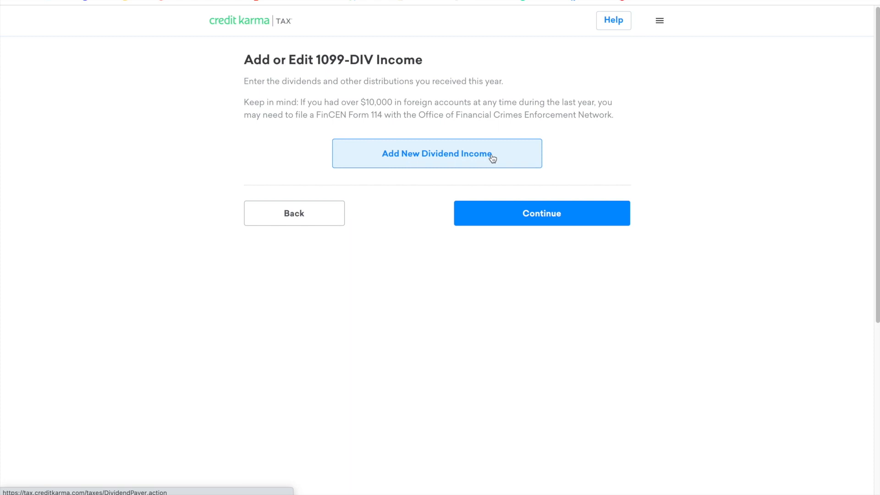
Add a new dividend entry and continue past payer info to the 1099-DIV boxes 9–12 page
{"action": "left_click", "coordinate": [436, 153]}
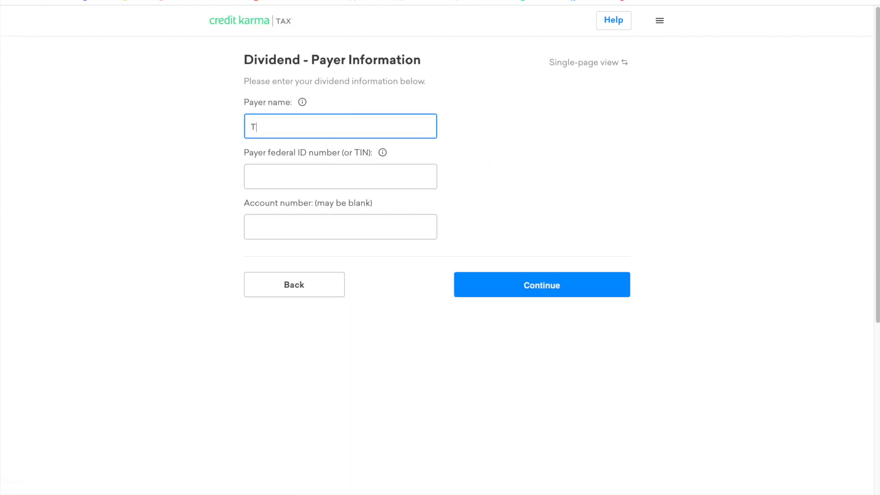
{"action": "left_click", "coordinate": [541, 284]}
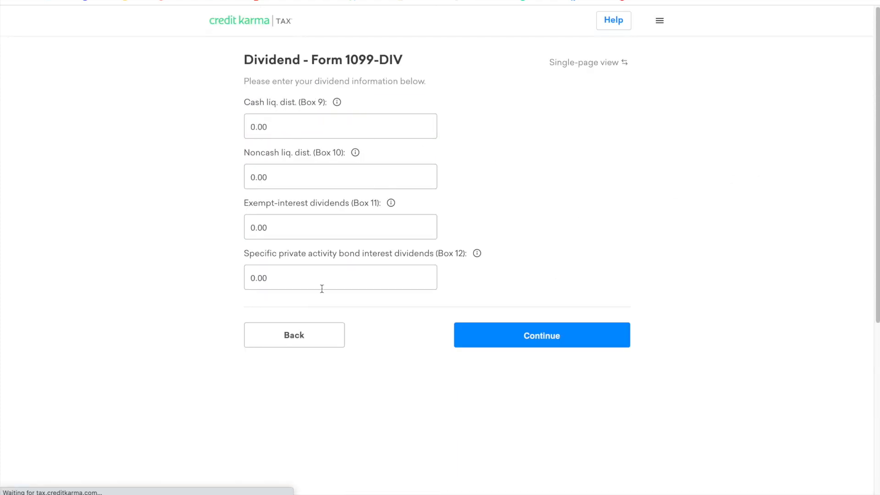
{"action": "mouse_move", "coordinate": [328, 277]}
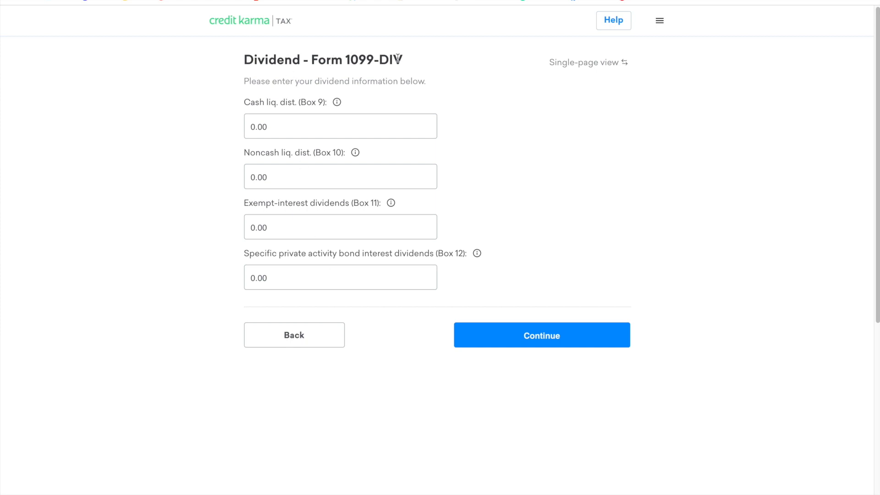
{"action": "mouse_move", "coordinate": [296, 289]}
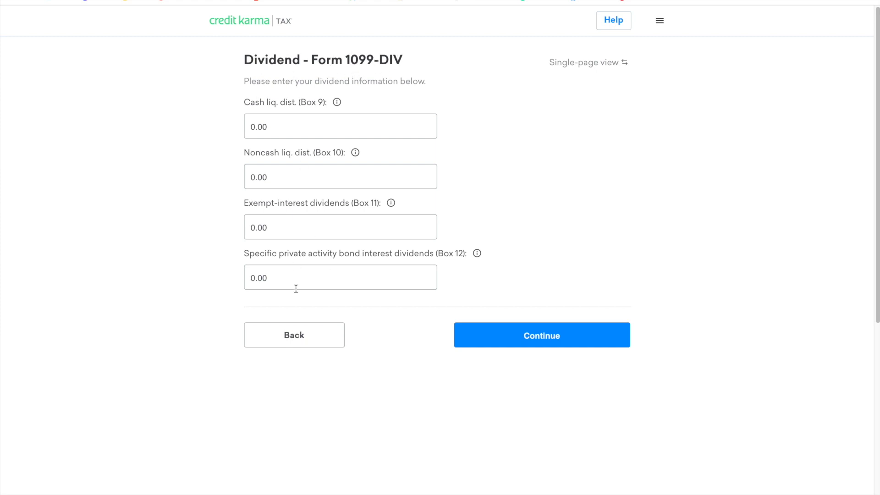
{"action": "mouse_move", "coordinate": [201, 251]}
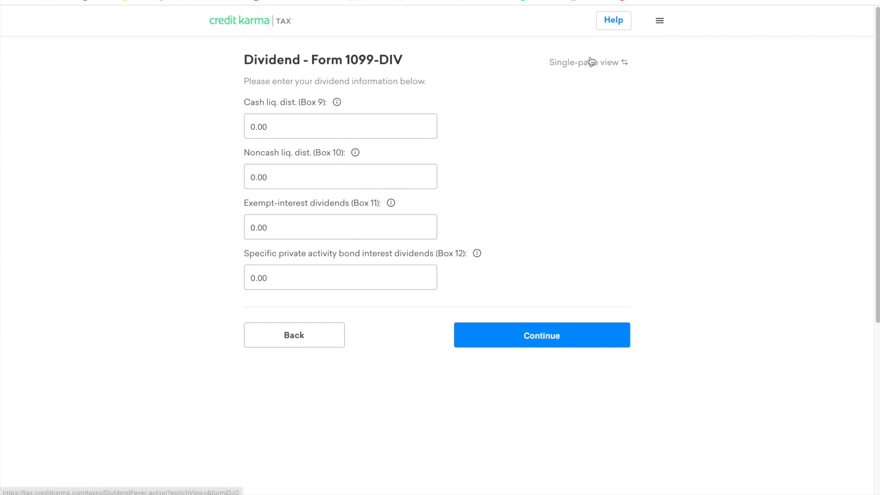
{"action": "mouse_move", "coordinate": [538, 71]}
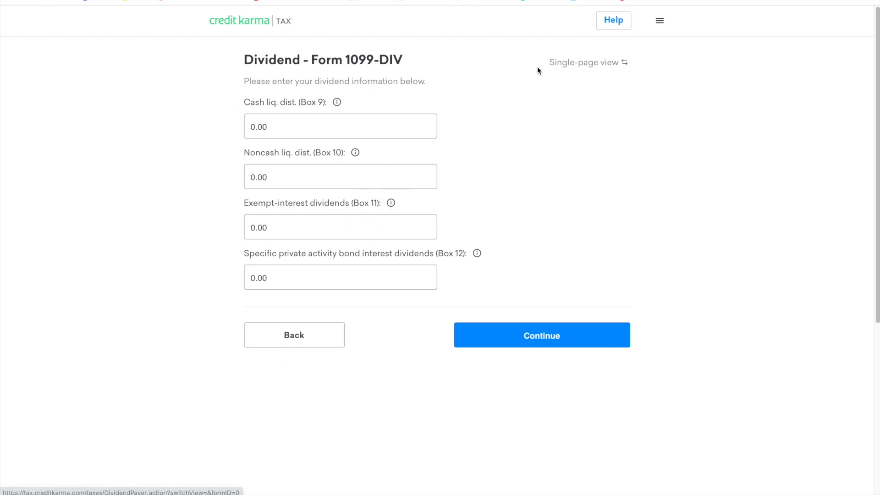
{"action": "left_click", "coordinate": [584, 62]}
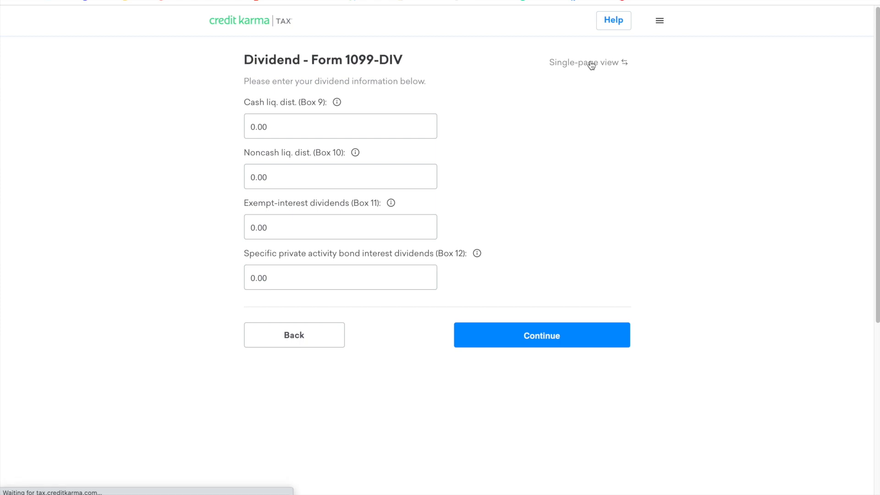
Switch to single-page view and review all the 1099-DIV dividend fields
{"action": "left_click", "coordinate": [589, 62]}
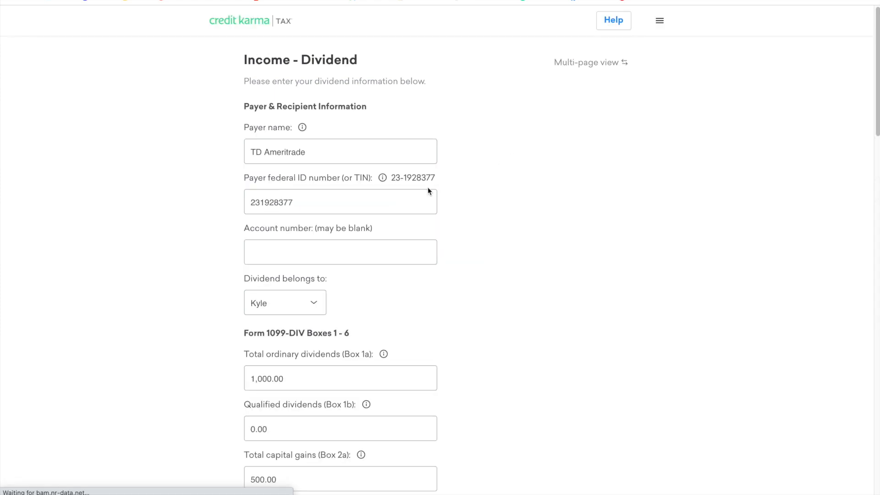
{"action": "scroll", "scroll_direction": "down", "scroll_amount": 3}
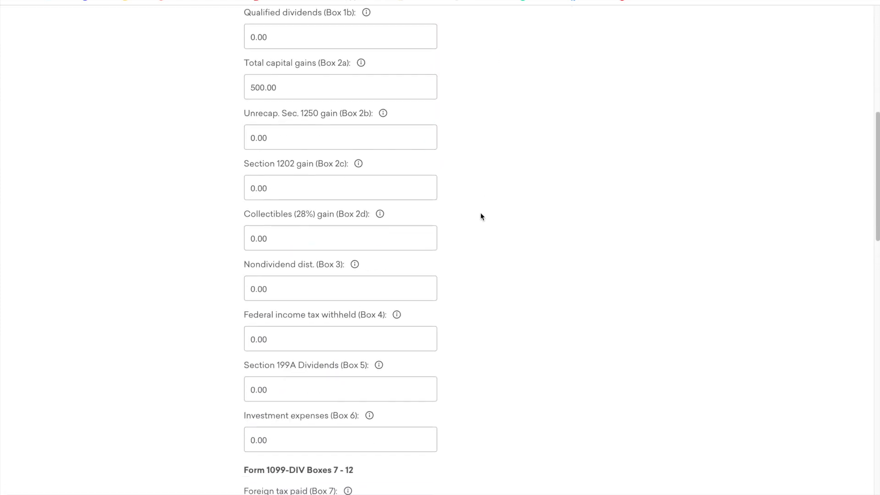
{"action": "scroll", "scroll_direction": "down", "scroll_amount": 3}
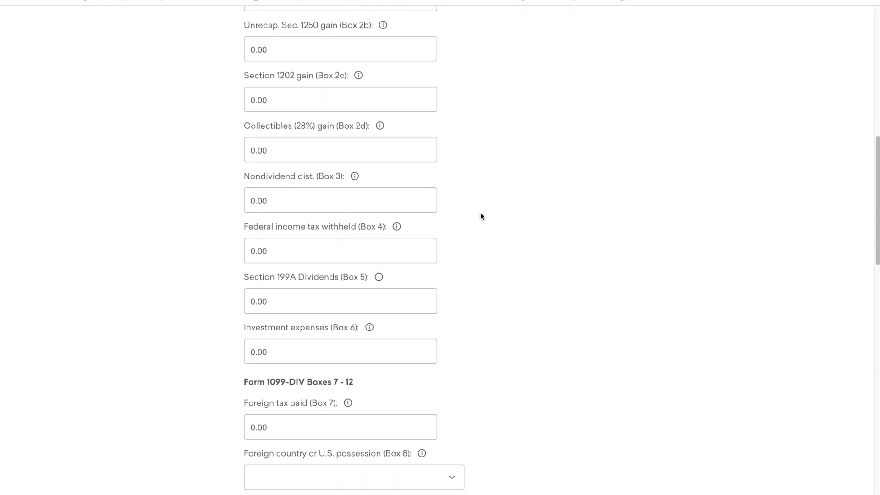
{"action": "scroll", "scroll_direction": "down", "scroll_amount": 3}
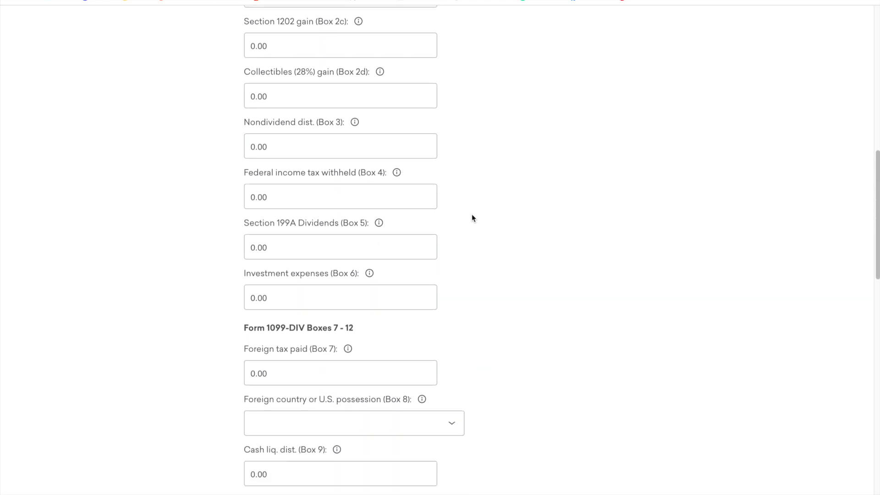
{"action": "scroll", "scroll_direction": "down", "scroll_amount": 3}
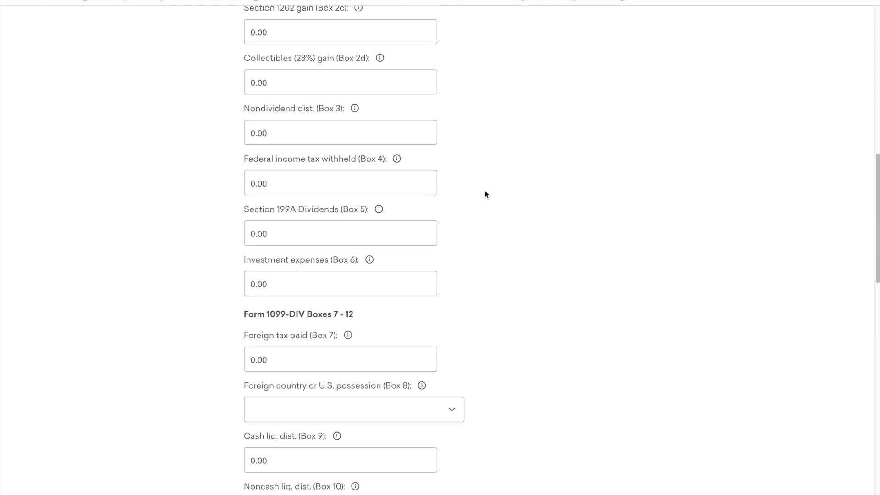
{"action": "scroll", "scroll_direction": "down", "scroll_amount": 3}
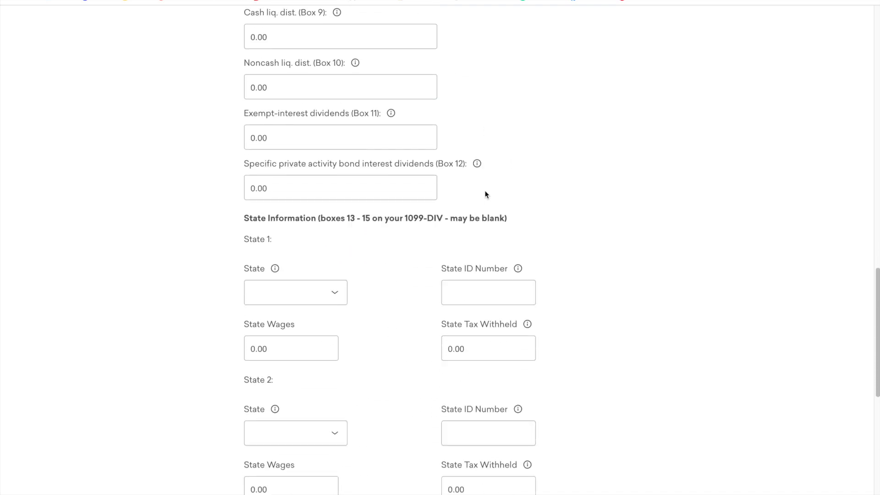
{"action": "scroll", "scroll_direction": "down", "scroll_amount": 3}
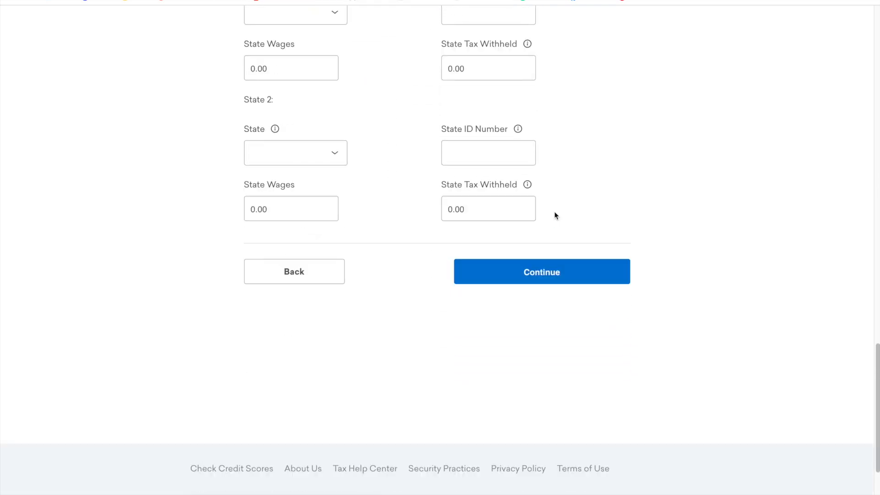
{"action": "left_click", "coordinate": [541, 271]}
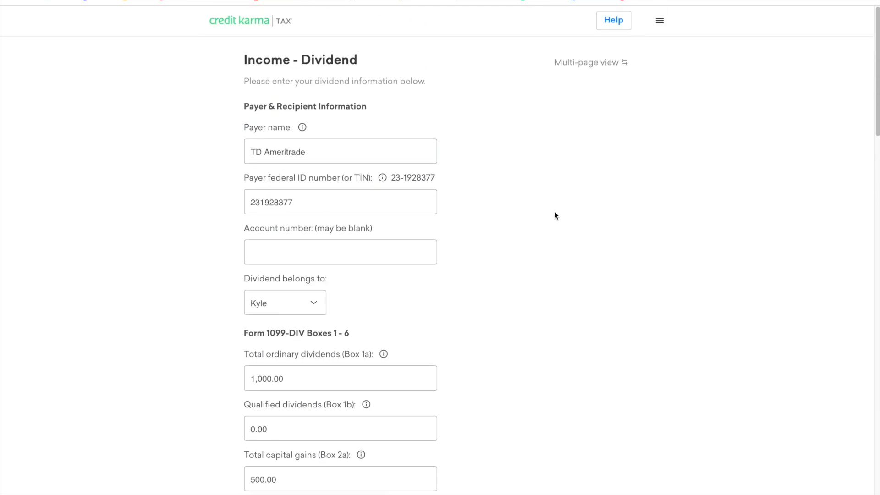
Save the TD Ameritrade dividend form so Investments lists $1,000.00 dividend income
{"action": "scroll", "scroll_direction": "down", "scroll_amount": 3}
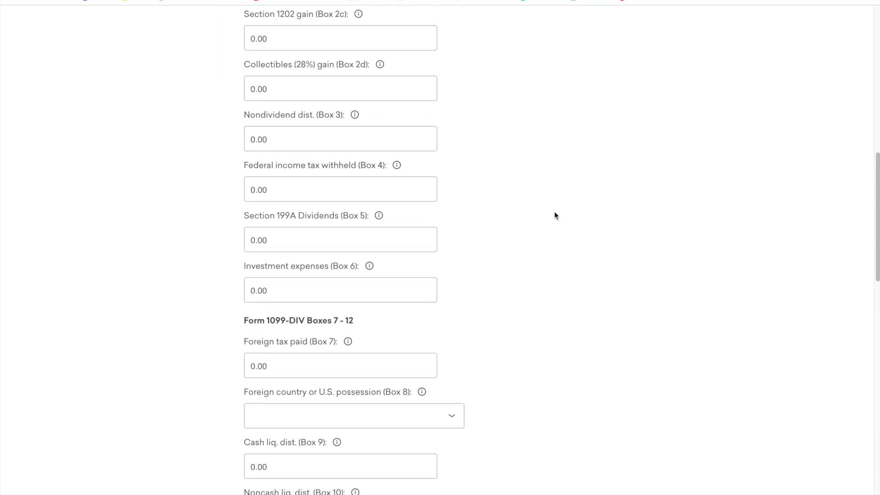
{"action": "scroll", "scroll_direction": "down", "scroll_amount": 3}
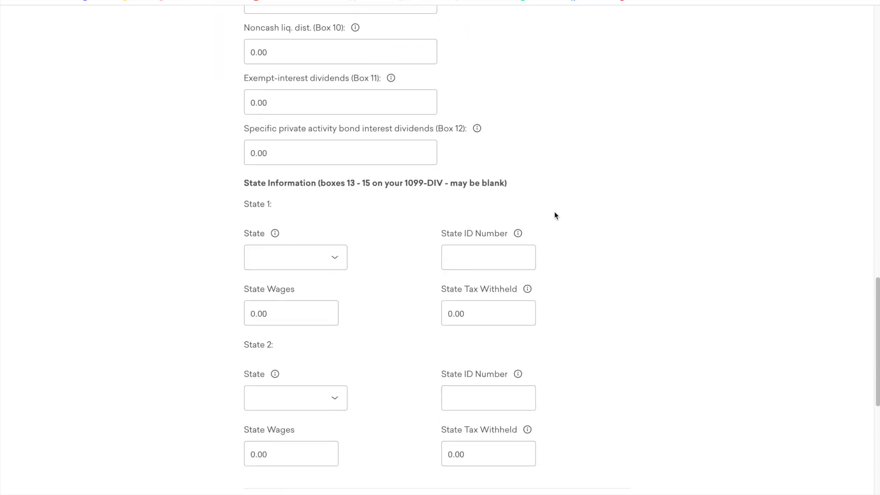
{"action": "scroll", "scroll_direction": "down", "scroll_amount": 3}
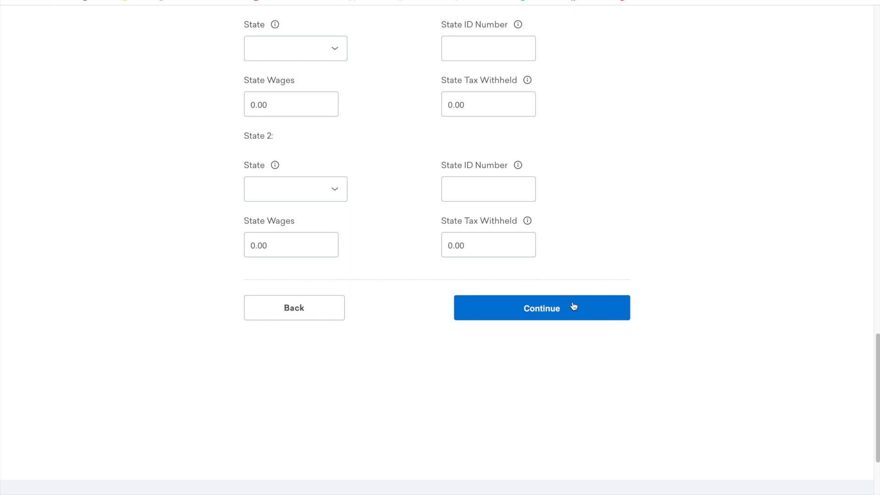
{"action": "left_click", "coordinate": [542, 308]}
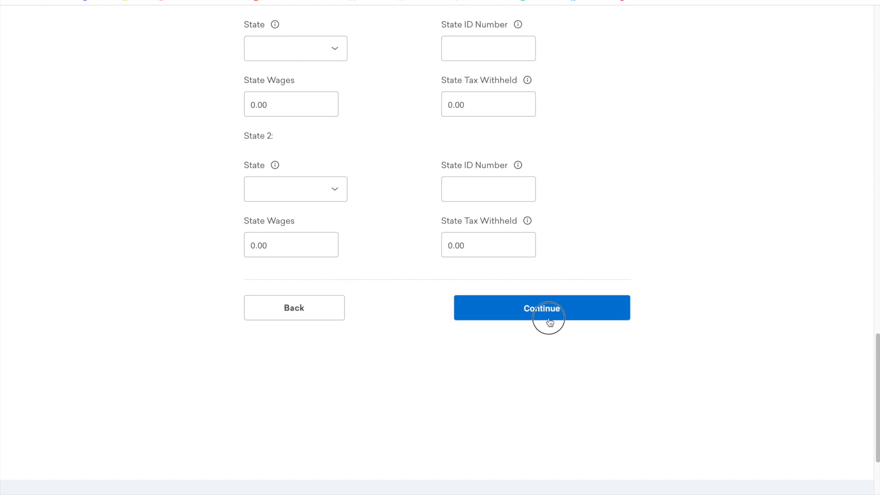
{"action": "left_click", "coordinate": [540, 308]}
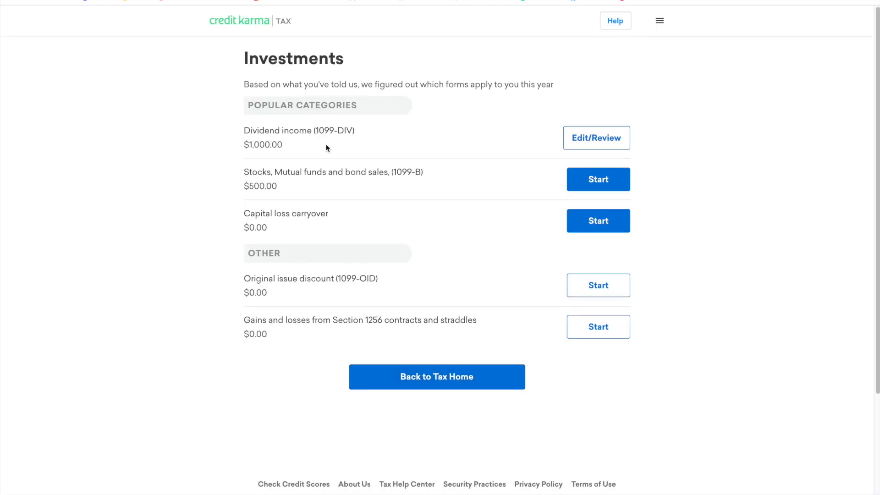
{"action": "mouse_move", "coordinate": [375, 143]}
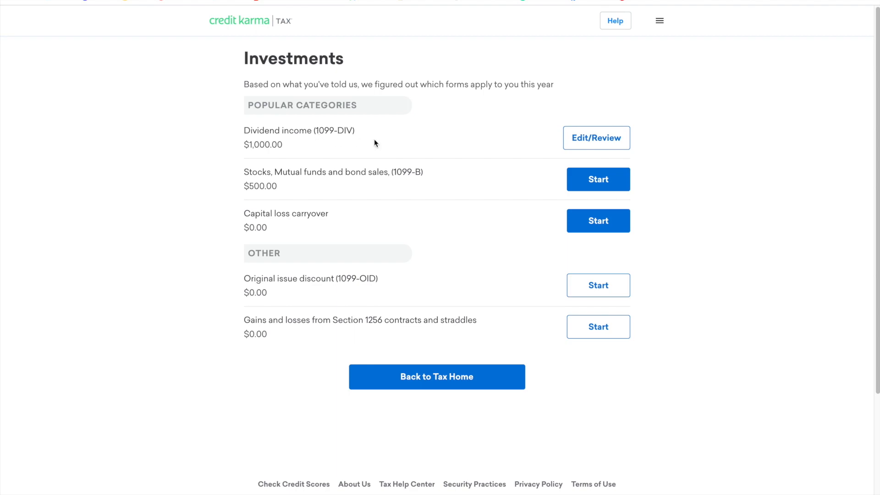
Return to Tax Home showing Investments at $1,500.00 and look over the expense and state cards
{"action": "left_click", "coordinate": [436, 377]}
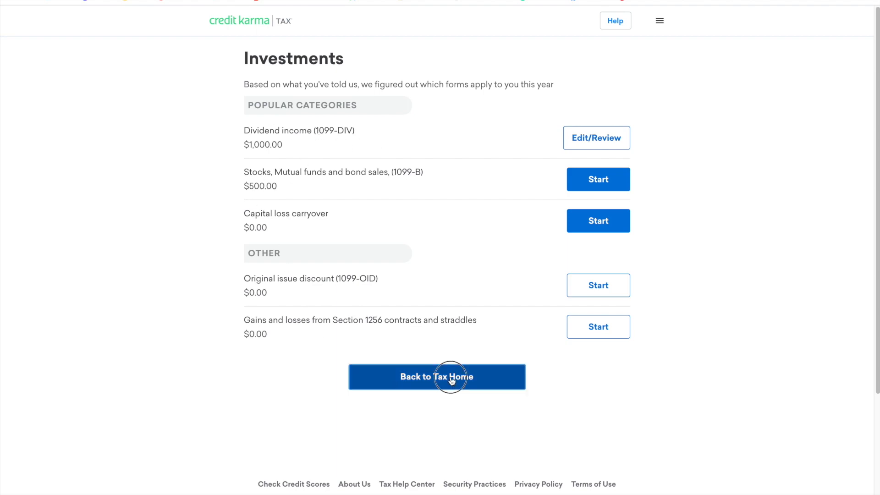
{"action": "left_click", "coordinate": [437, 377]}
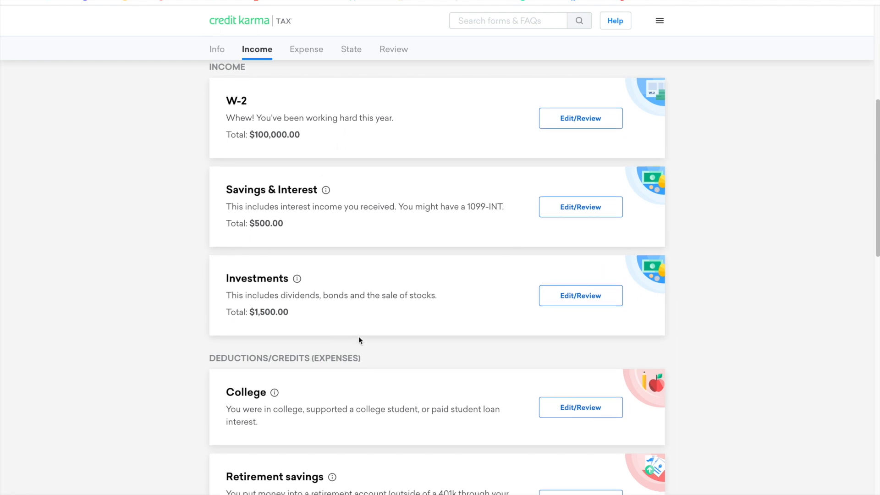
{"action": "scroll", "scroll_direction": "down", "scroll_amount": 3}
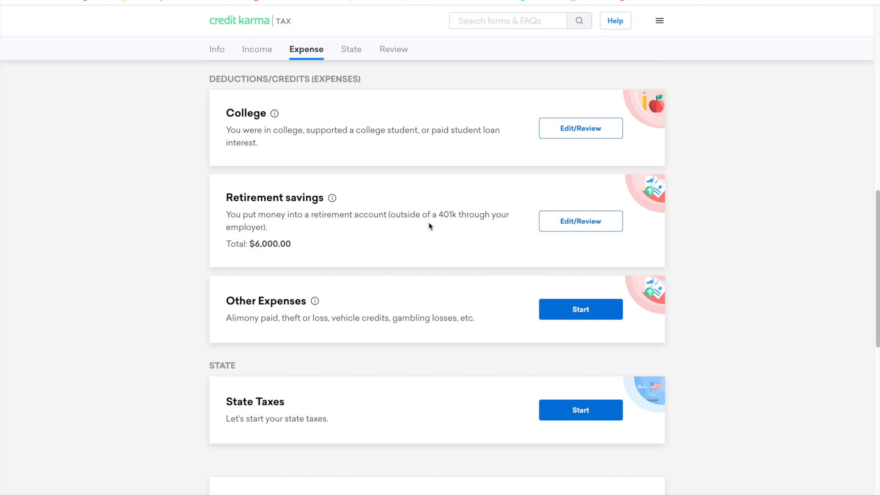
{"action": "mouse_move", "coordinate": [616, 384]}
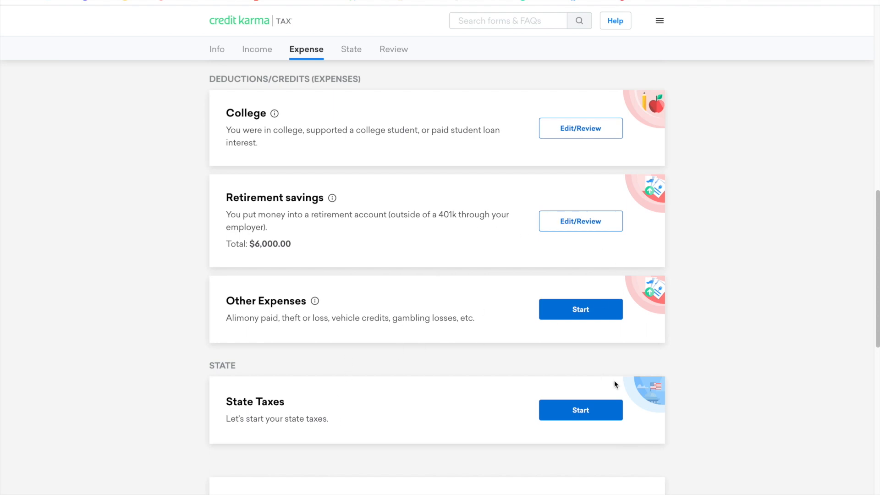
{"action": "scroll", "scroll_direction": "down", "scroll_amount": 3}
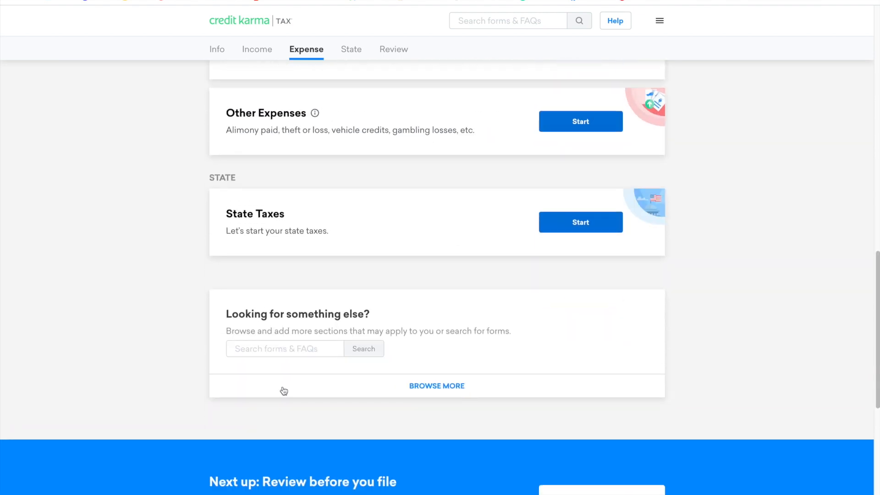
{"action": "mouse_move", "coordinate": [437, 391]}
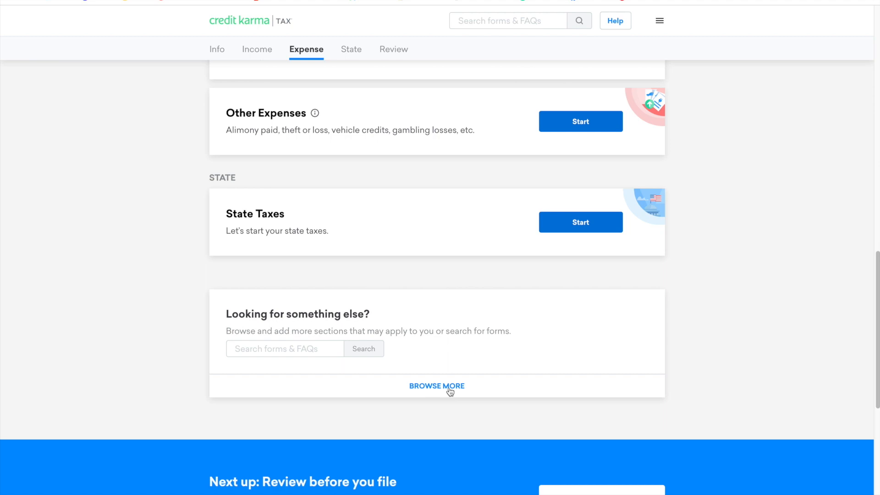
{"action": "left_click", "coordinate": [436, 386]}
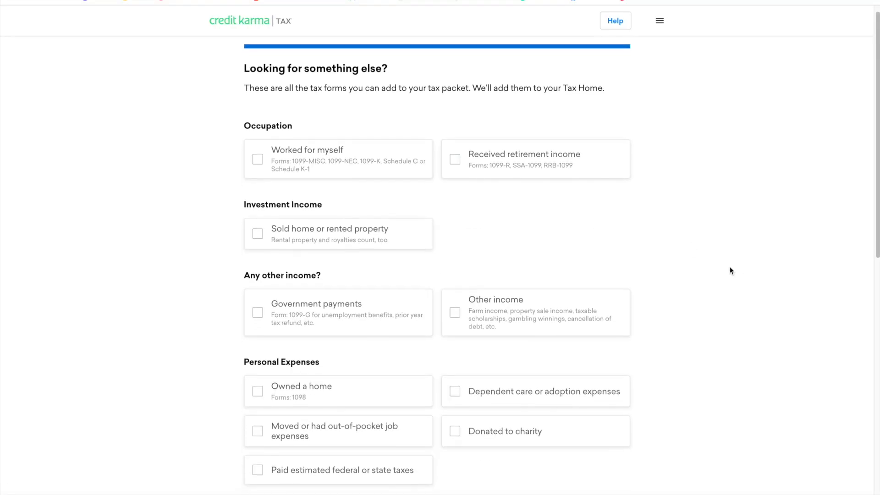
{"action": "scroll", "scroll_direction": "down", "scroll_amount": 3}
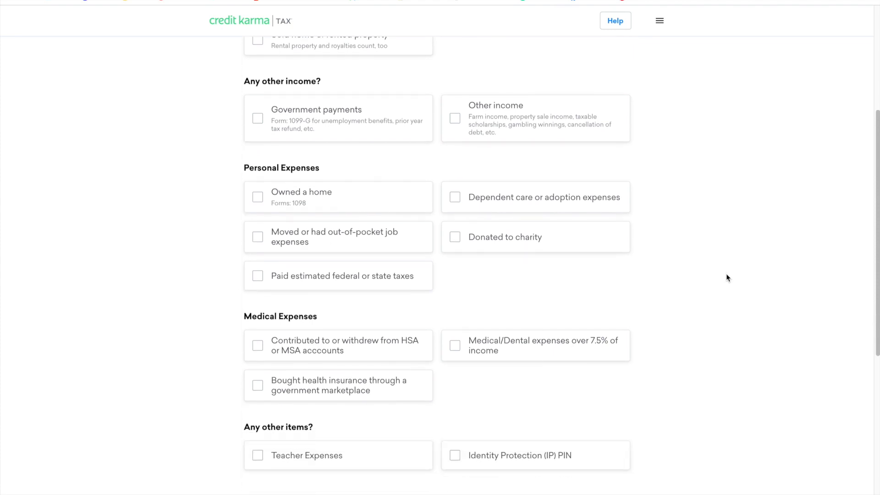
{"action": "scroll", "scroll_direction": "down", "scroll_amount": 3}
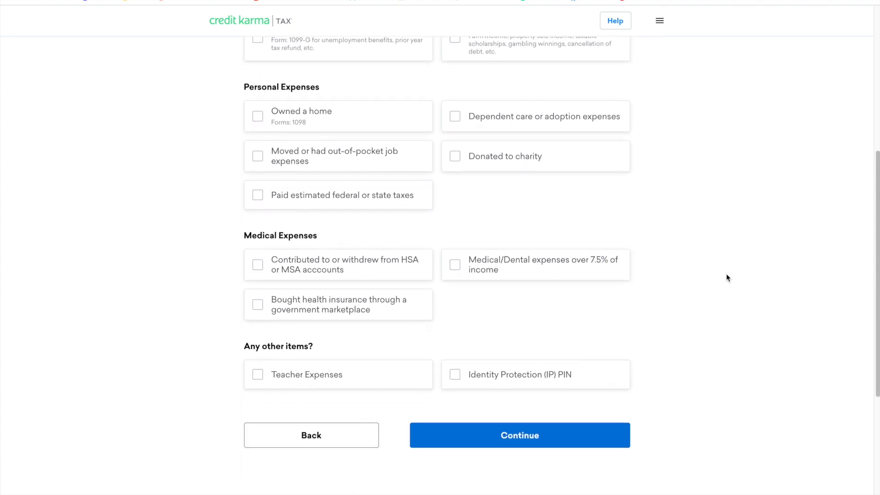
{"action": "scroll", "scroll_direction": "up", "scroll_amount": 3}
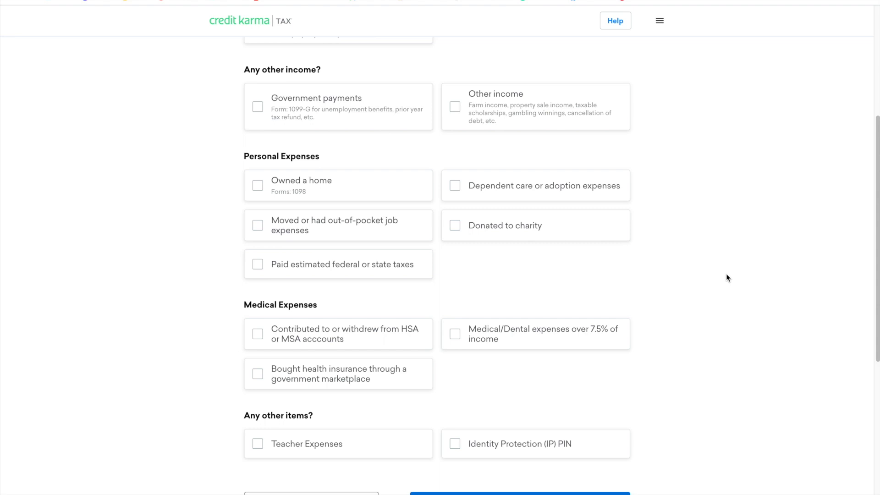
{"action": "scroll", "scroll_direction": "down", "scroll_amount": 3}
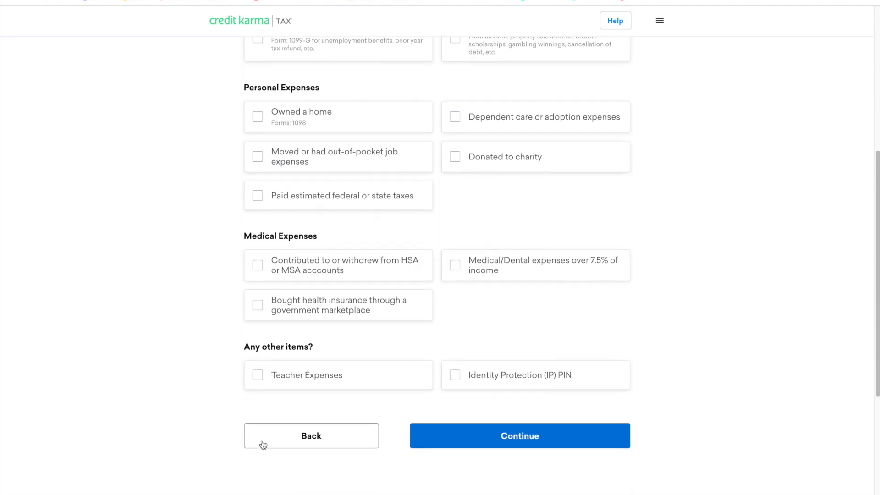
{"action": "left_click", "coordinate": [519, 435]}
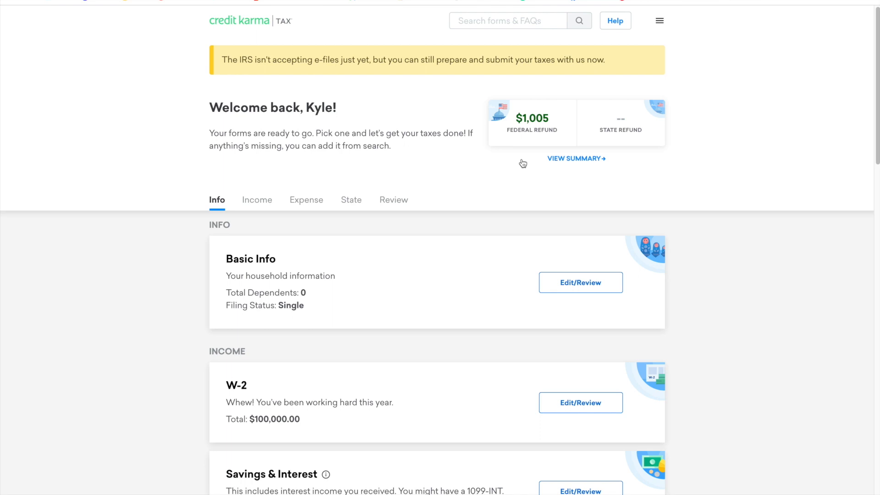
{"action": "mouse_move", "coordinate": [540, 117]}
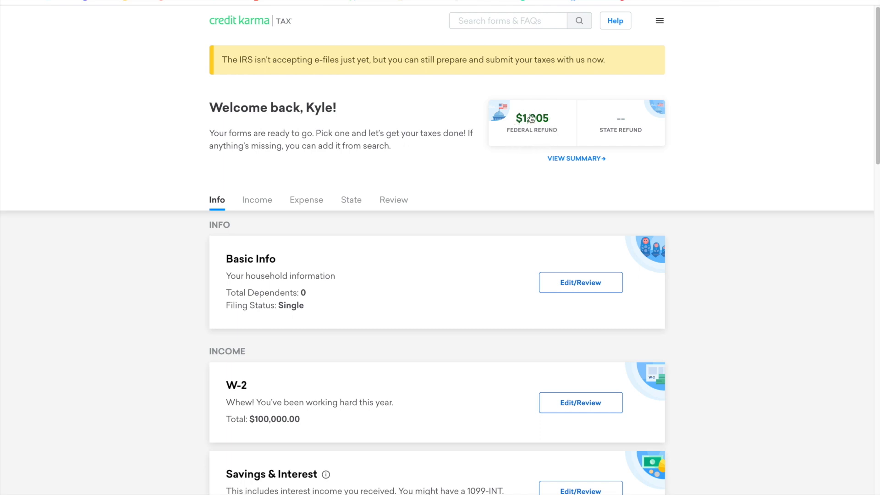
{"action": "mouse_move", "coordinate": [535, 145]}
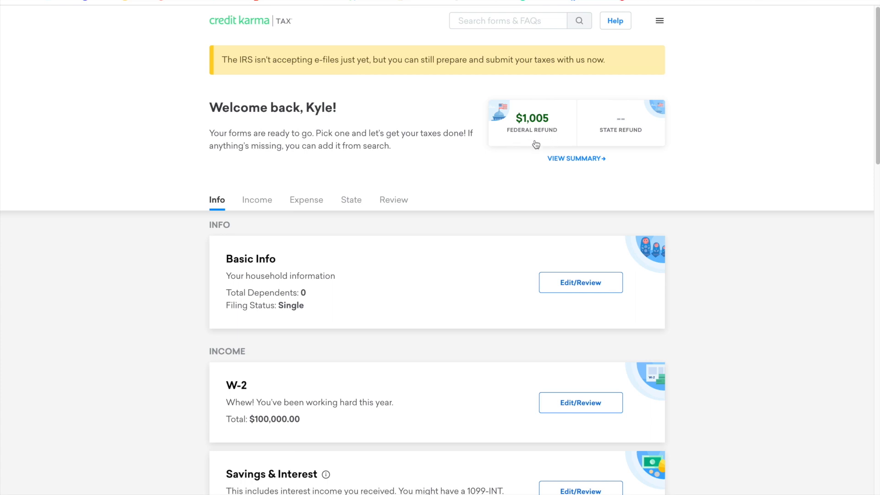
{"action": "mouse_move", "coordinate": [558, 136]}
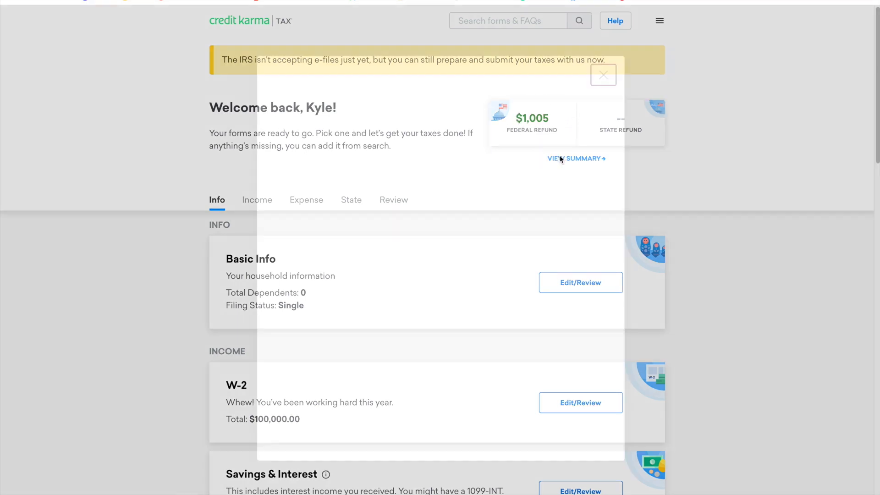
Review the Tax summary's income, taxes and $16,550 credits down to the $1,005 federal refund
{"action": "left_click", "coordinate": [576, 158]}
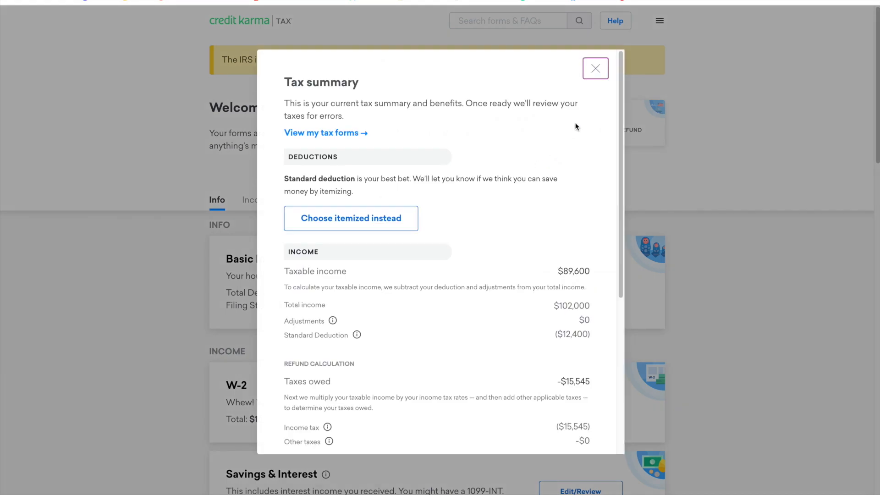
{"action": "scroll", "scroll_direction": "down", "scroll_amount": 3}
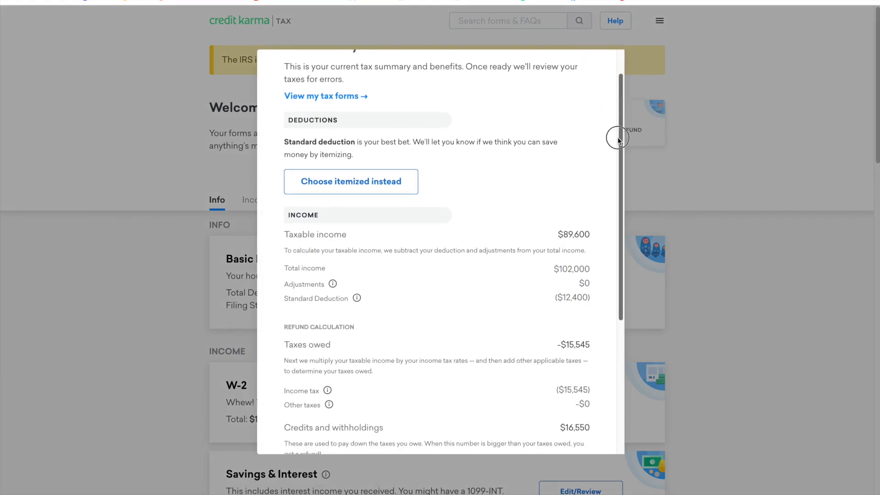
{"action": "scroll", "scroll_direction": "down", "scroll_amount": 3}
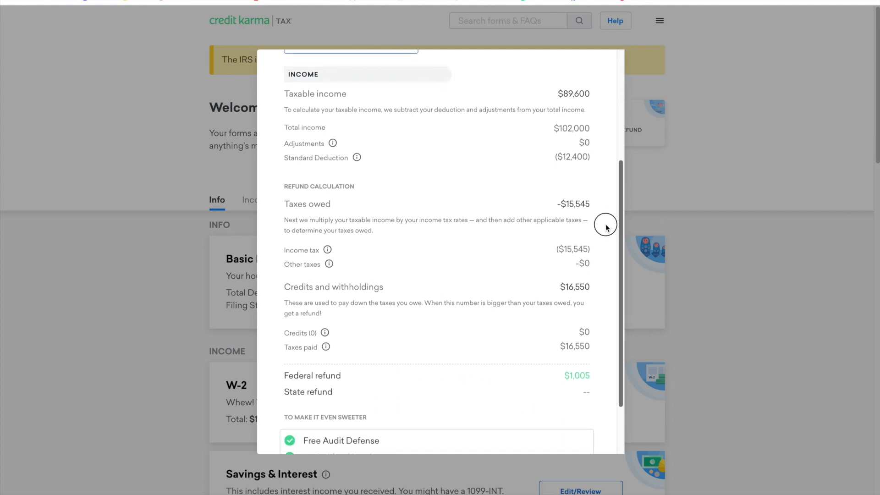
{"action": "scroll", "scroll_direction": "up", "scroll_amount": 3}
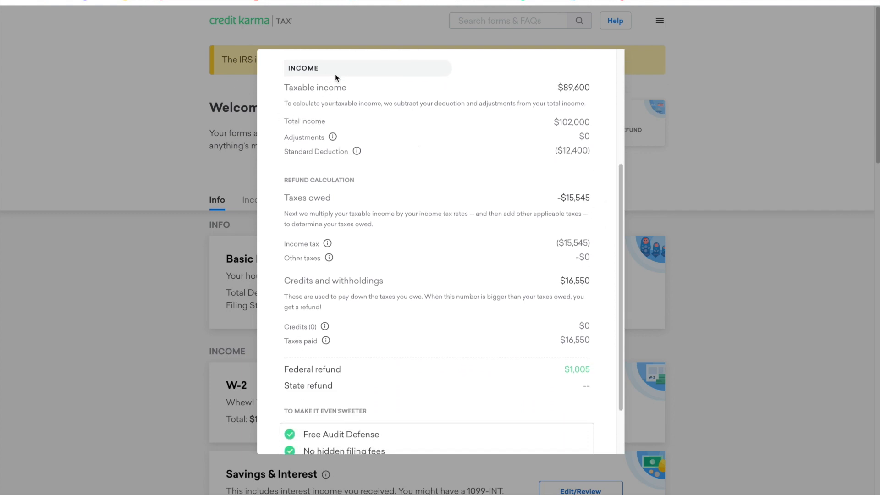
{"action": "mouse_move", "coordinate": [455, 156]}
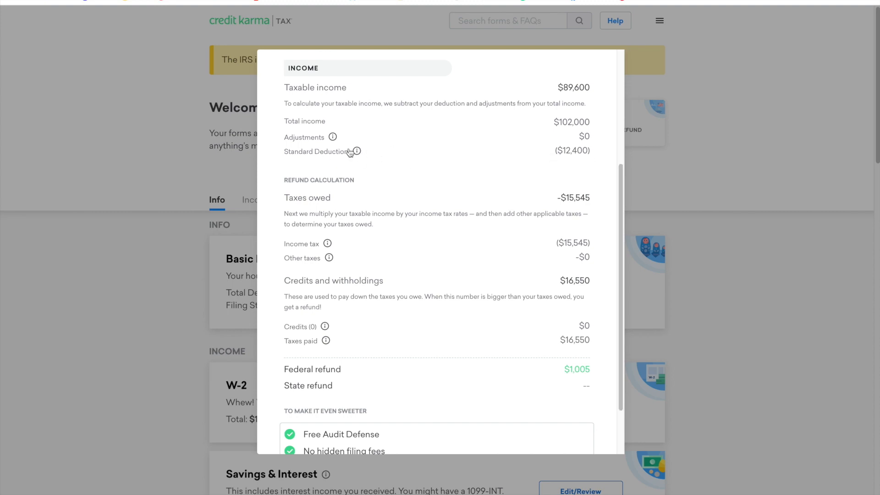
{"action": "mouse_move", "coordinate": [357, 151]}
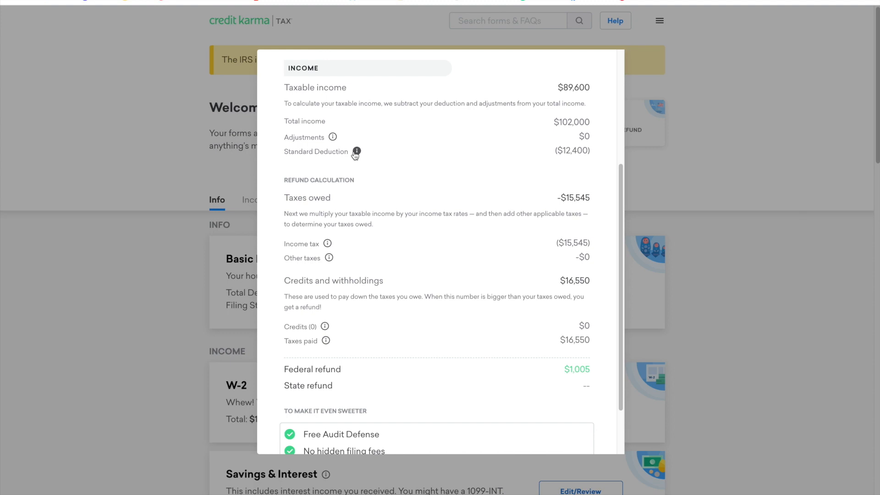
{"action": "mouse_move", "coordinate": [588, 156]}
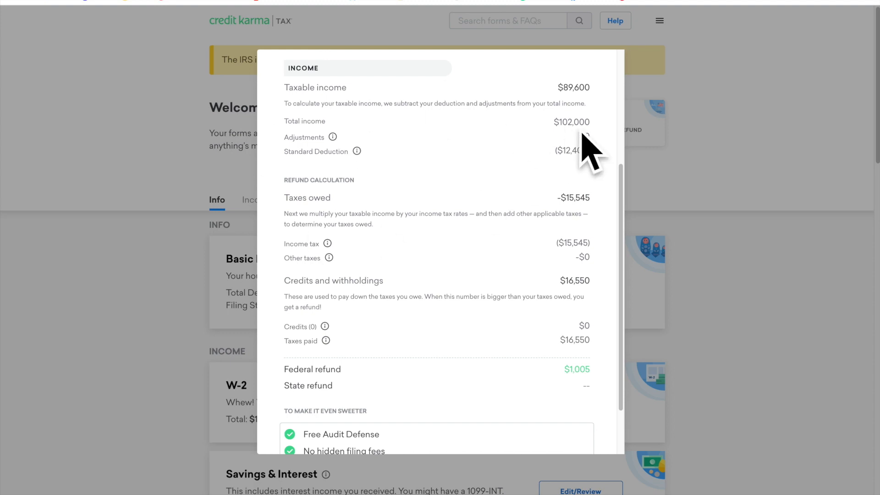
{"action": "scroll", "scroll_direction": "down", "scroll_amount": 3}
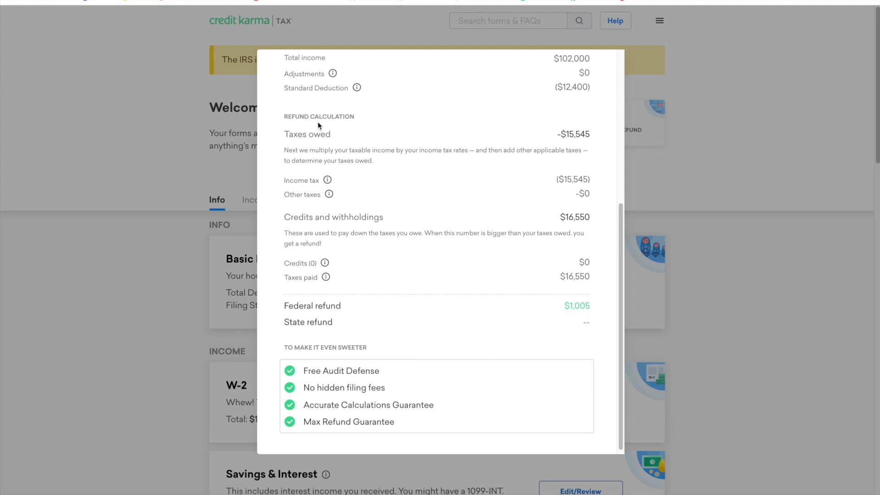
{"action": "mouse_move", "coordinate": [308, 96]}
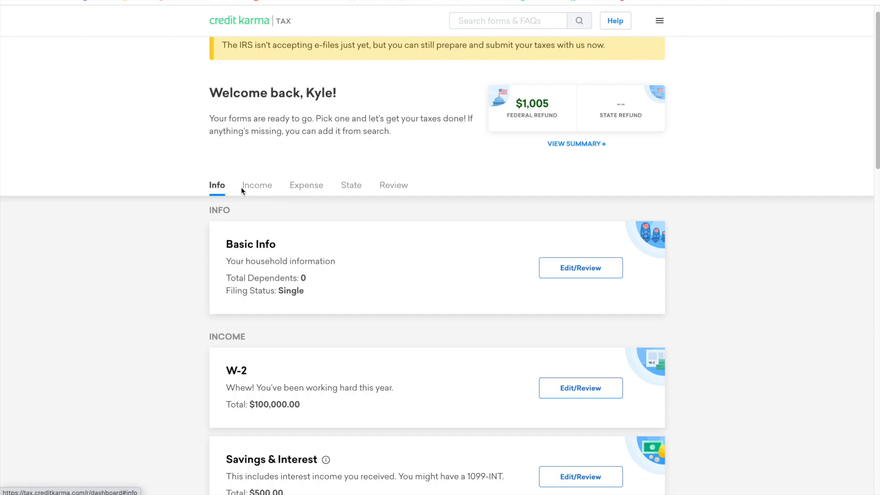
Start State Taxes and confirm living and working in one state (California) all of 2020
{"action": "left_click", "coordinate": [257, 184]}
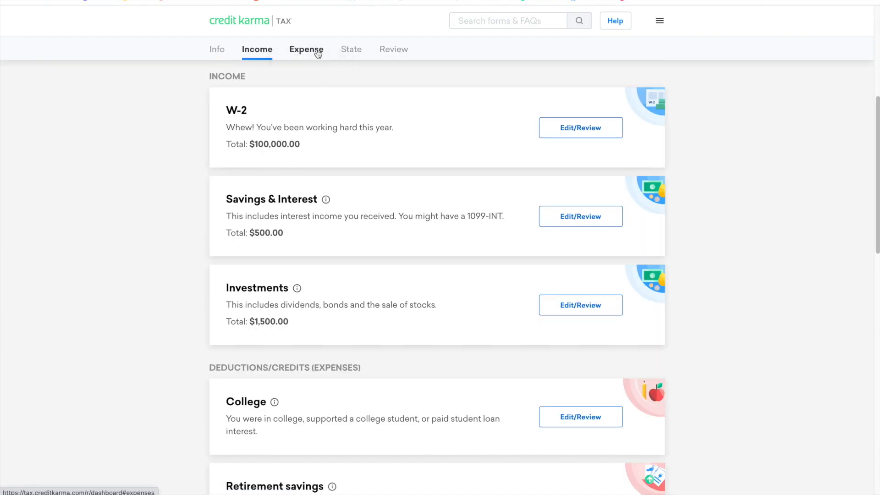
{"action": "left_click", "coordinate": [351, 49]}
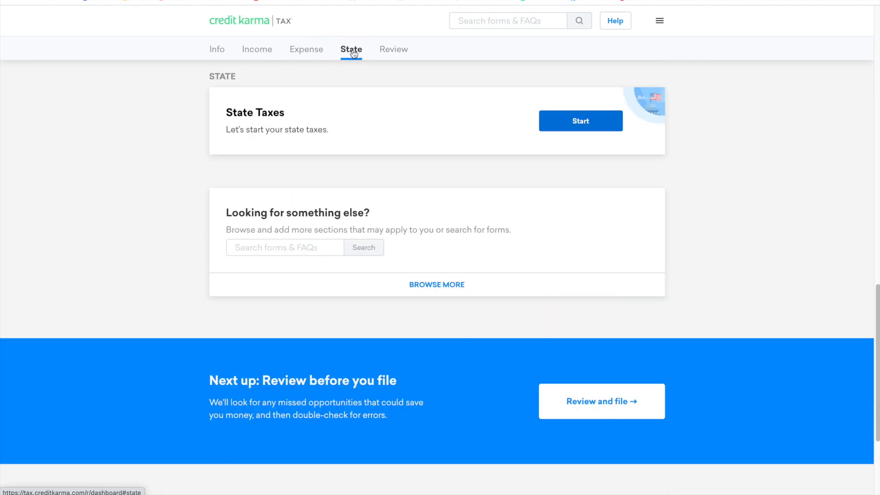
{"action": "left_click", "coordinate": [580, 121]}
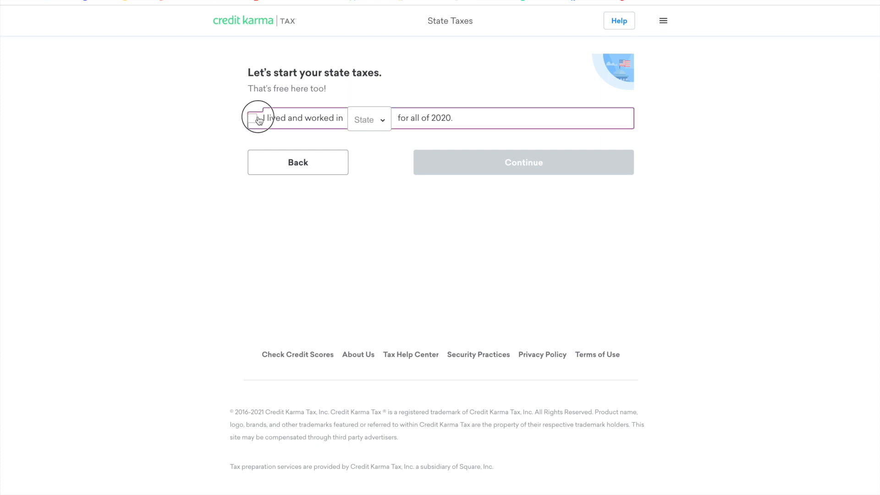
{"action": "left_click", "coordinate": [248, 118]}
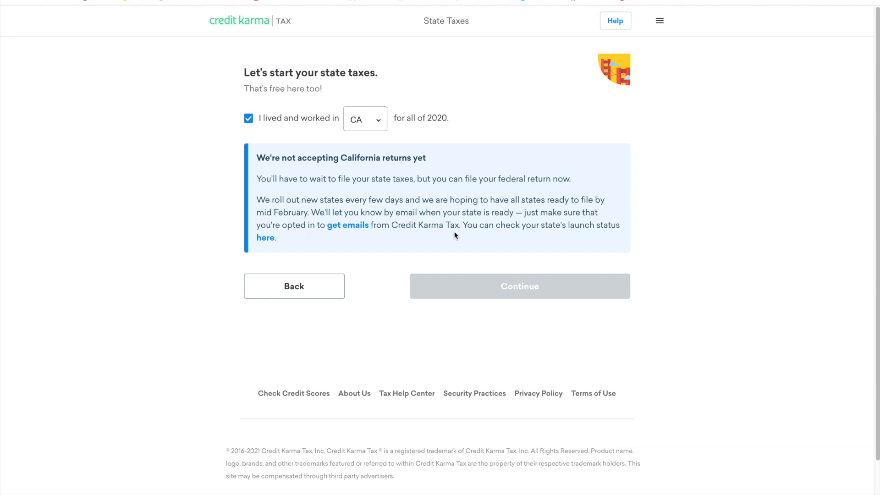
{"action": "mouse_move", "coordinate": [349, 293]}
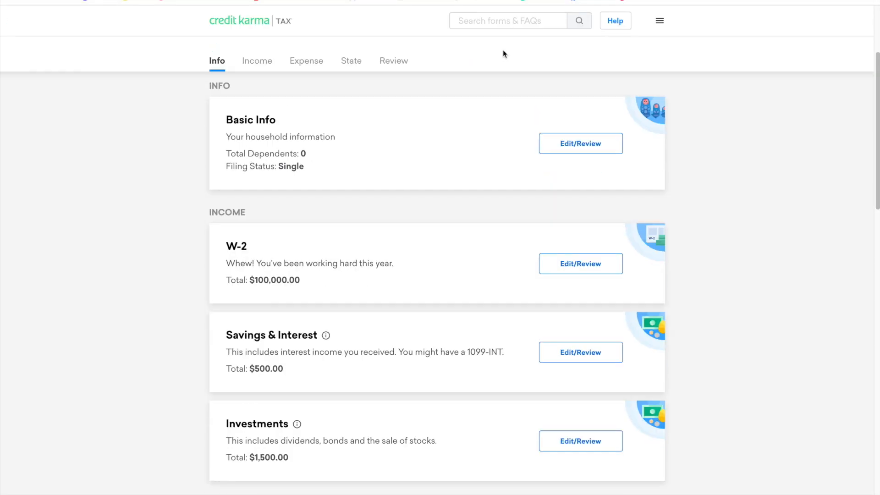
Search the forms and FAQs for 'stimulus checks' from the top of the dashboard
{"action": "scroll", "scroll_direction": "up", "scroll_amount": 3}
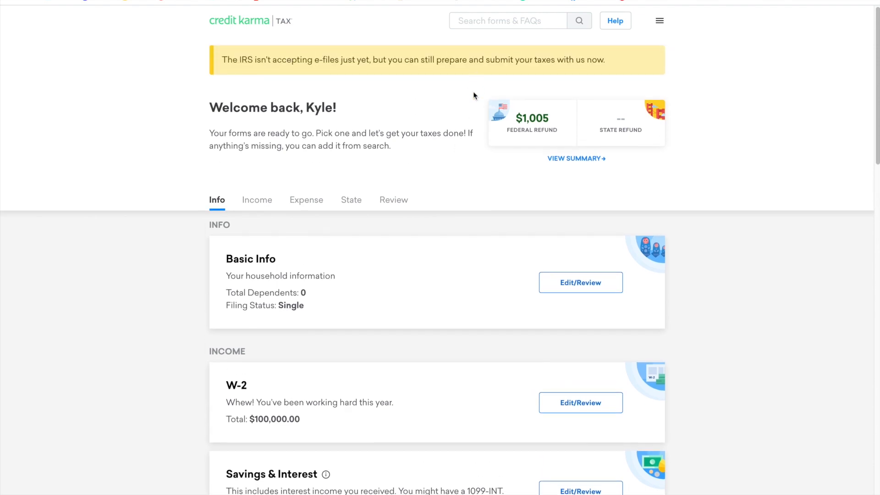
{"action": "mouse_move", "coordinate": [352, 295]}
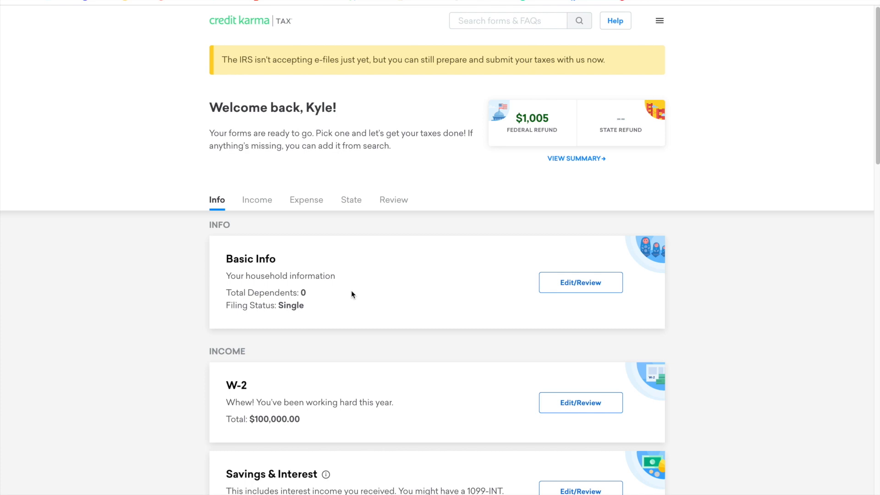
{"action": "mouse_move", "coordinate": [495, 24]}
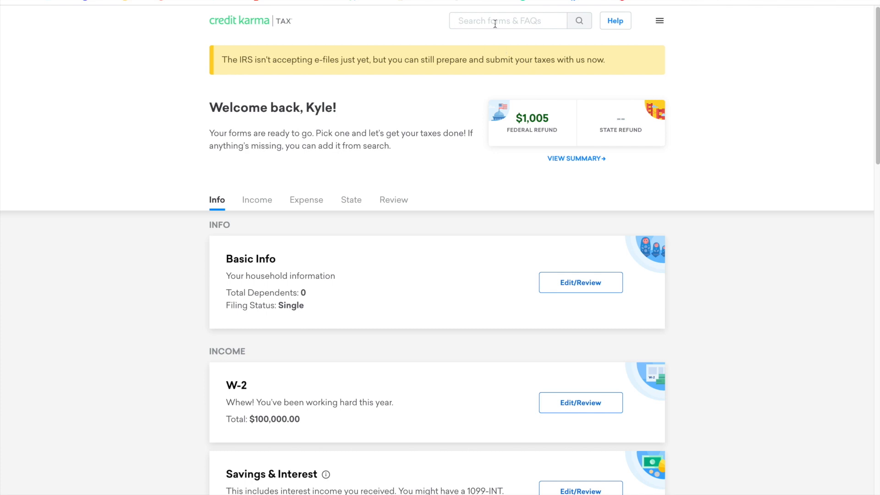
{"action": "type", "text": "stimulus"}
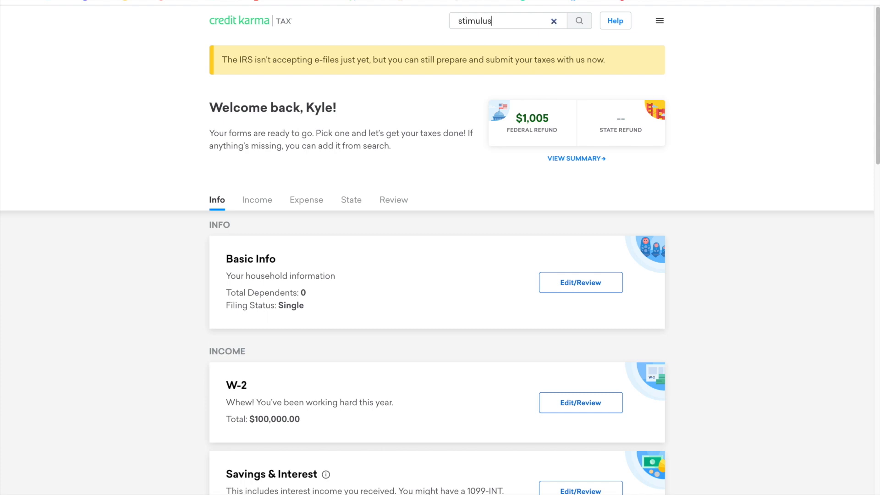
{"action": "type", "text": "checks"}
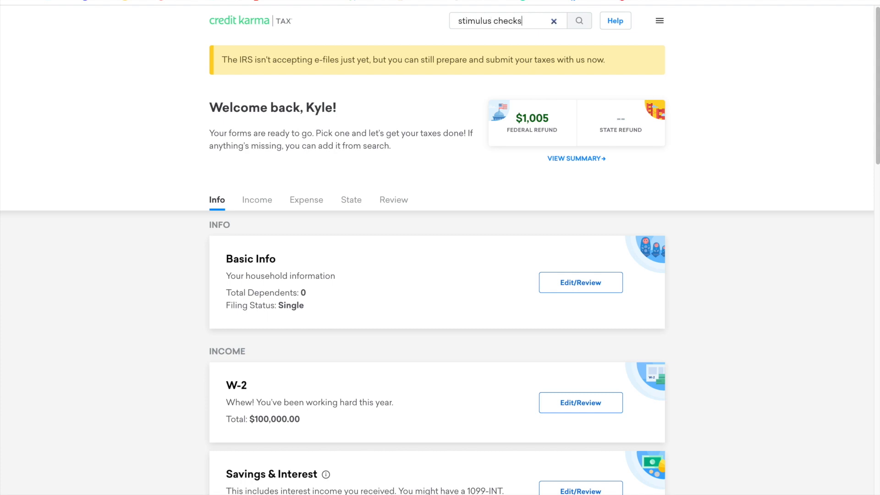
Enter the Recovery Rebate stimulus credit with the second payment amount and continue to Family credits
{"action": "left_click", "coordinate": [579, 22]}
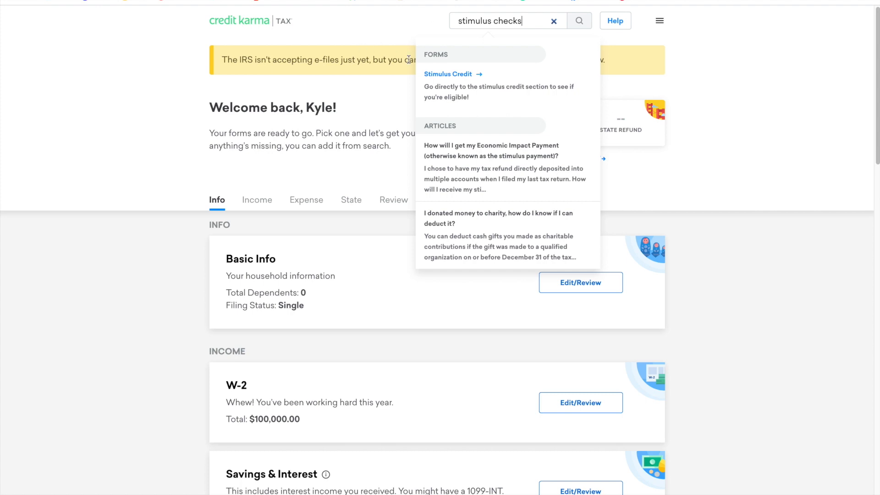
{"action": "left_click", "coordinate": [448, 73]}
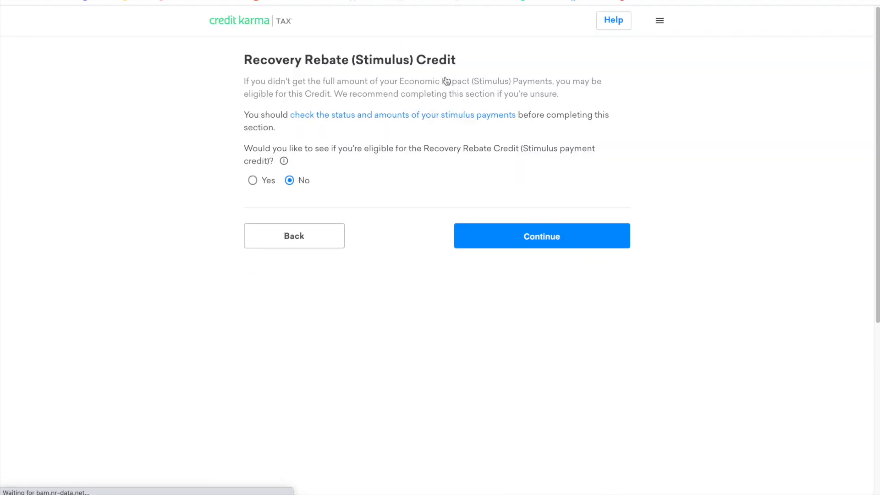
{"action": "mouse_move", "coordinate": [443, 90]}
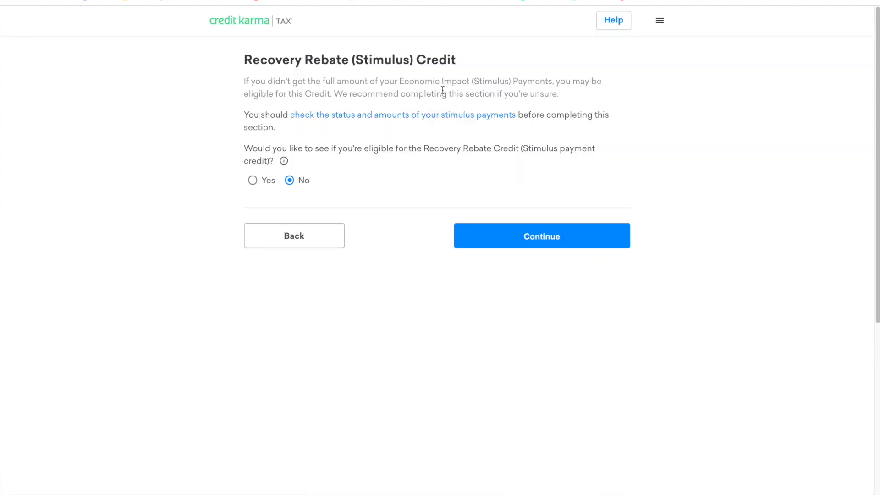
{"action": "left_click", "coordinate": [252, 180]}
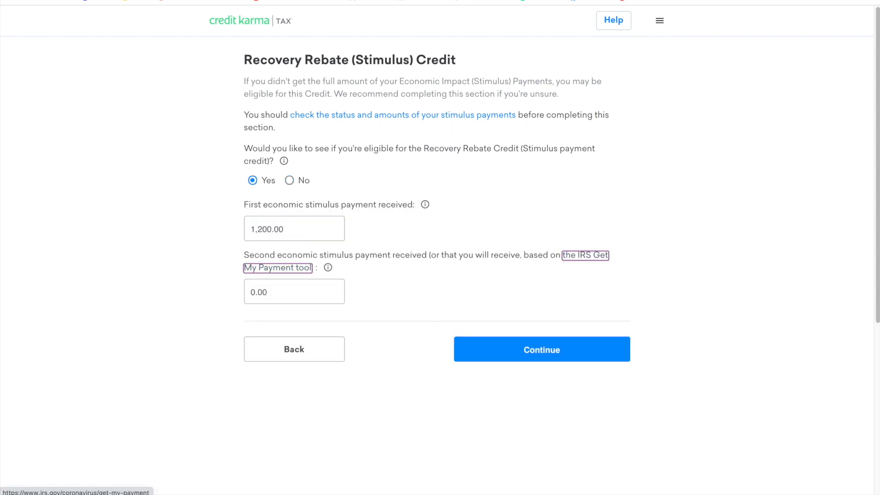
{"action": "type", "text": "6"}
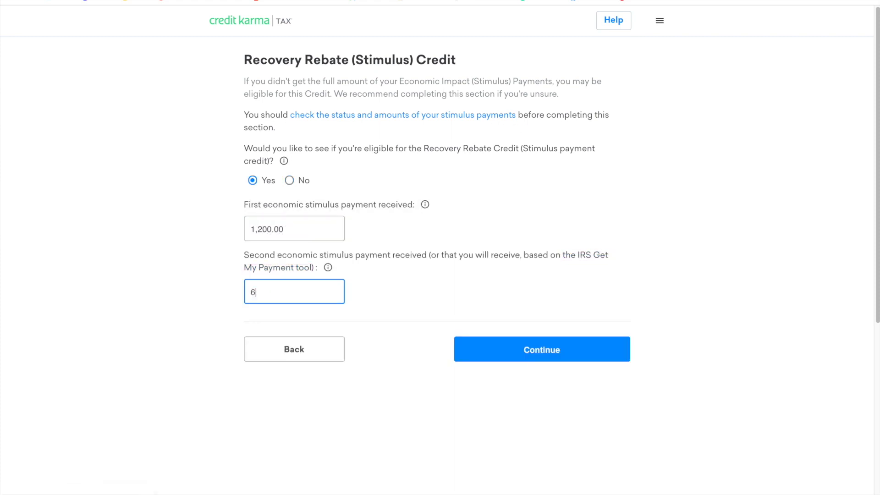
{"action": "left_click", "coordinate": [541, 349]}
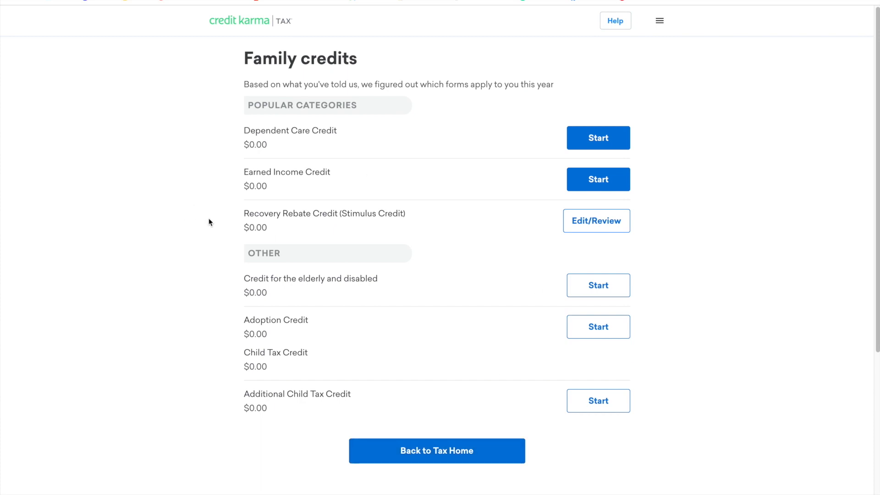
{"action": "mouse_move", "coordinate": [307, 46]}
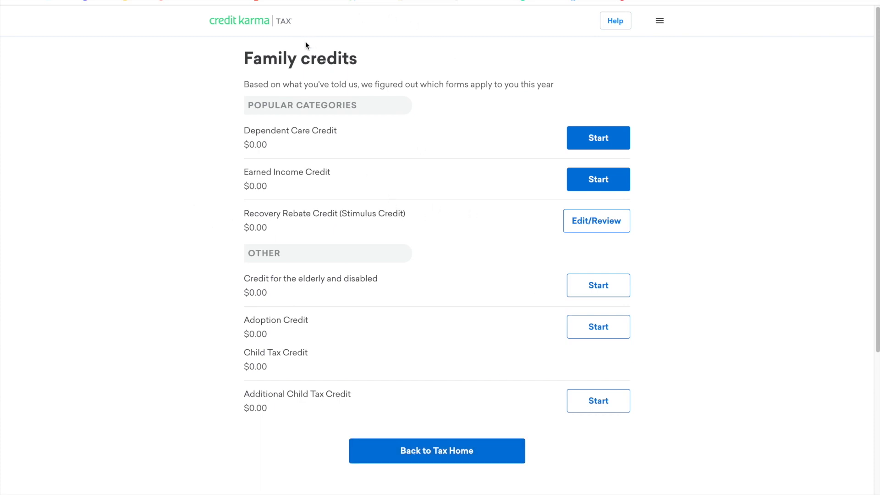
Leave the Family credits page via 'Back to Tax Home', landing on Kyle's $1,005 refund dashboard
{"action": "double_click", "coordinate": [300, 58]}
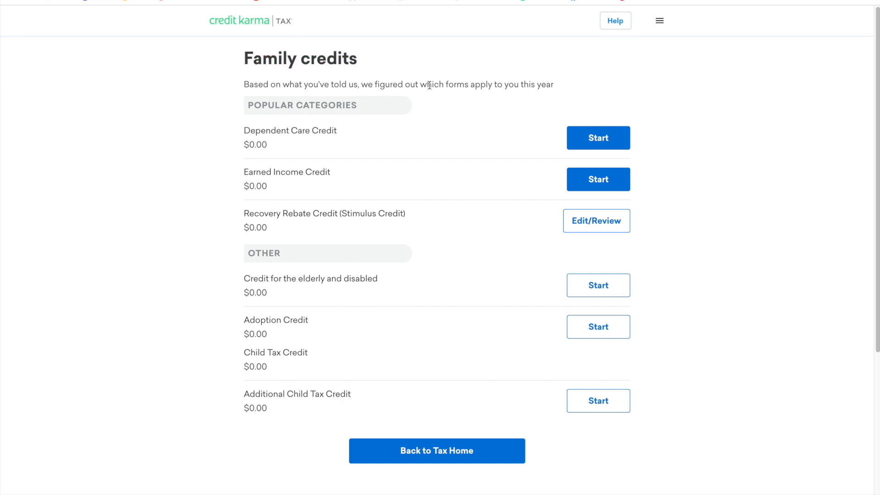
{"action": "mouse_move", "coordinate": [274, 165]}
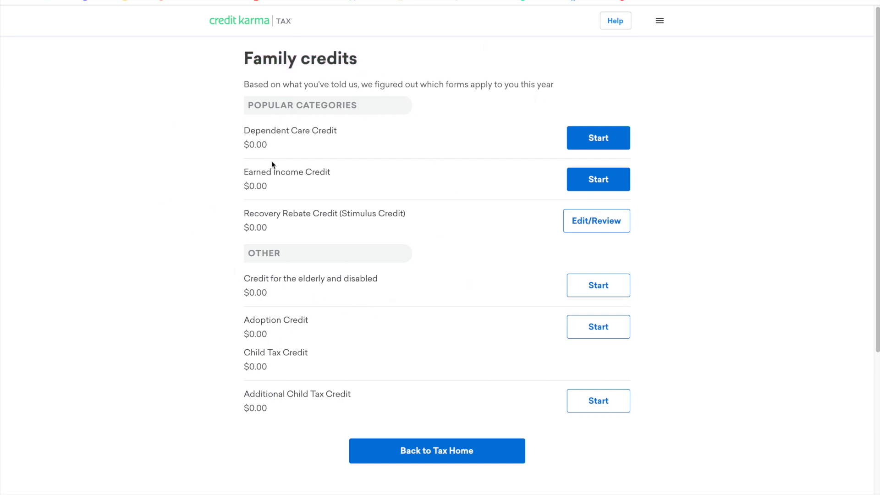
{"action": "mouse_move", "coordinate": [540, 473]}
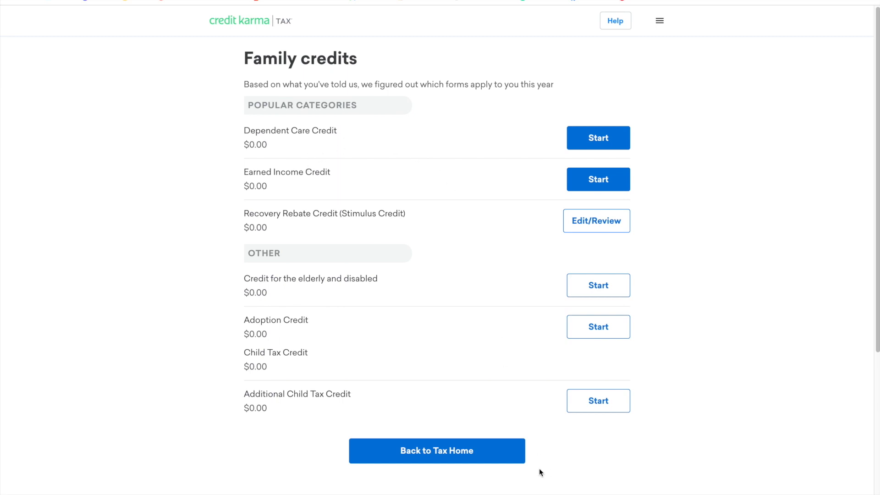
{"action": "mouse_move", "coordinate": [437, 451]}
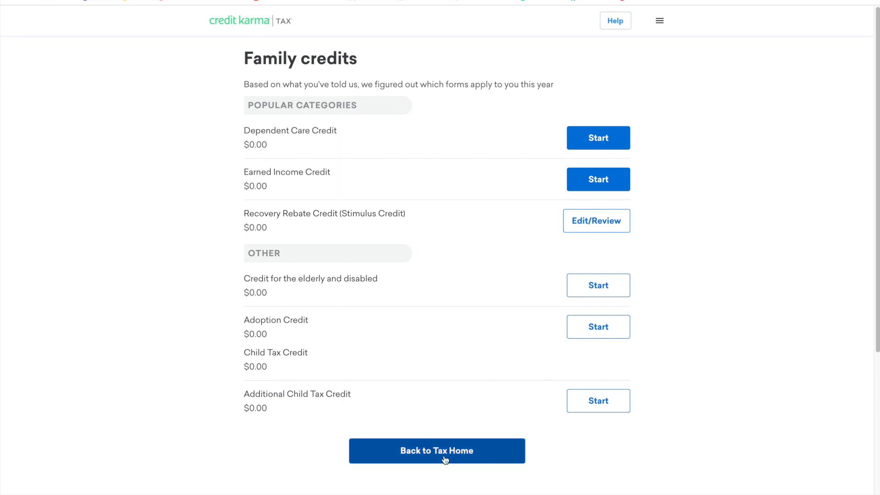
{"action": "mouse_move", "coordinate": [233, 219]}
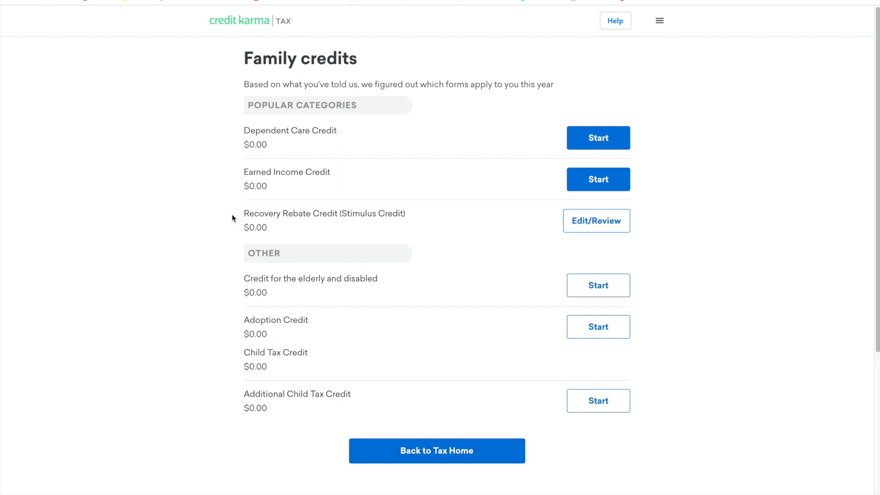
{"action": "mouse_move", "coordinate": [241, 218]}
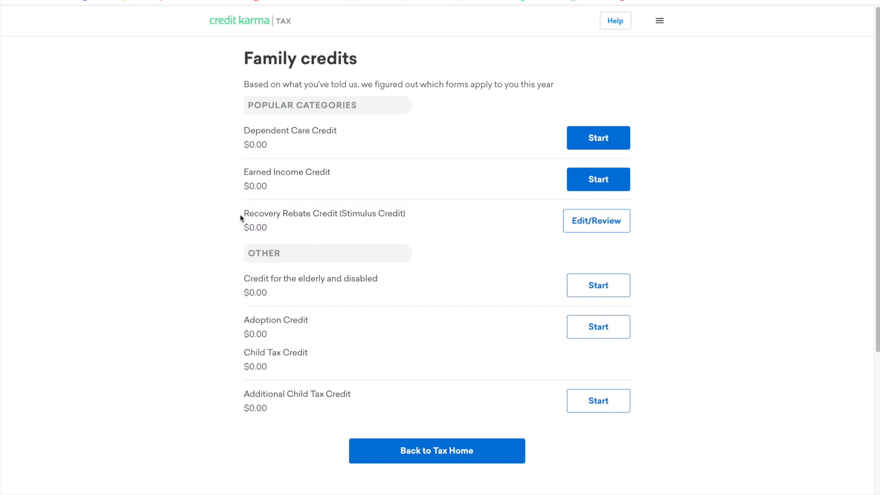
{"action": "mouse_move", "coordinate": [436, 451]}
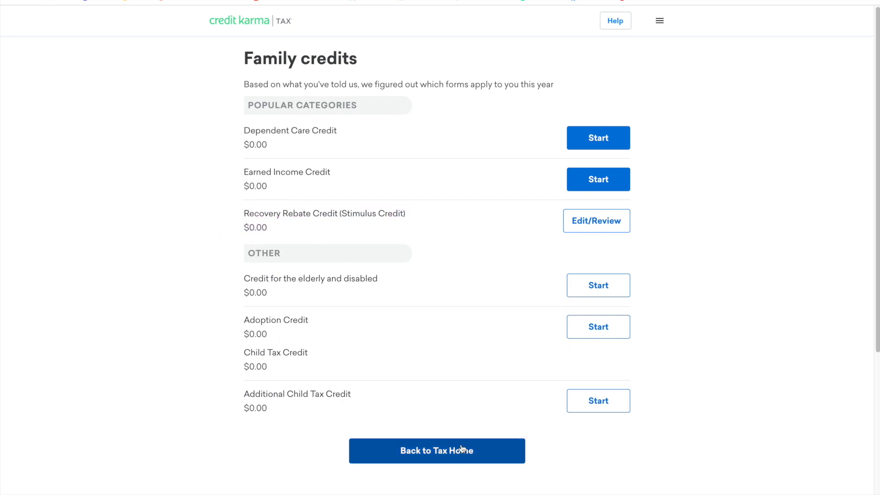
{"action": "left_click", "coordinate": [437, 451]}
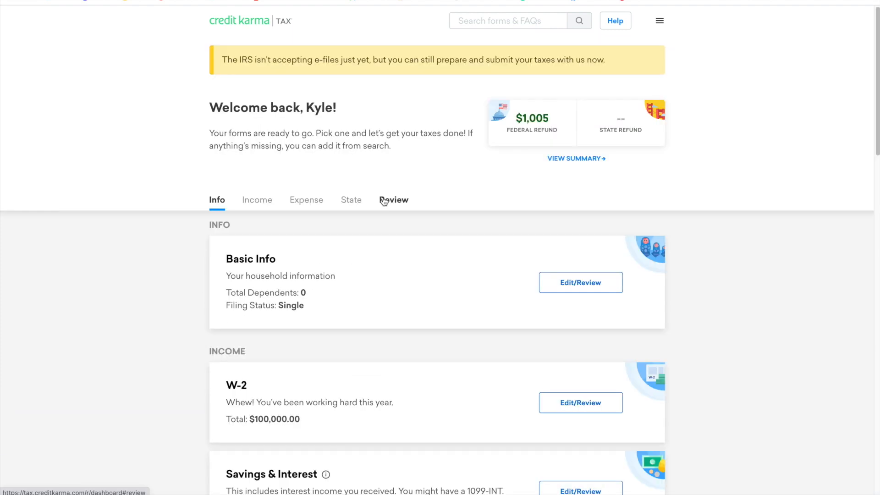
{"action": "mouse_move", "coordinate": [384, 193]}
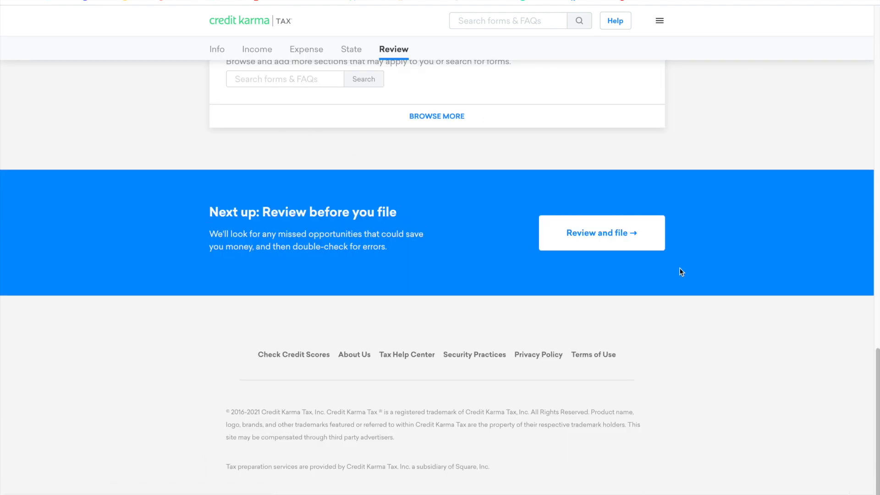
Start 'Review and file' and proceed with 'Get ready to e-file!' to the $1,005 refund summary
{"action": "left_click", "coordinate": [600, 232]}
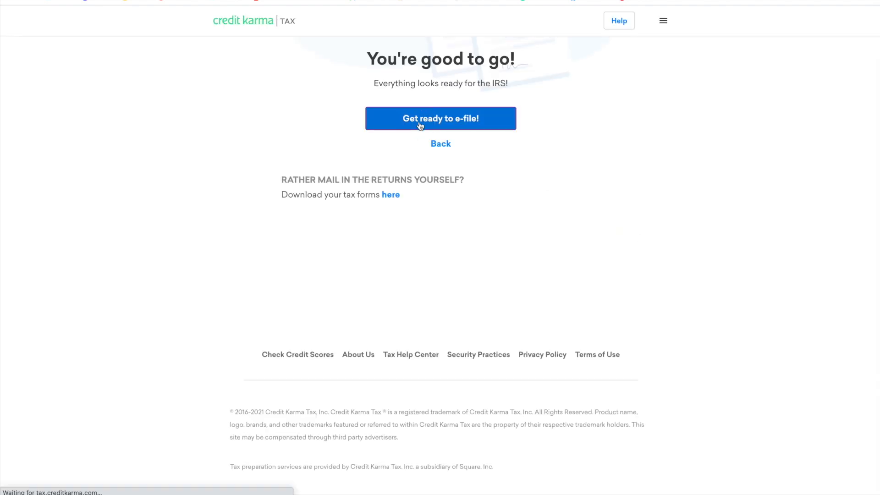
{"action": "left_click", "coordinate": [441, 118]}
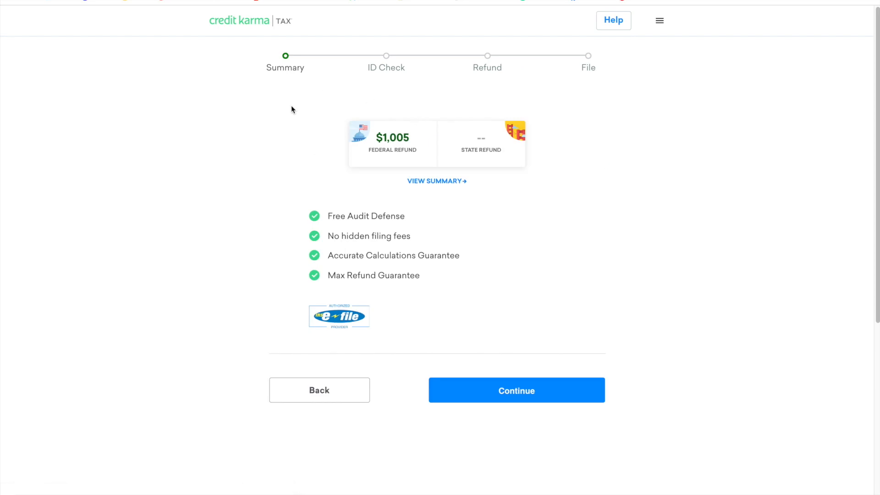
{"action": "mouse_move", "coordinate": [356, 76]}
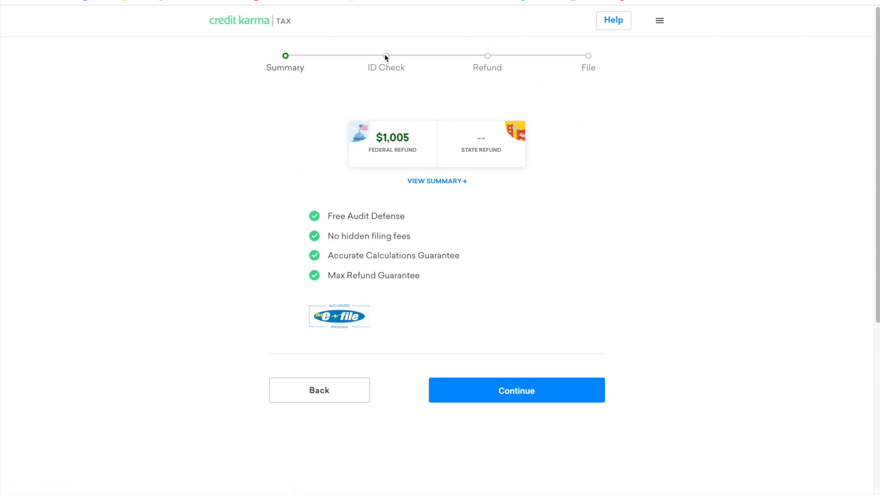
{"action": "mouse_move", "coordinate": [474, 91]}
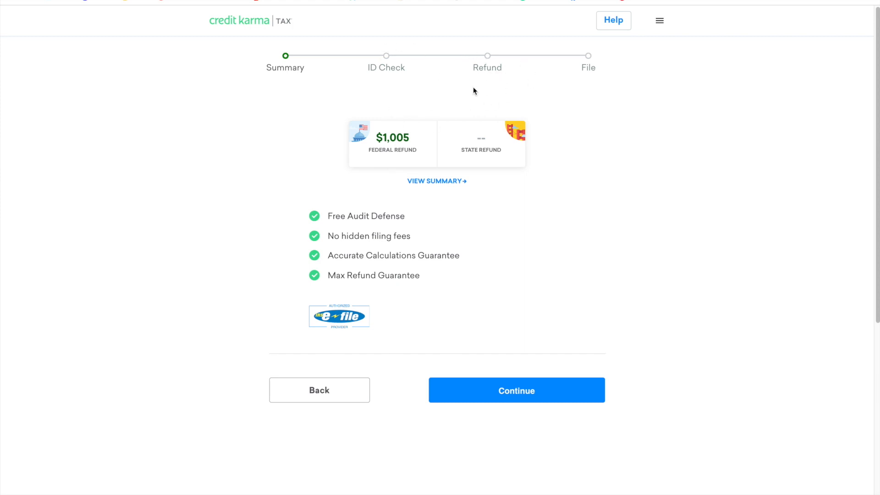
{"action": "mouse_move", "coordinate": [505, 328]}
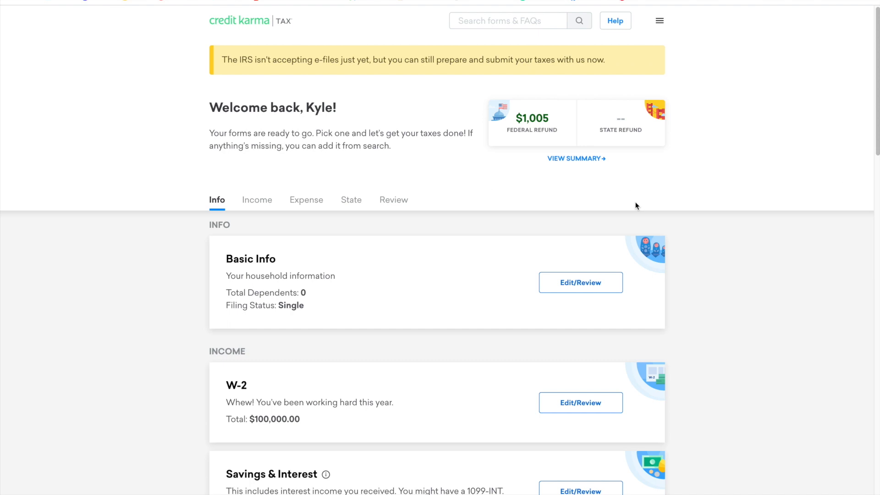
{"action": "mouse_move", "coordinate": [520, 173]}
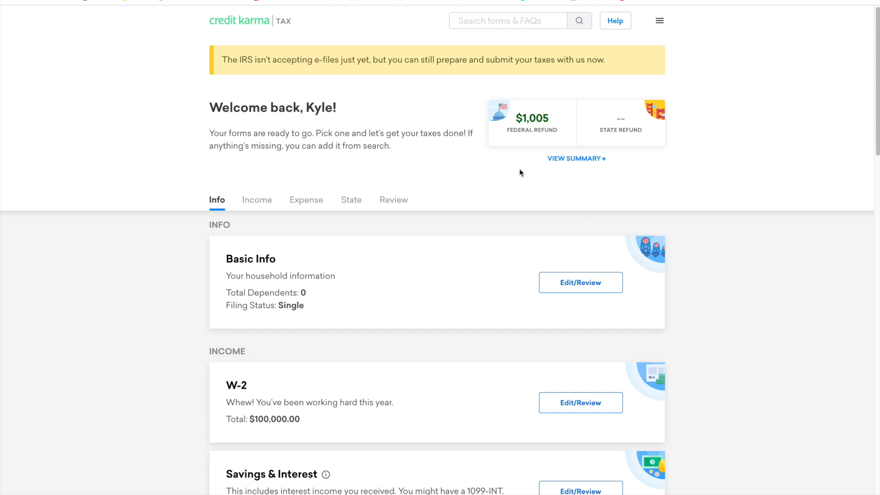
{"action": "scroll", "scroll_direction": "up", "scroll_amount": 3}
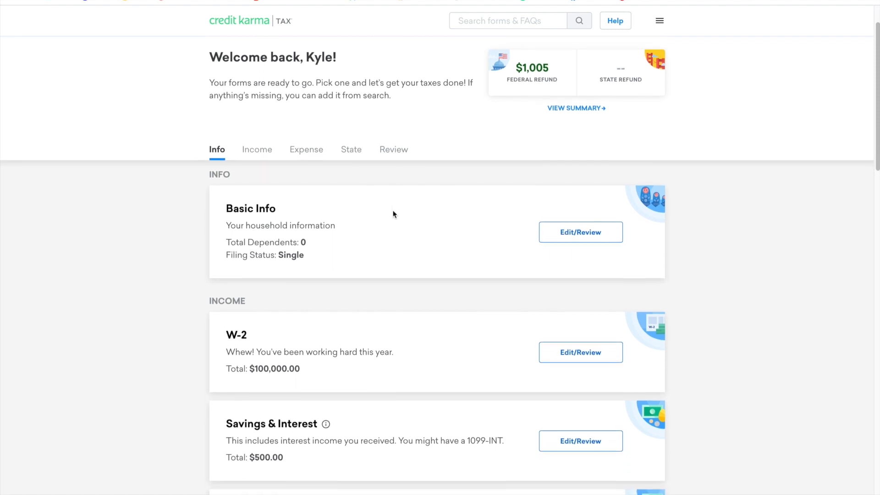
{"action": "scroll", "scroll_direction": "down", "scroll_amount": 3}
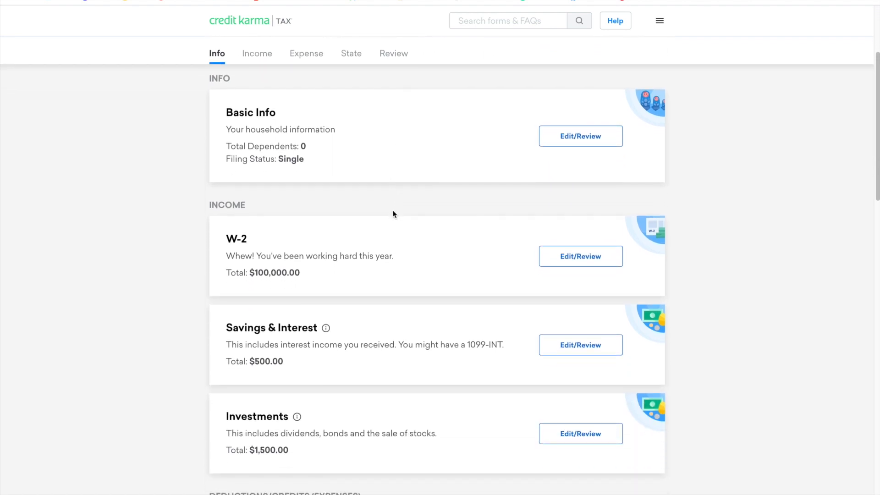
{"action": "mouse_move", "coordinate": [644, 284]}
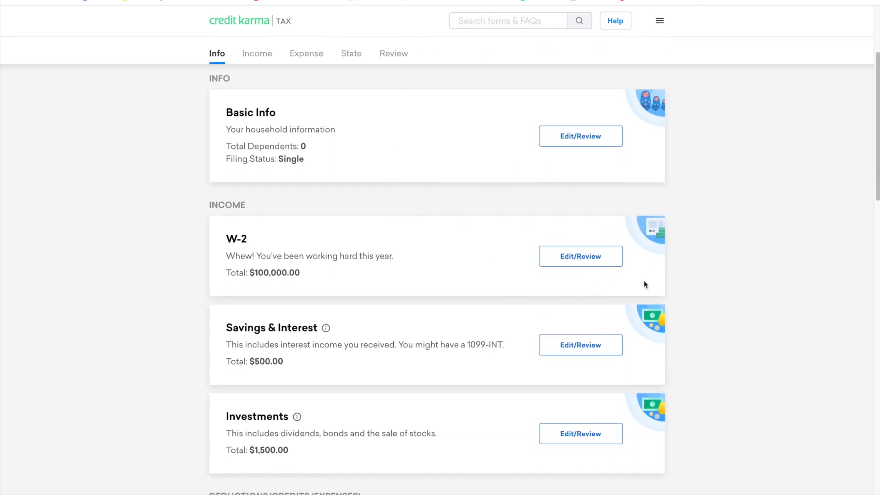
{"action": "mouse_move", "coordinate": [334, 174]}
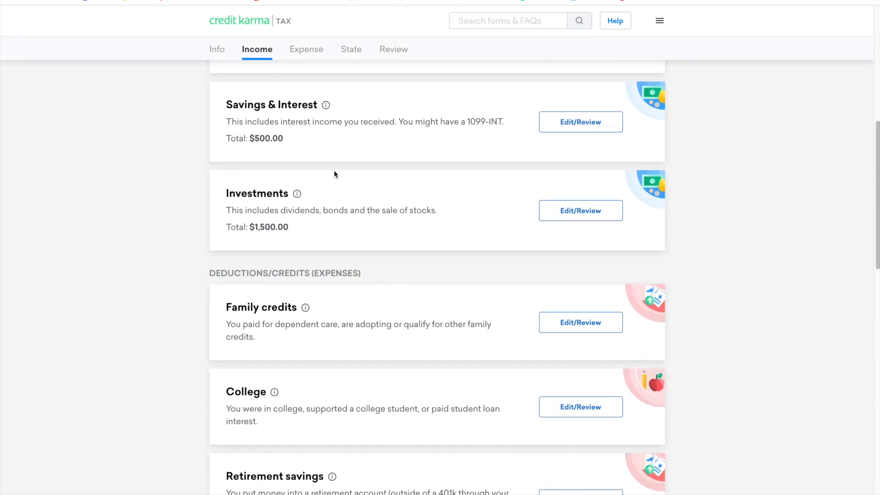
{"action": "scroll", "scroll_direction": "up", "scroll_amount": 3}
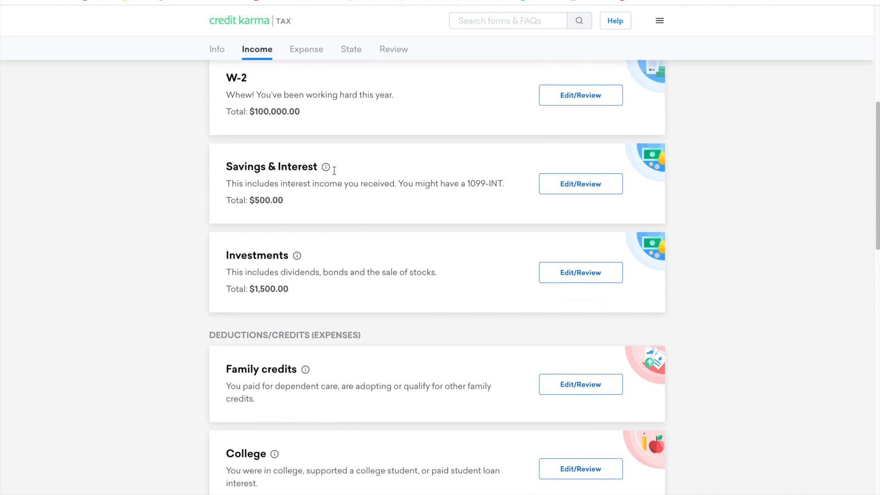
{"action": "left_click", "coordinate": [217, 48]}
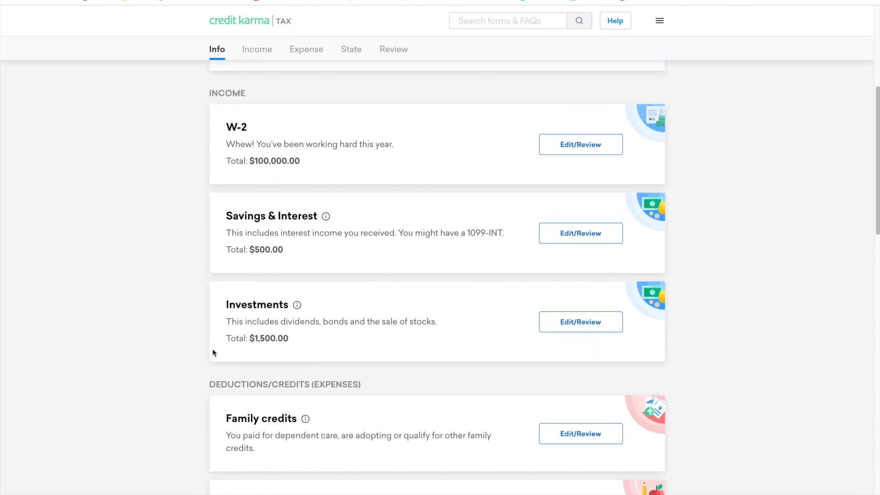
{"action": "mouse_move", "coordinate": [354, 189]}
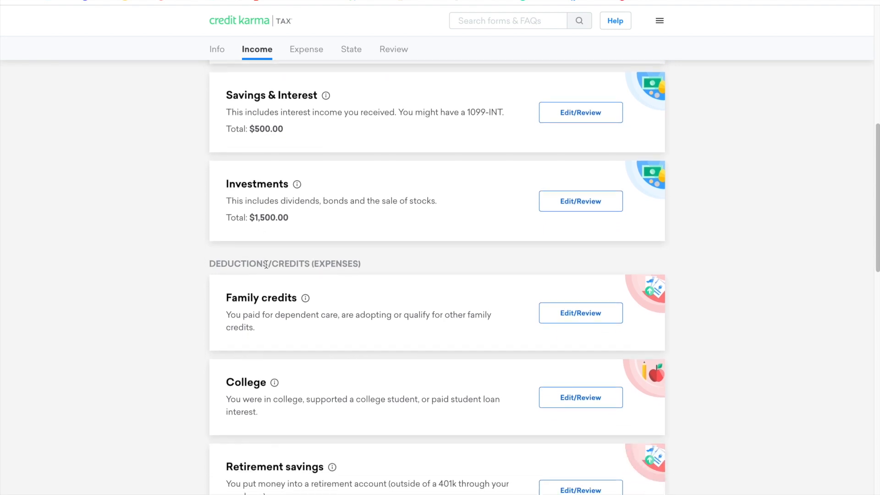
{"action": "scroll", "scroll_direction": "up", "scroll_amount": 3}
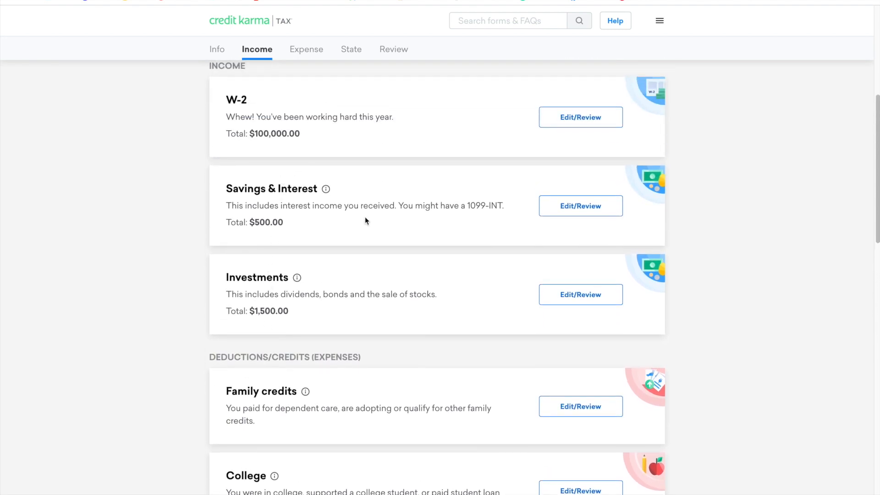
{"action": "scroll", "scroll_direction": "down", "scroll_amount": 3}
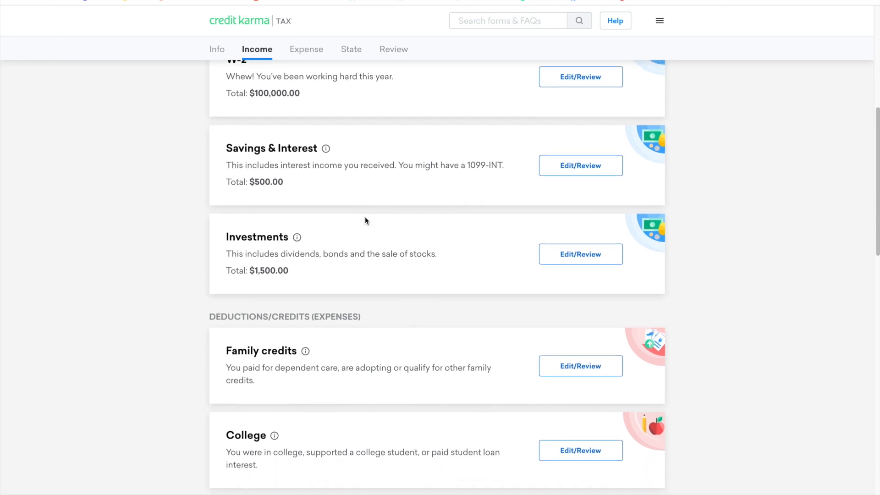
{"action": "scroll", "scroll_direction": "down", "scroll_amount": 3}
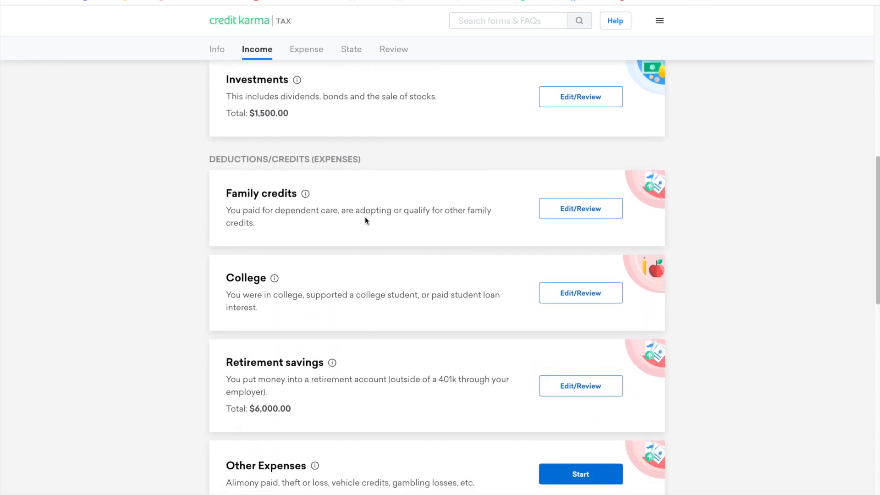
{"action": "scroll", "scroll_direction": "down", "scroll_amount": 3}
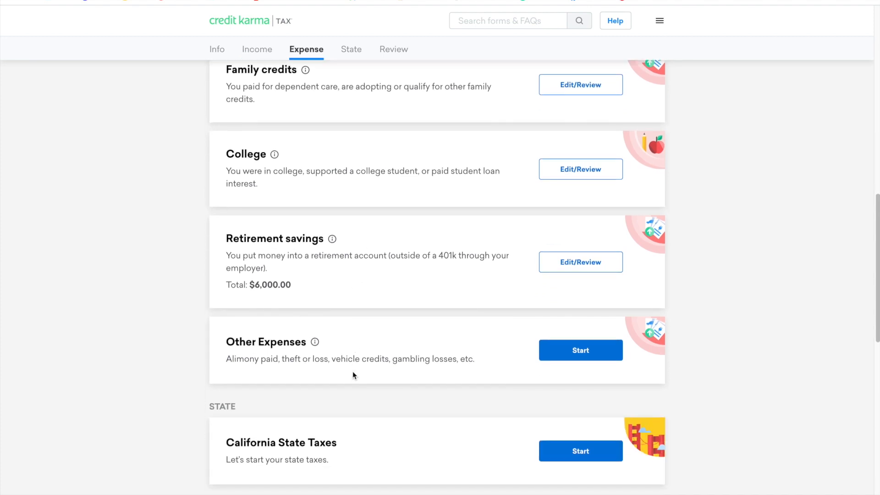
{"action": "scroll", "scroll_direction": "down", "scroll_amount": 3}
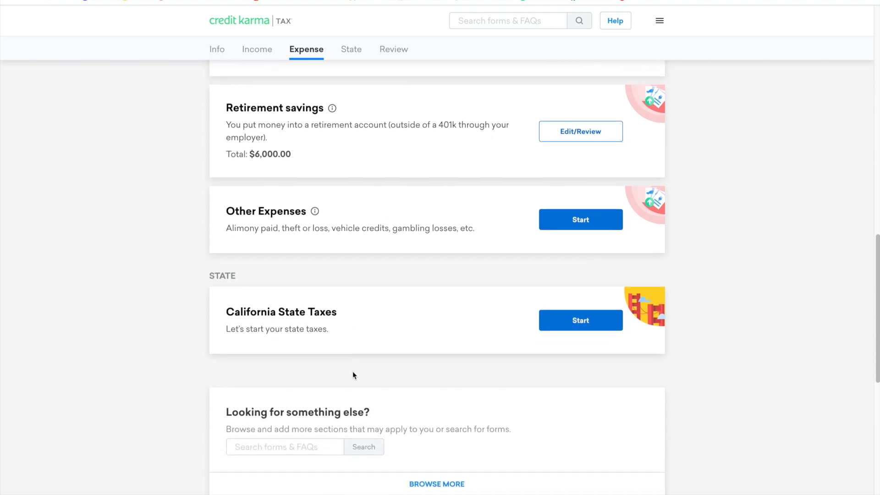
{"action": "scroll", "scroll_direction": "down", "scroll_amount": 3}
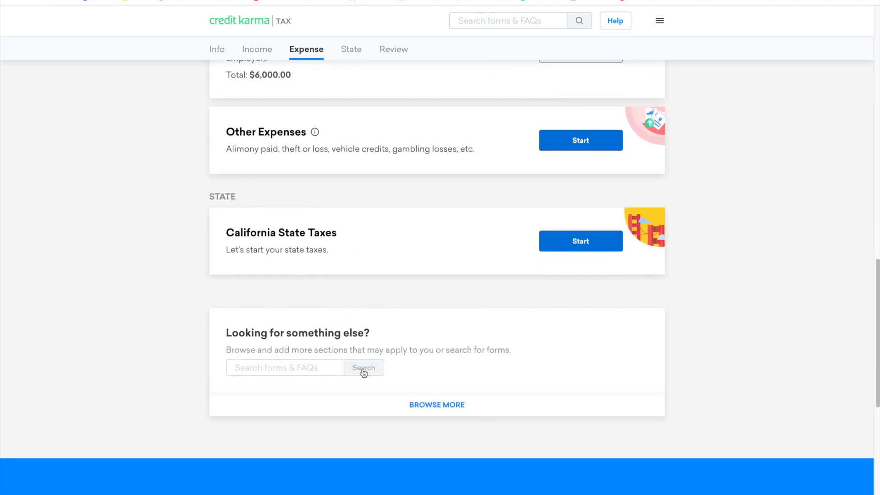
{"action": "mouse_move", "coordinate": [272, 343]}
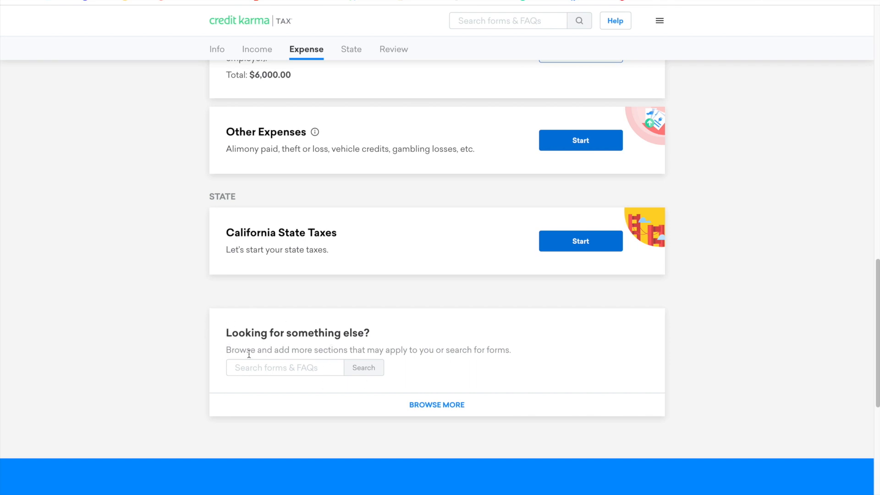
{"action": "scroll", "scroll_direction": "up", "scroll_amount": 3}
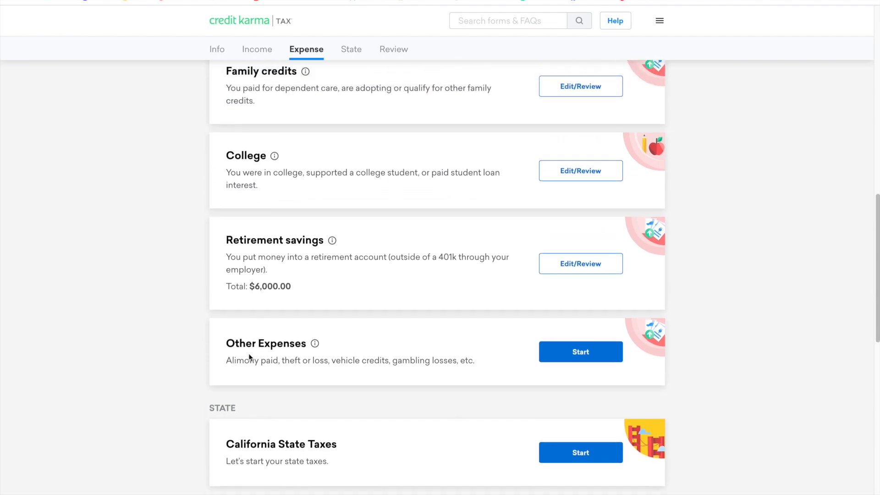